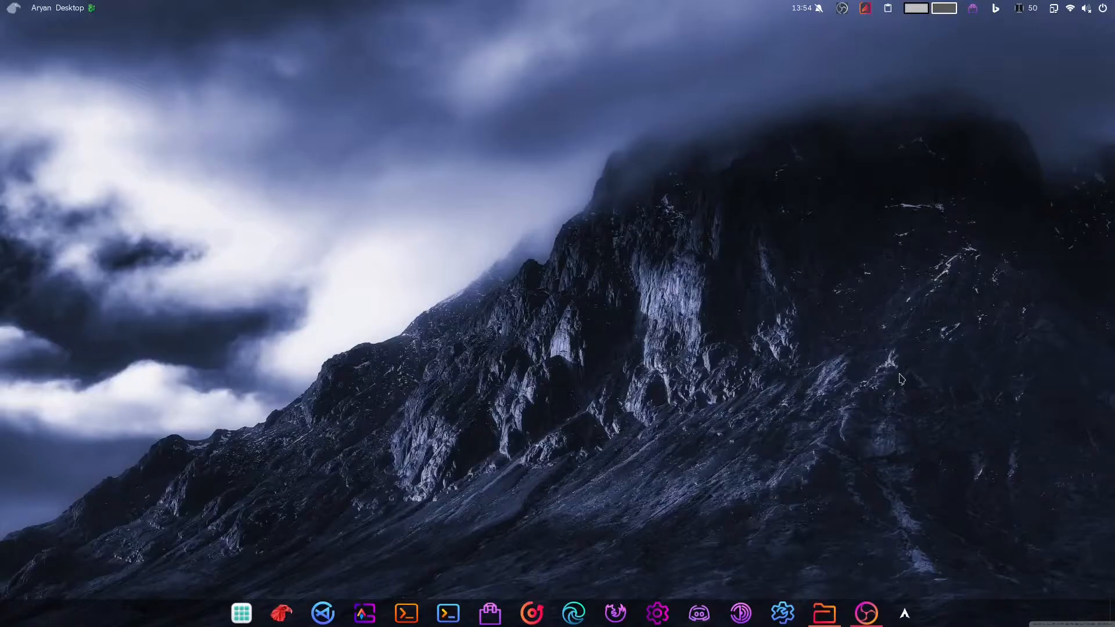
mouse_move(863, 278)
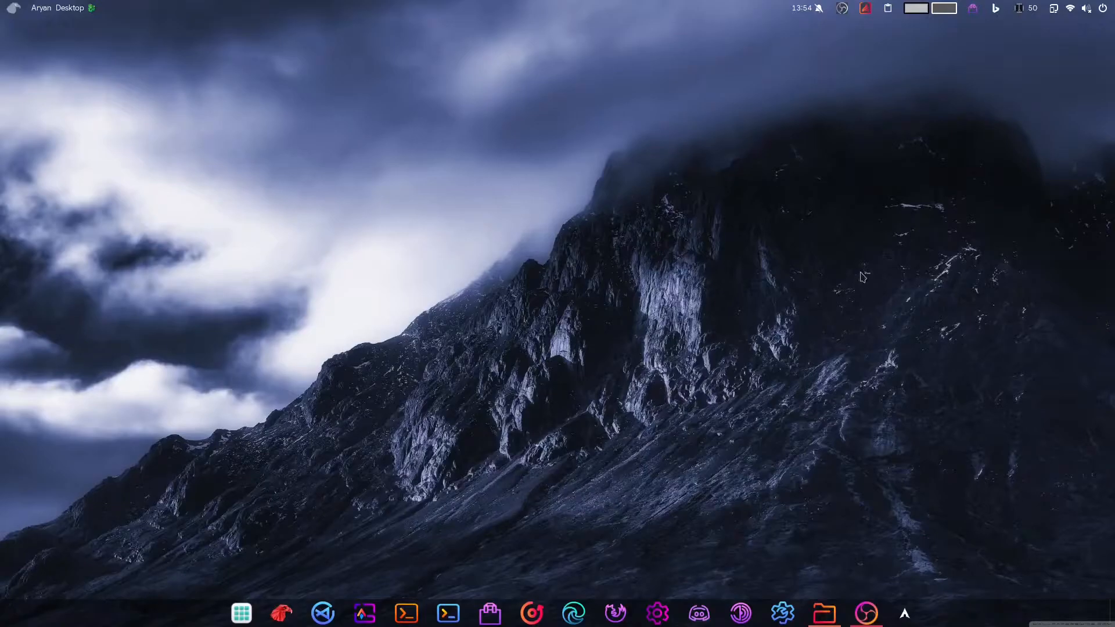
mouse_move(821, 264)
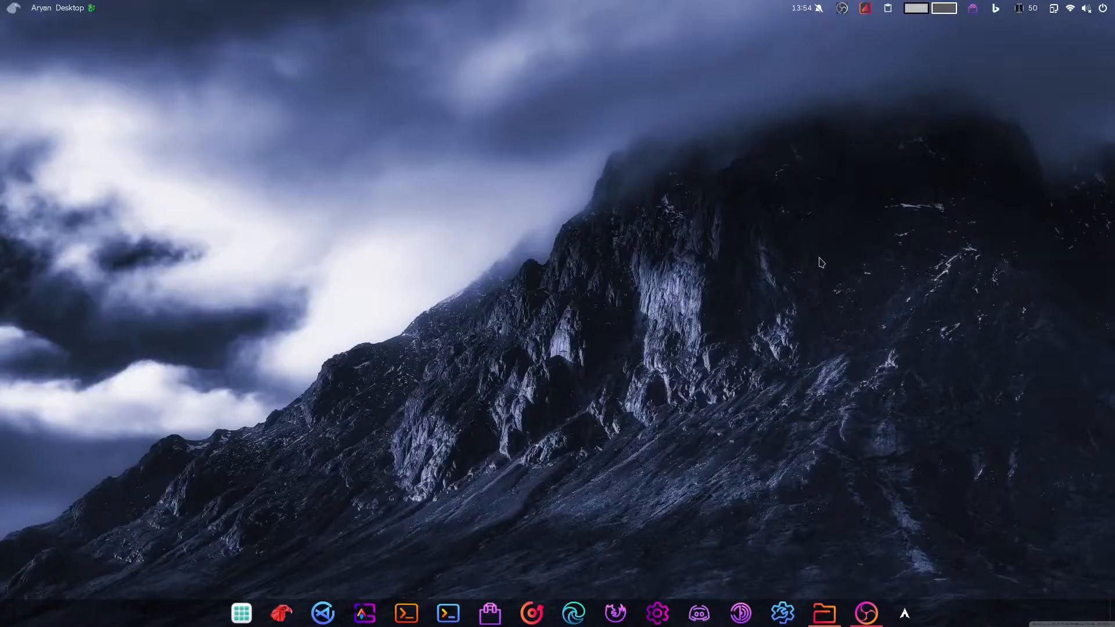
mouse_move(942, 155)
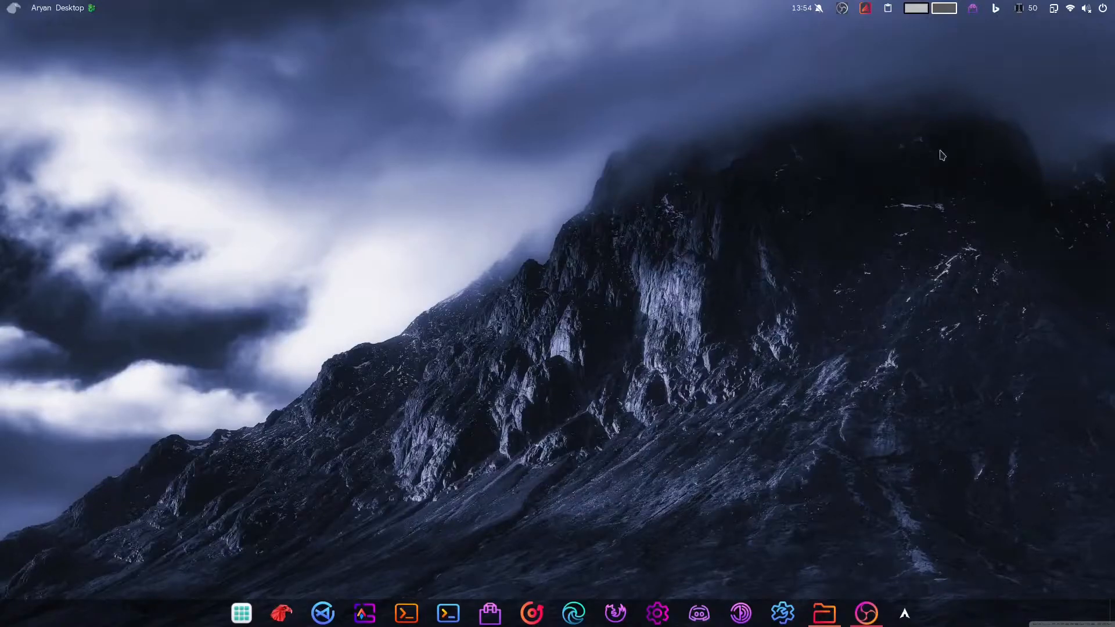
mouse_move(449, 612)
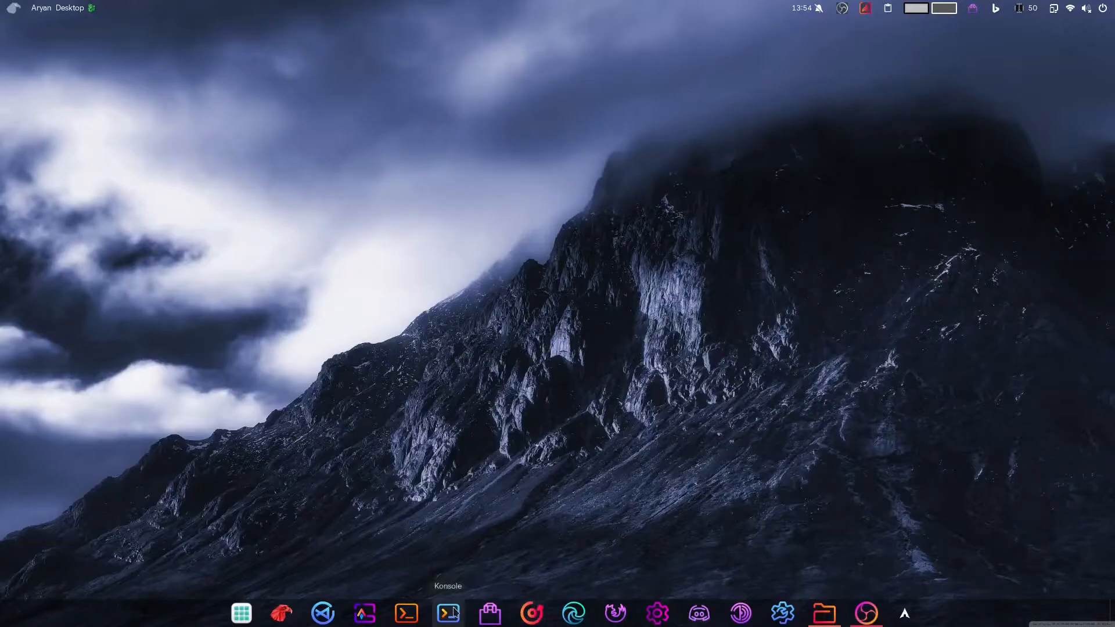
mouse_move(364, 613)
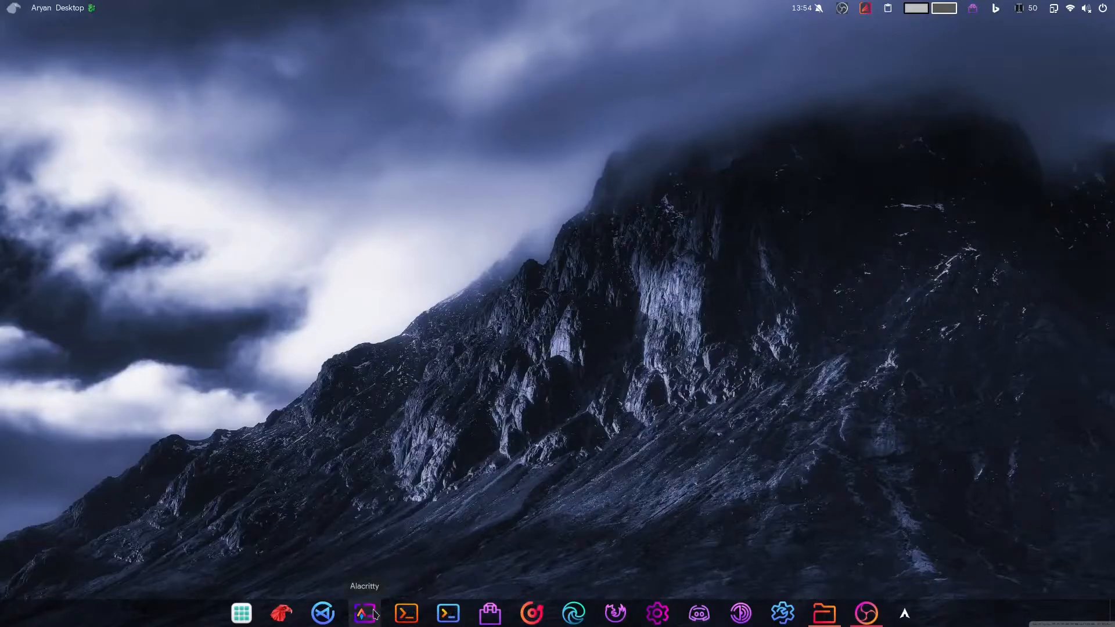
mouse_move(388, 615)
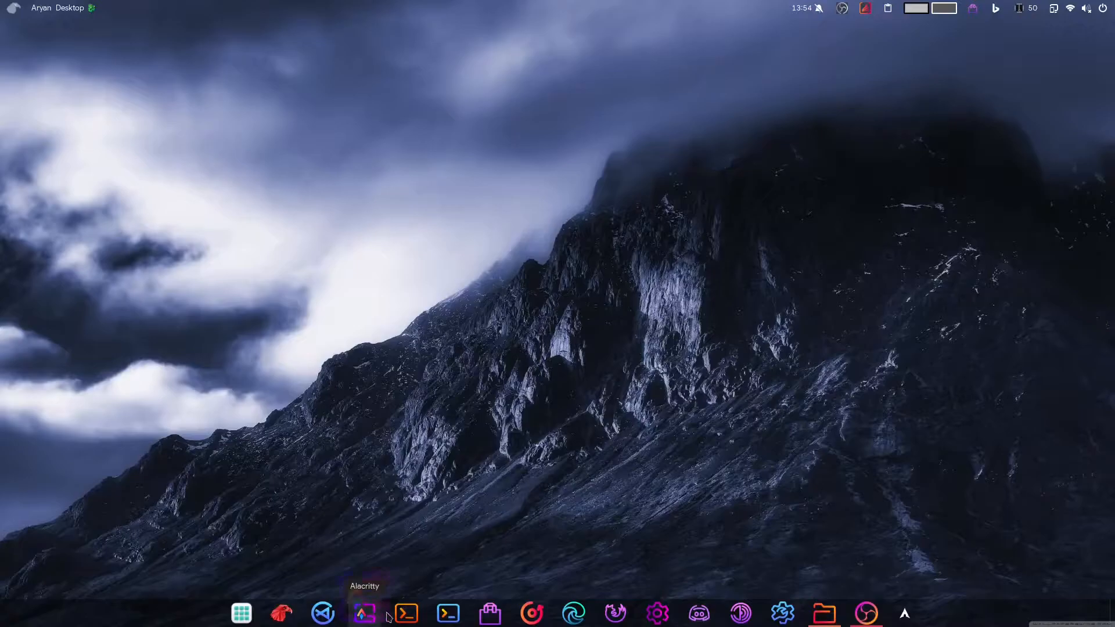
- Enter the command sudo pacman -S shim-signed at the terminal prompt
click(447, 613)
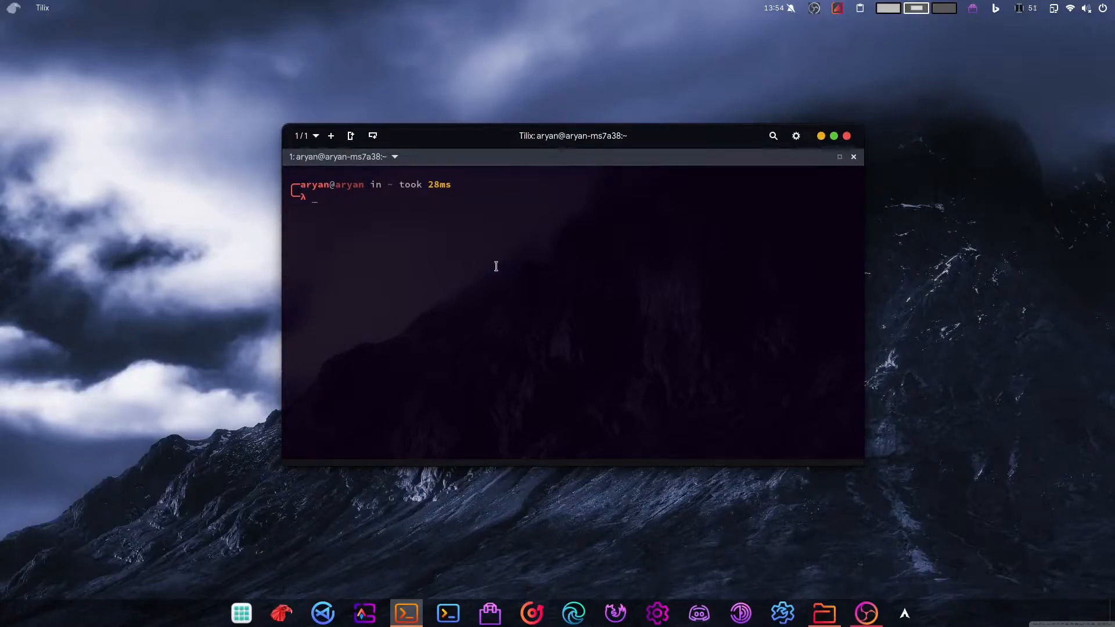
text(sudo pacman -S shim-signed)
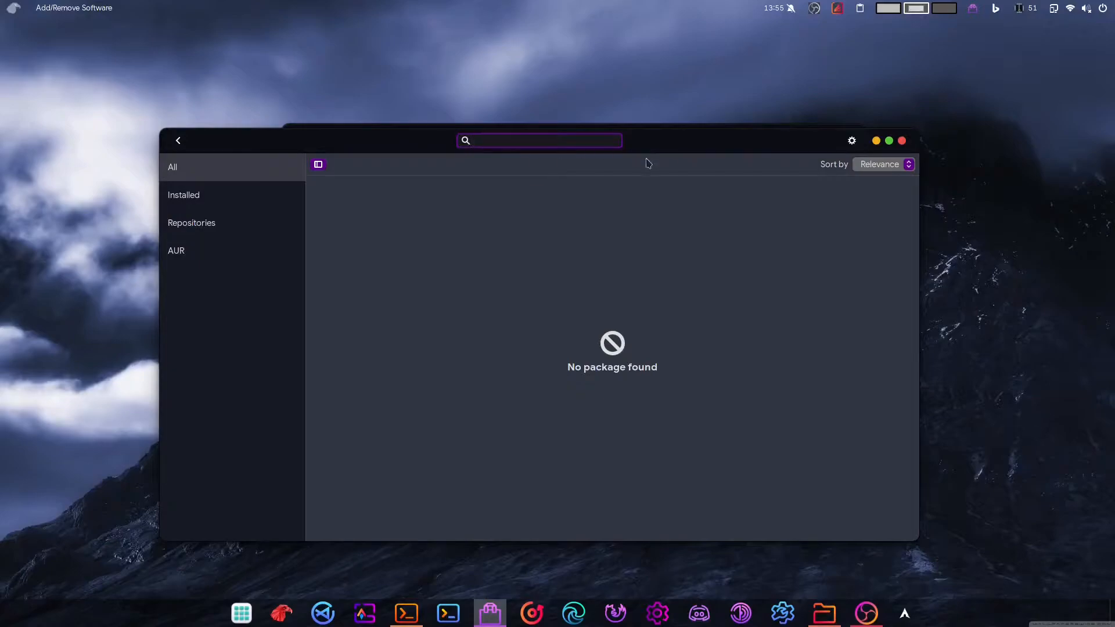
- Search Pamac for 'sh' to confirm shim-signed is installed, then return to the terminal
text(sh)
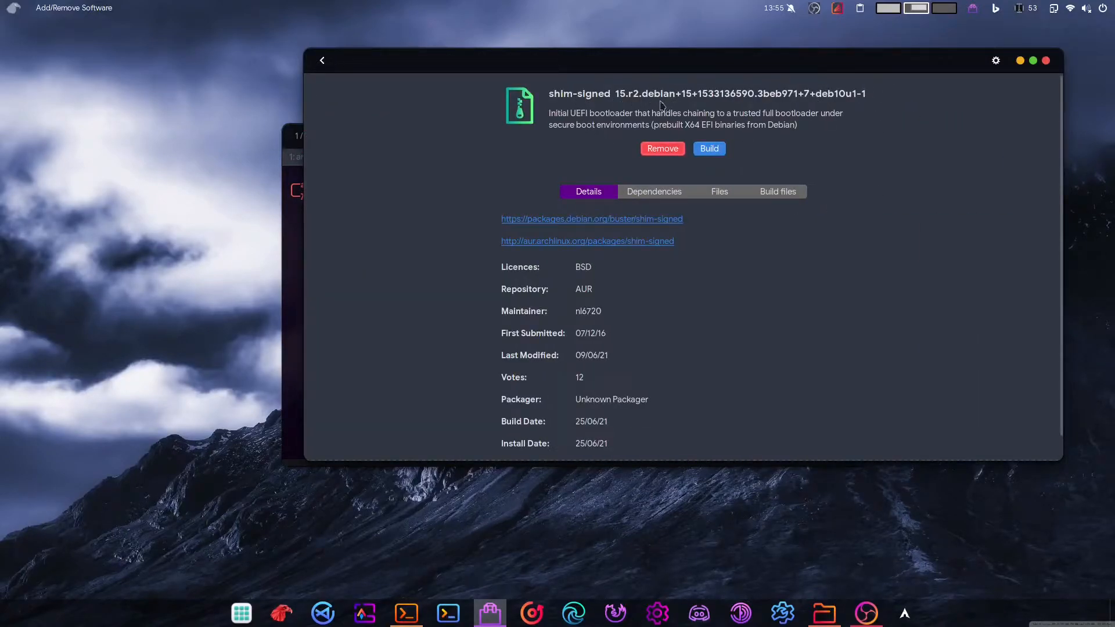
mouse_move(616, 77)
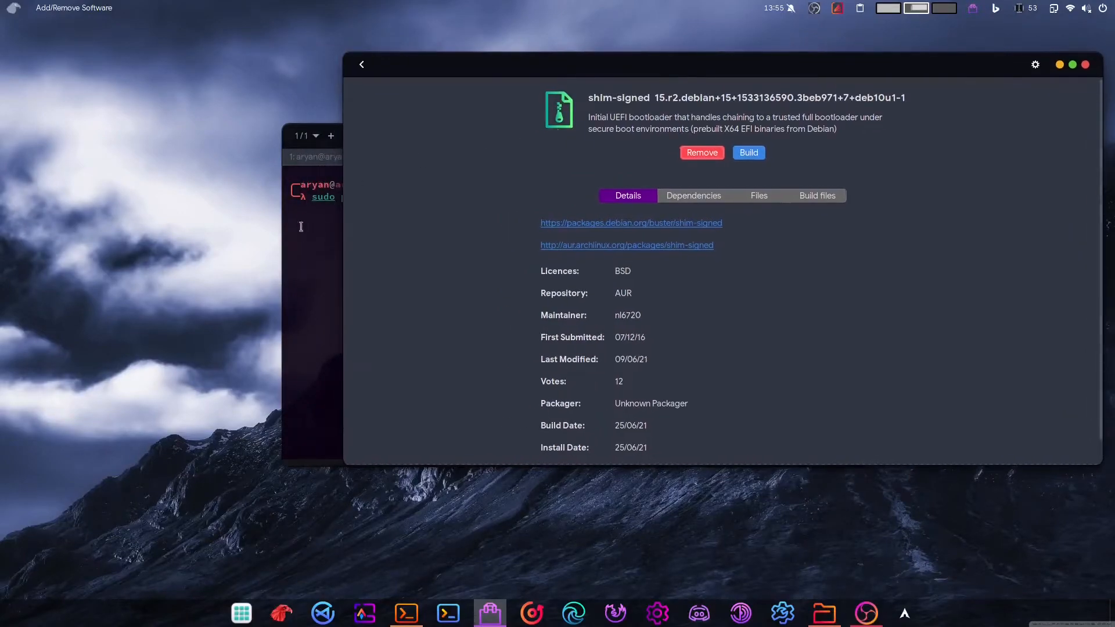
click(406, 614)
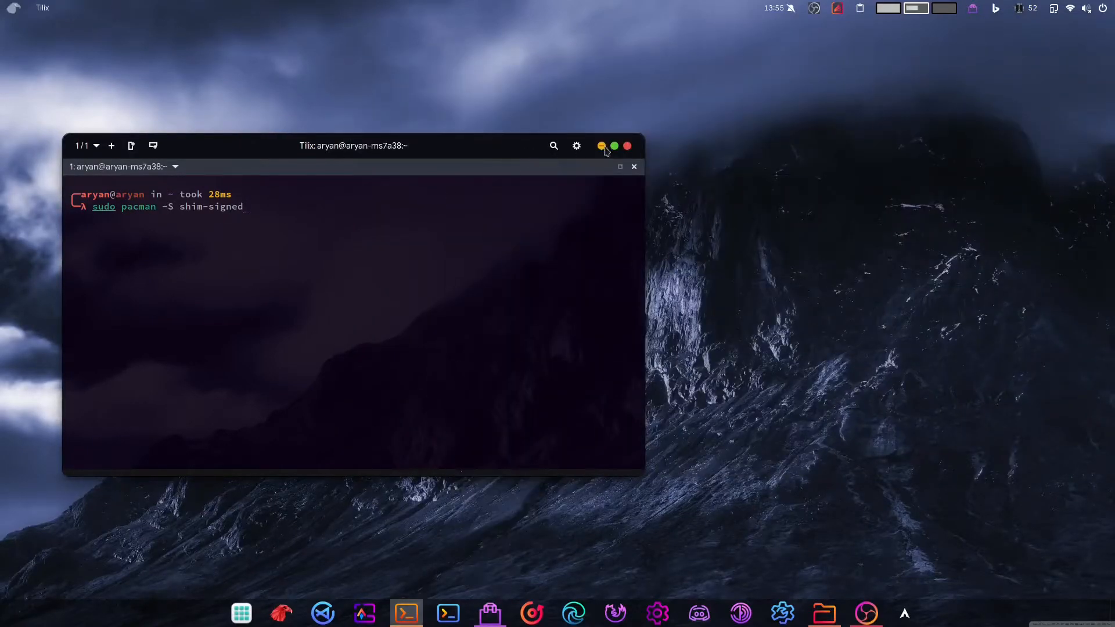
- Minimise the terminal and bring up a private Microsoft Edge window
click(601, 147)
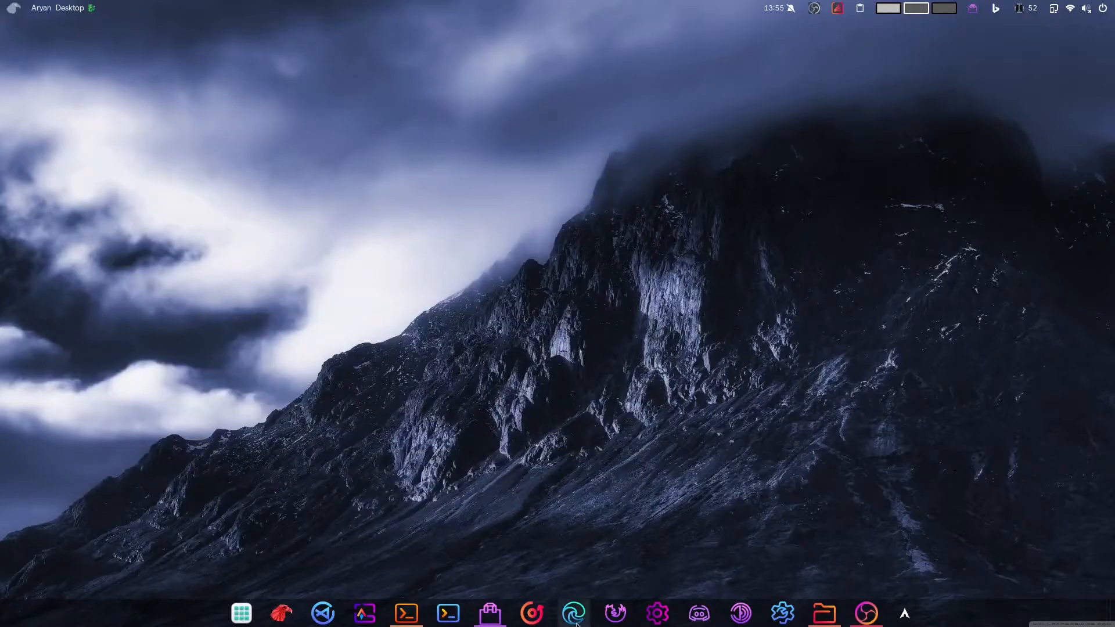
click(574, 613)
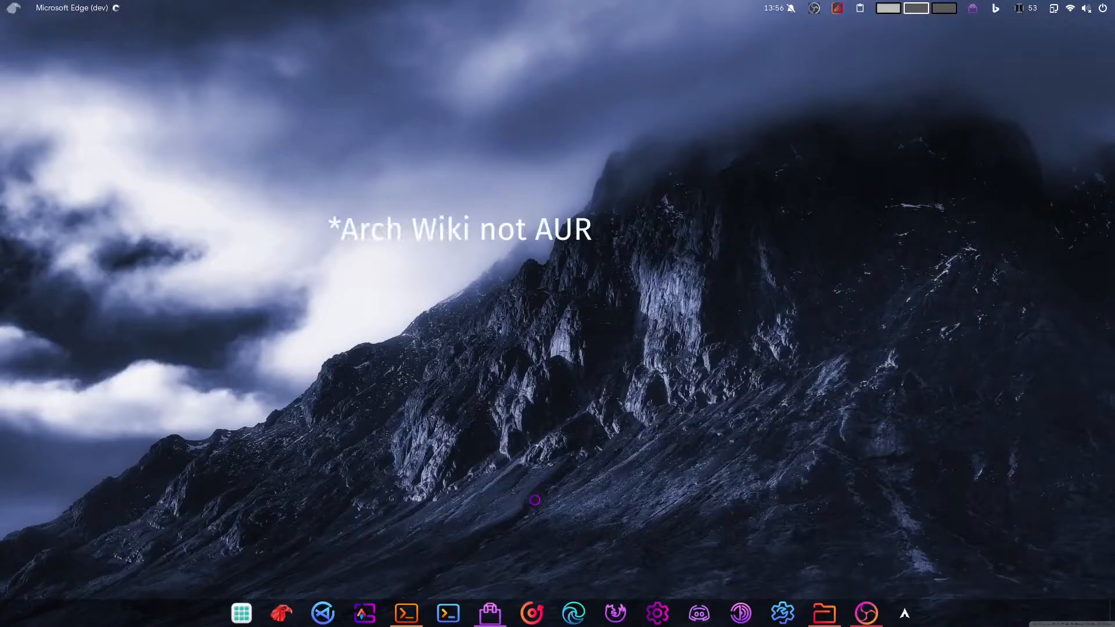
click(865, 613)
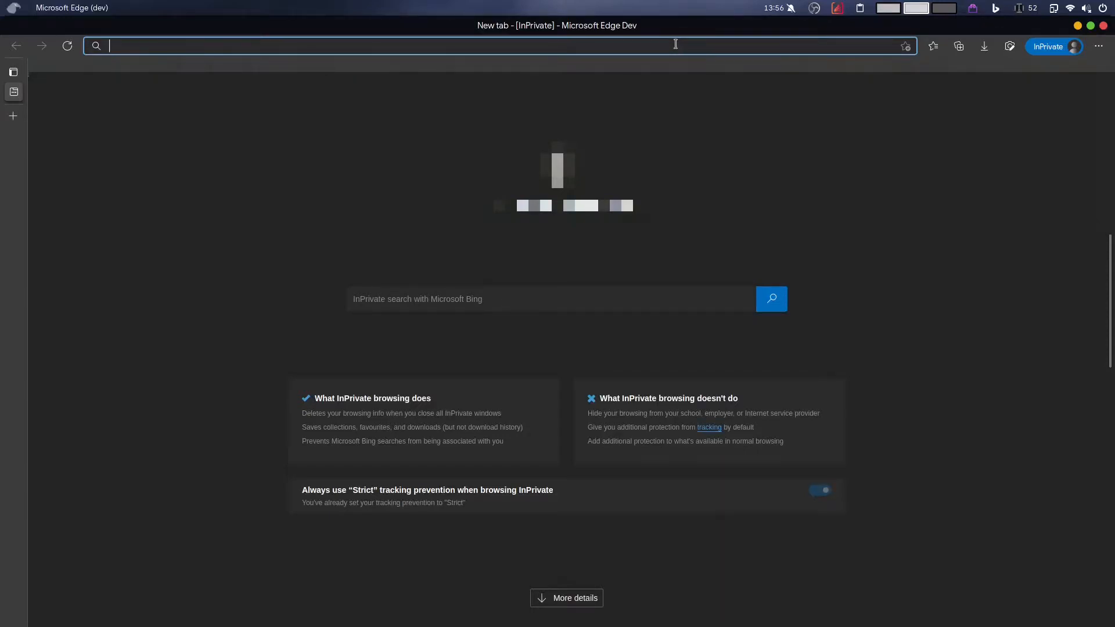
- Search Google for 'Arch linux Shim', correcting the mistyped 'AU' first
text(AU)
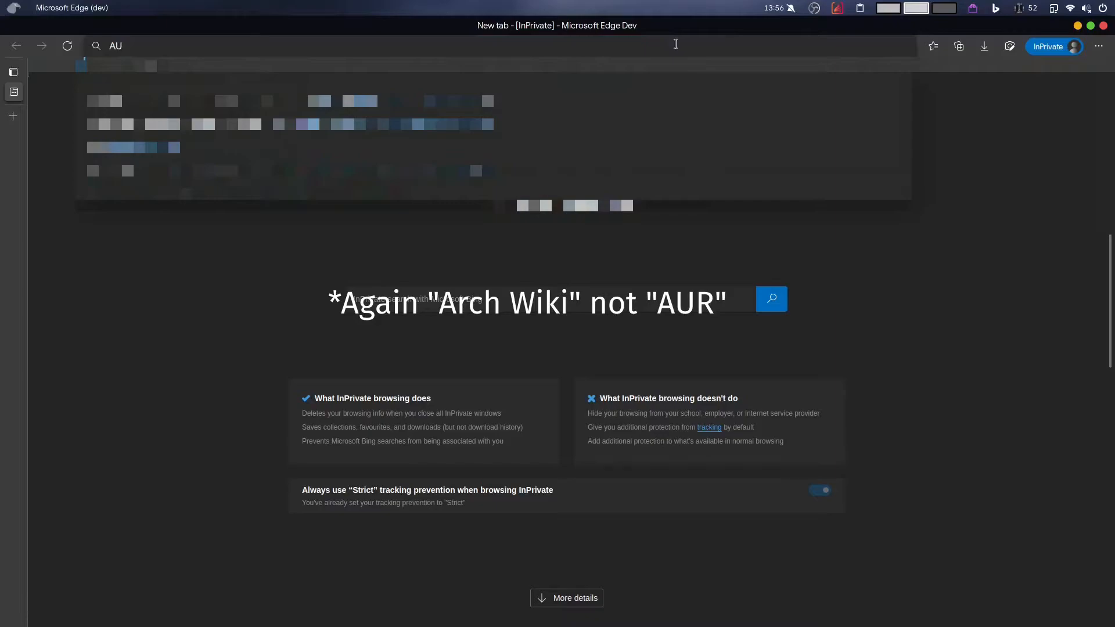
key(Backspace)
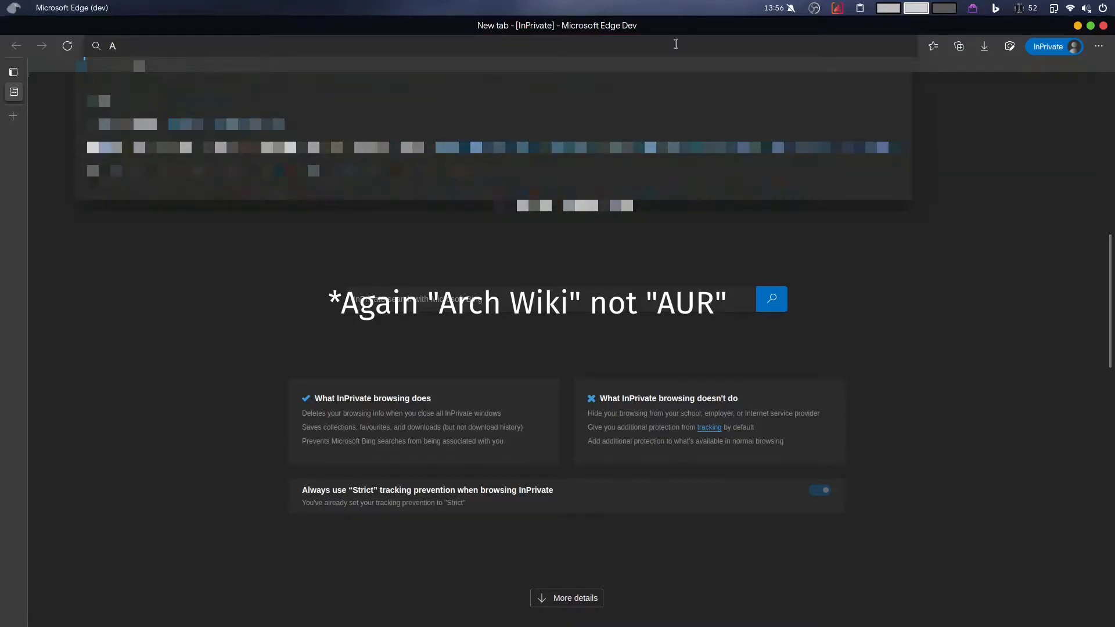
text(Arch li)
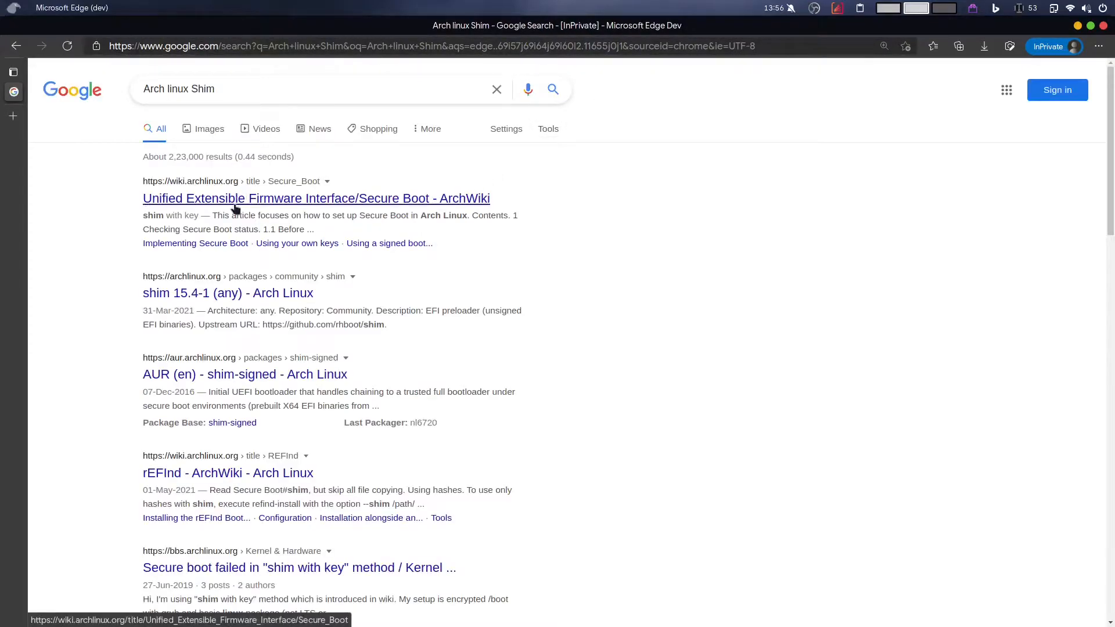
mouse_move(674, 263)
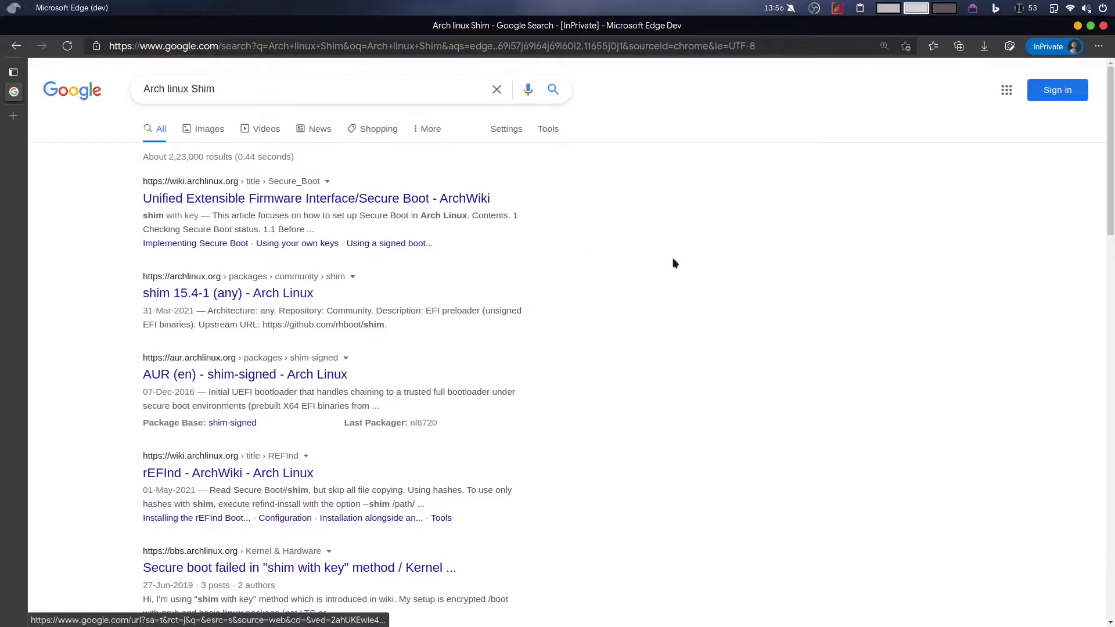
- Read the ArchWiki Secure Boot article and find its 'Set up shim' section via an in-page search for shim
click(316, 198)
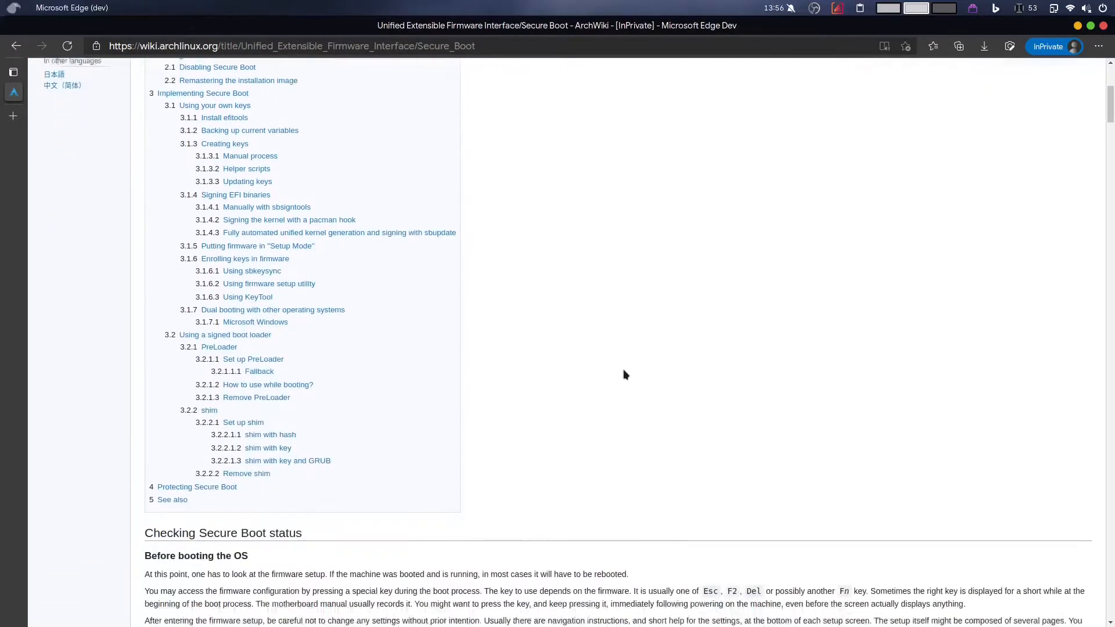
scroll(down, 3)
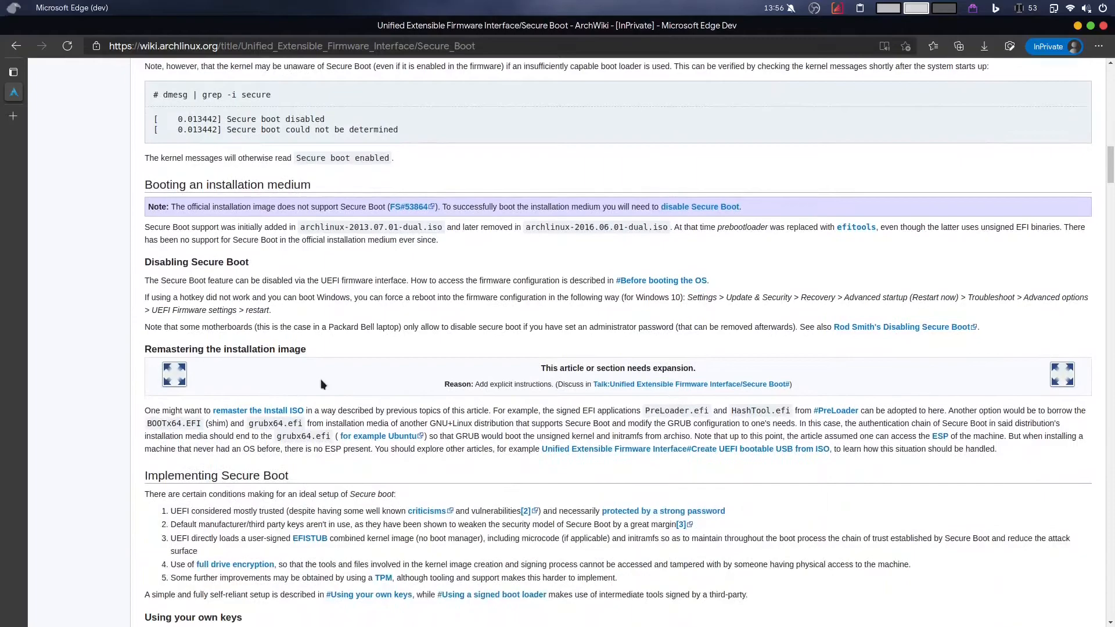
scroll(down, 3)
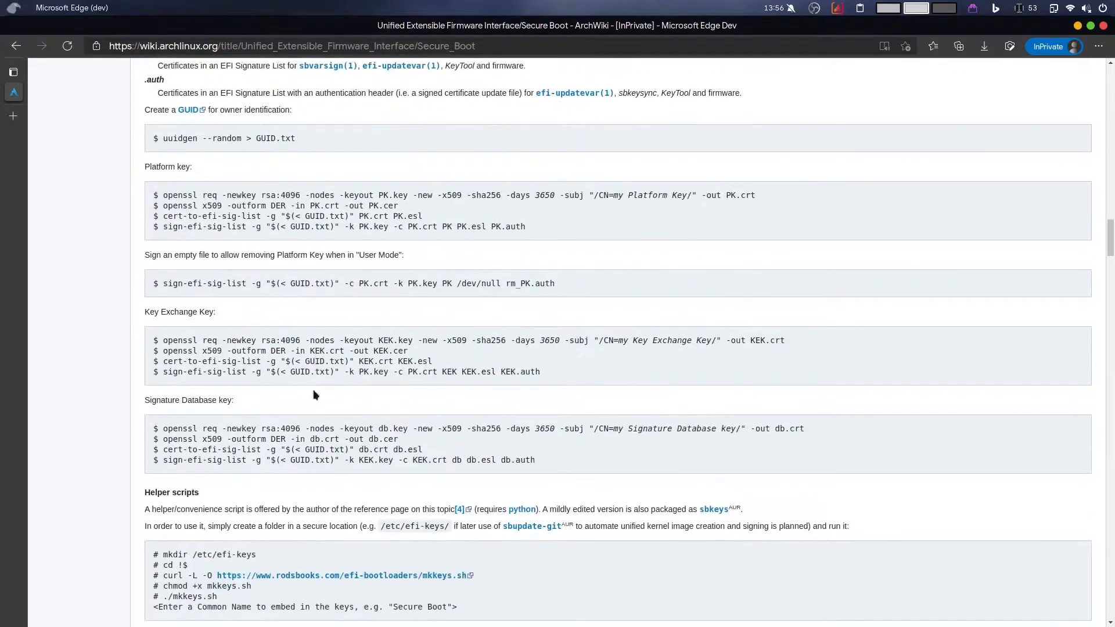
scroll(down, 3)
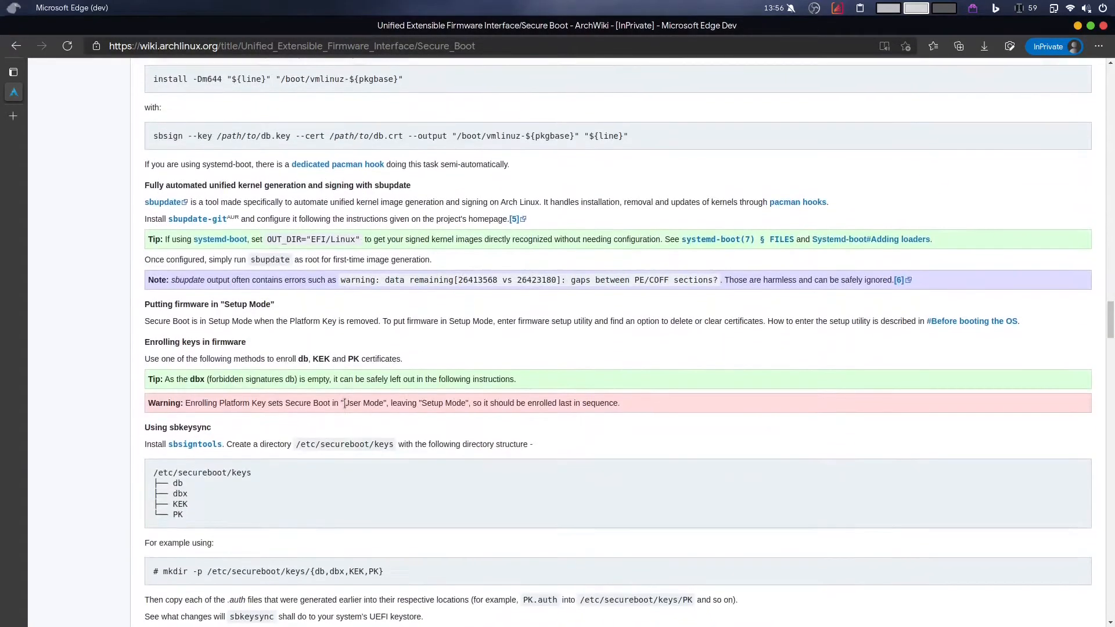
scroll(down, 3)
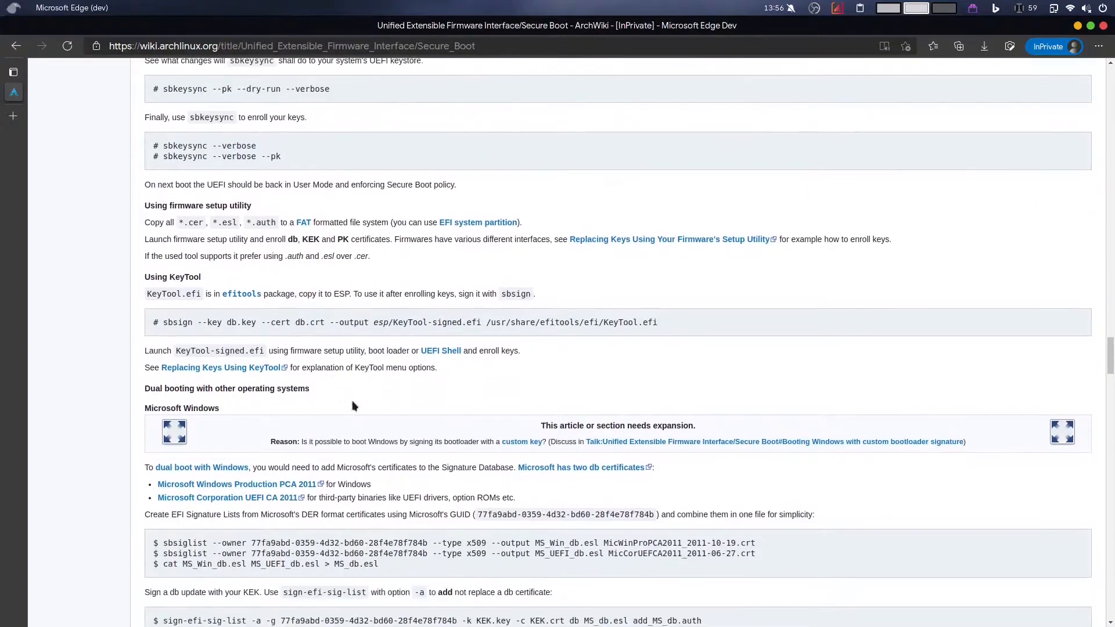
text(shim)
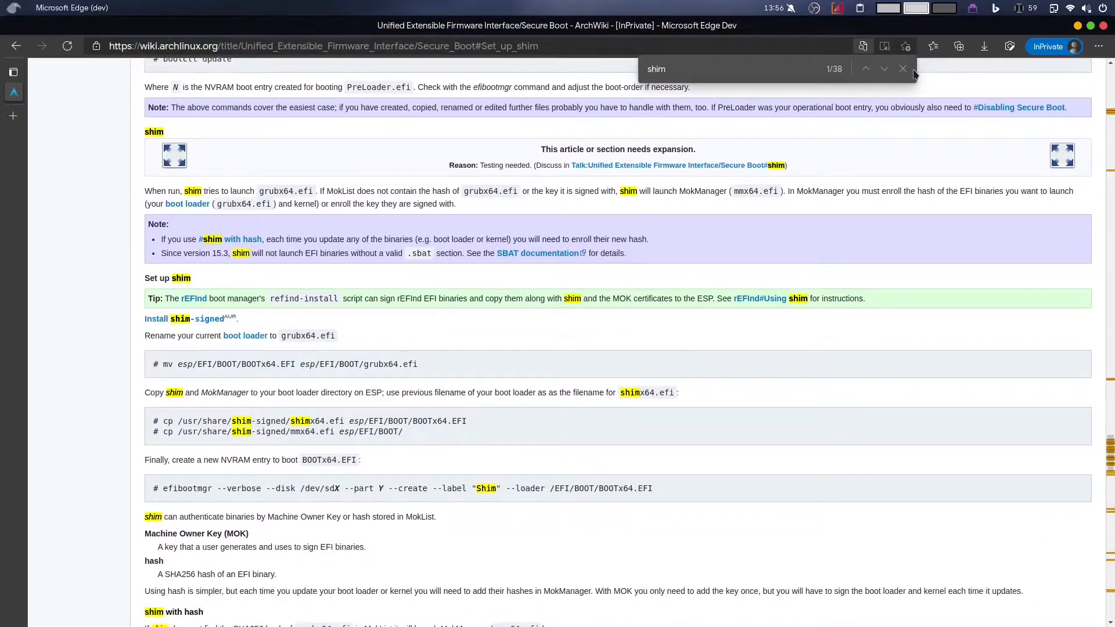
click(902, 69)
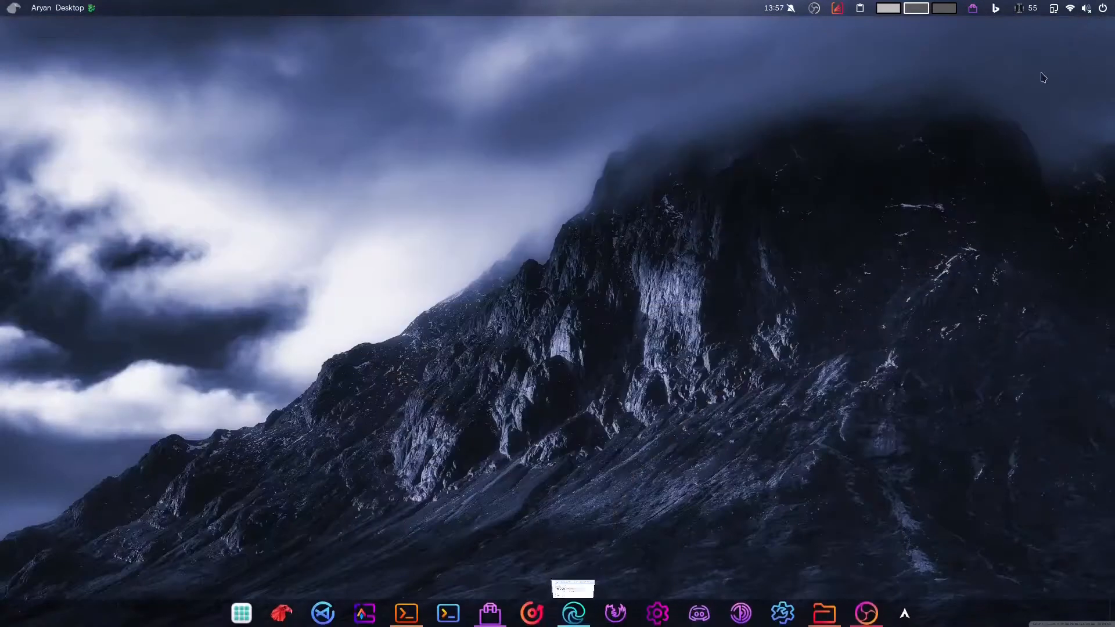
- Become root with sudo su in the terminal and launch nautilus from the root shell
click(406, 612)
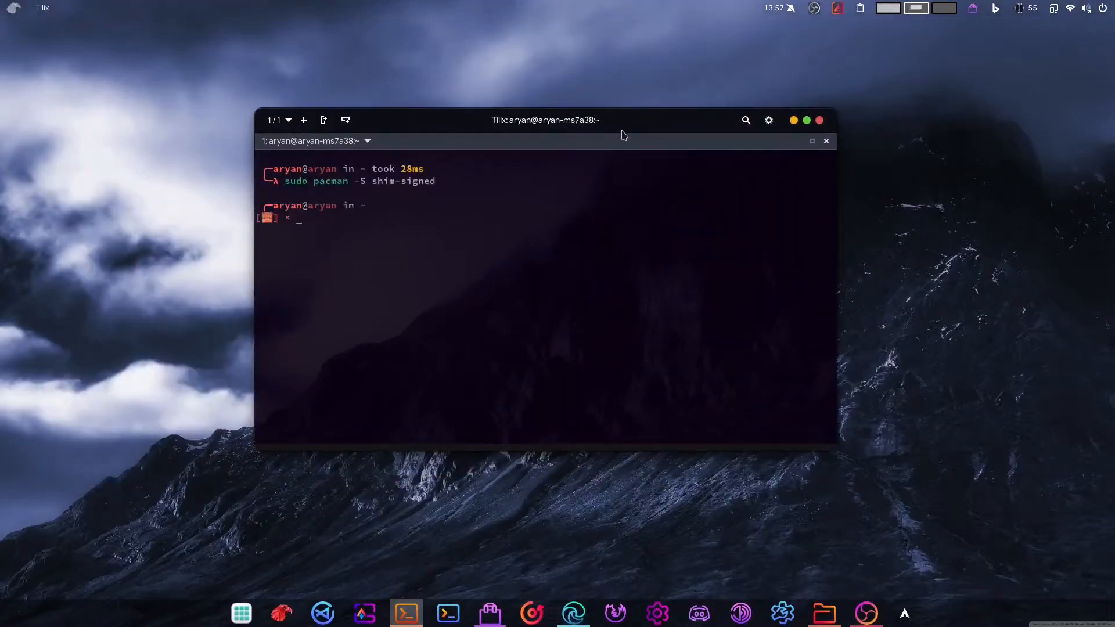
text(sudo su)
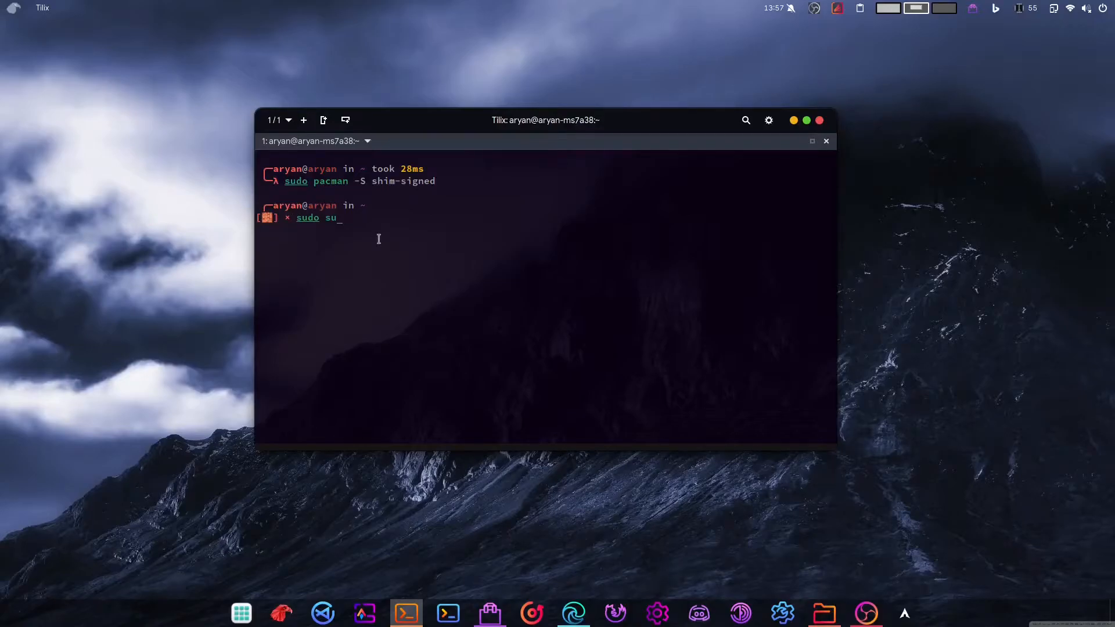
key(Return)
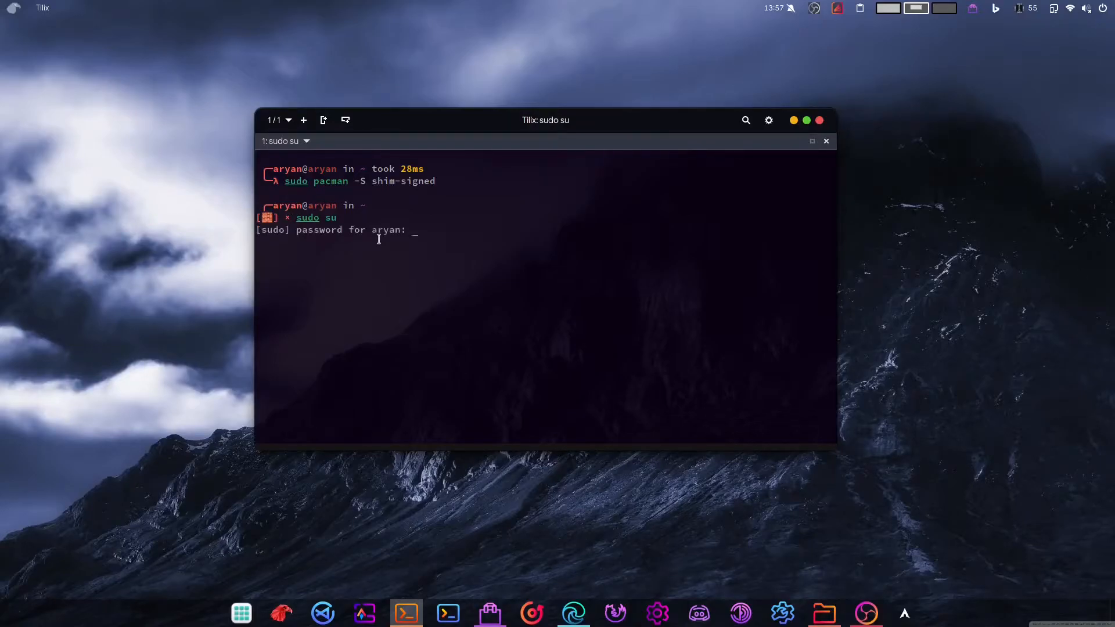
key(Return)
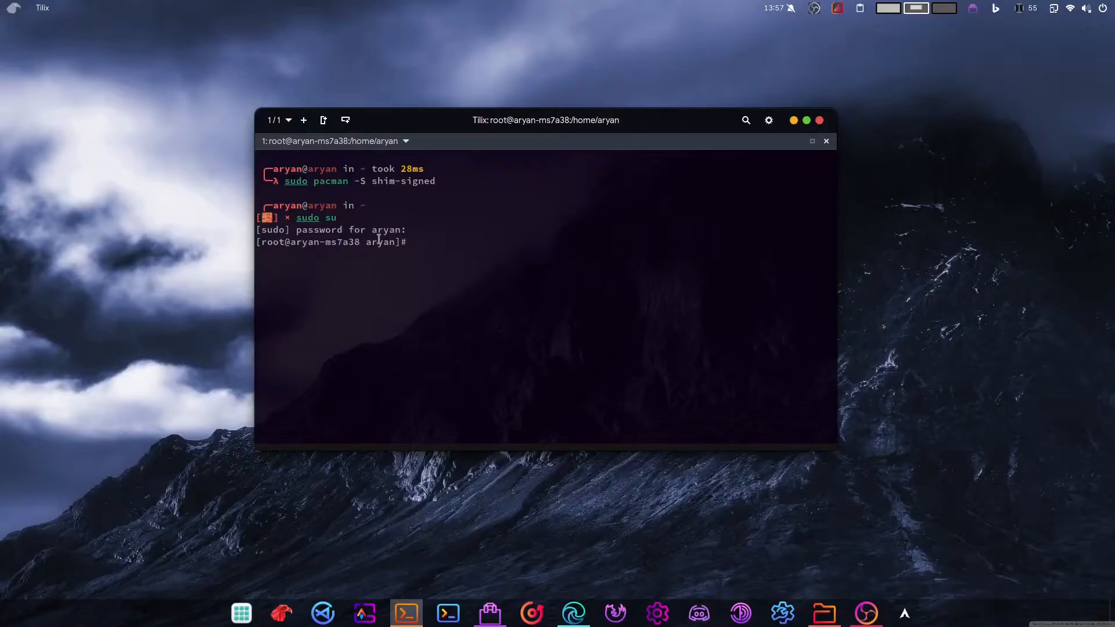
text(n)
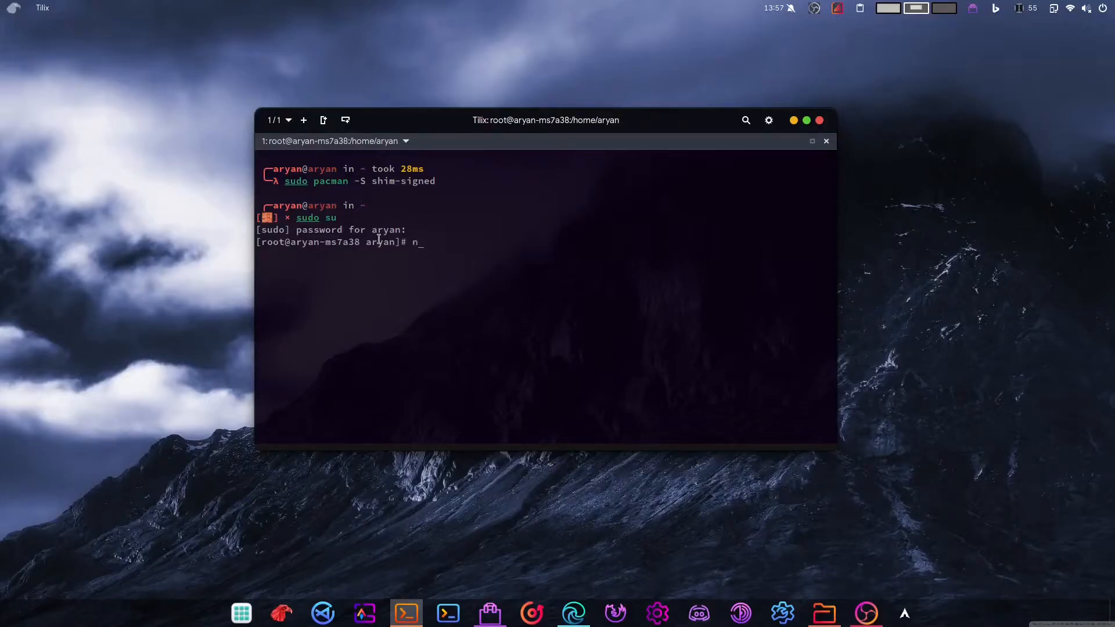
text(autilus)
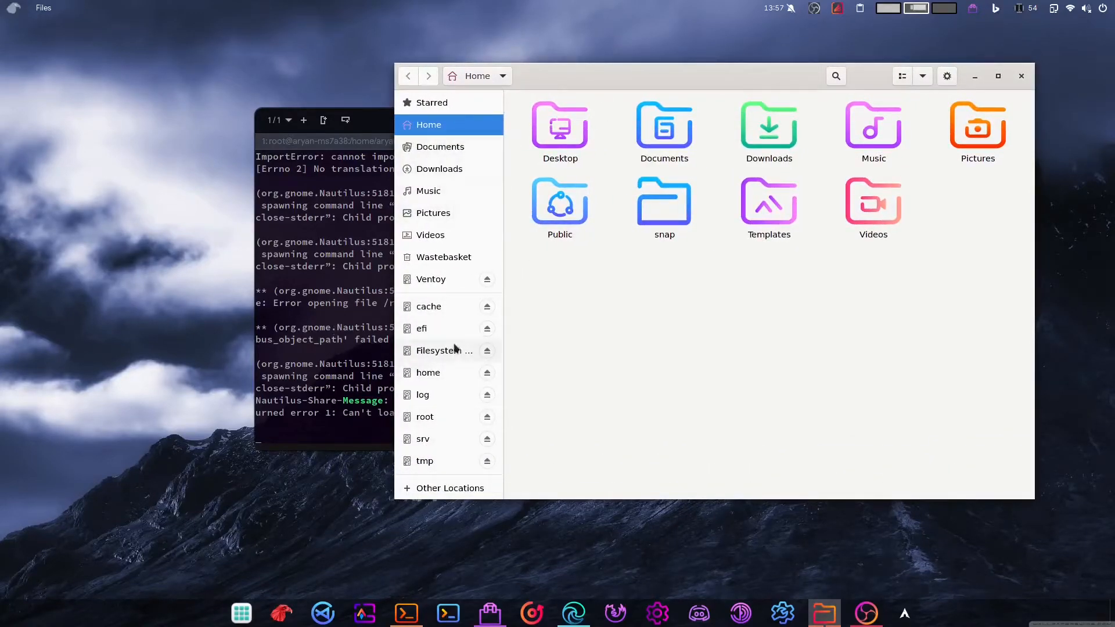
mouse_move(446, 360)
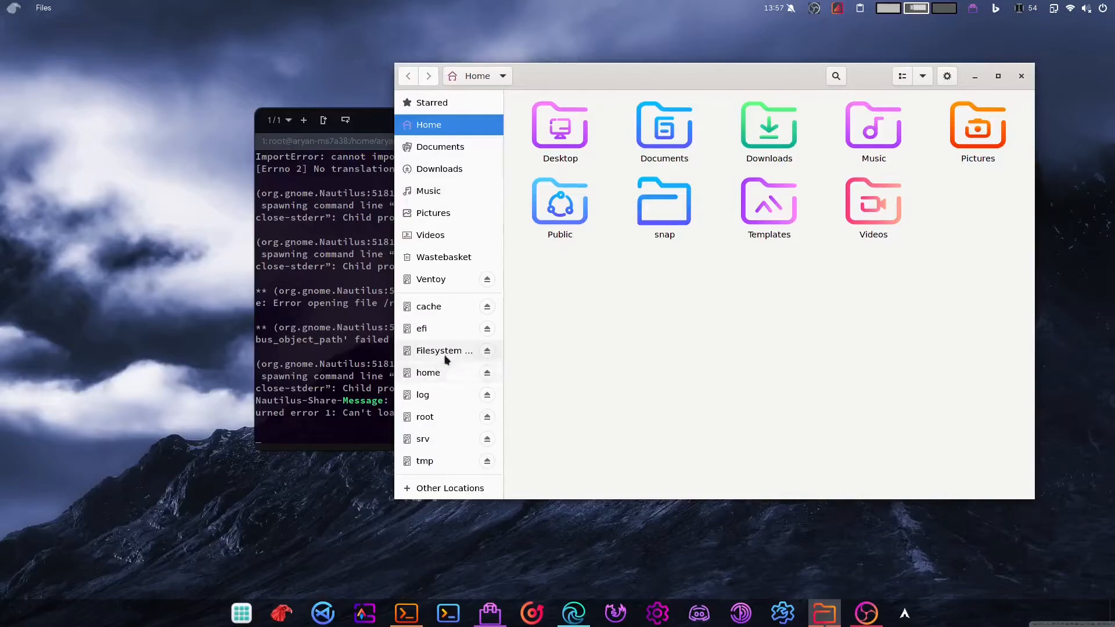
- Navigate Files to /boot/efi/EFI/Boot containing bootx64.efi, grubx64.efi and mmx64.efi
click(439, 350)
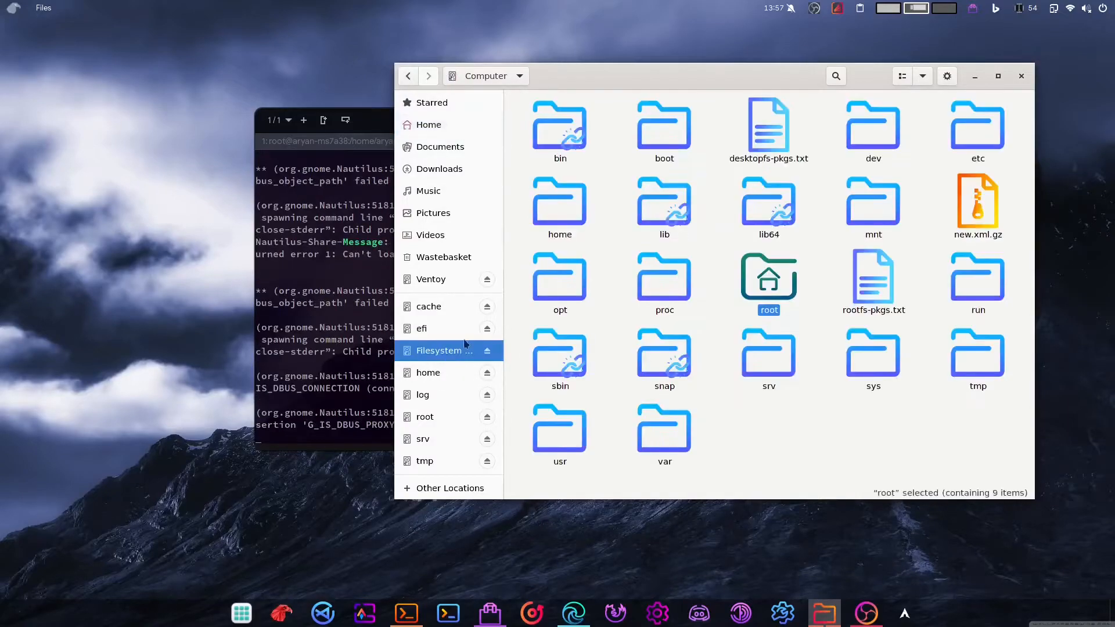
double_click(663, 124)
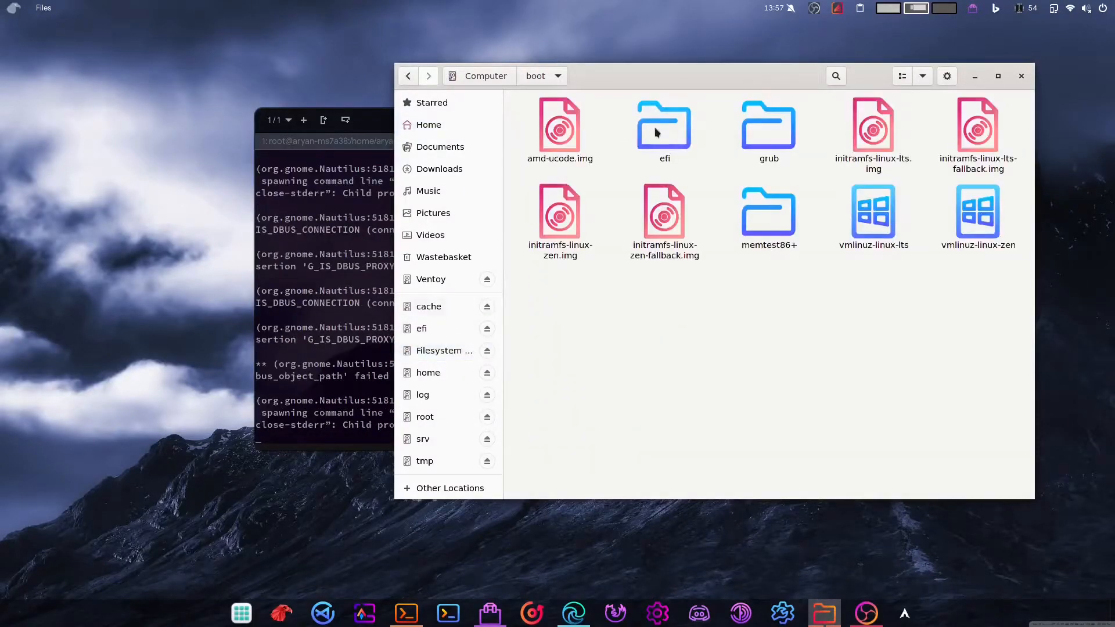
double_click(664, 127)
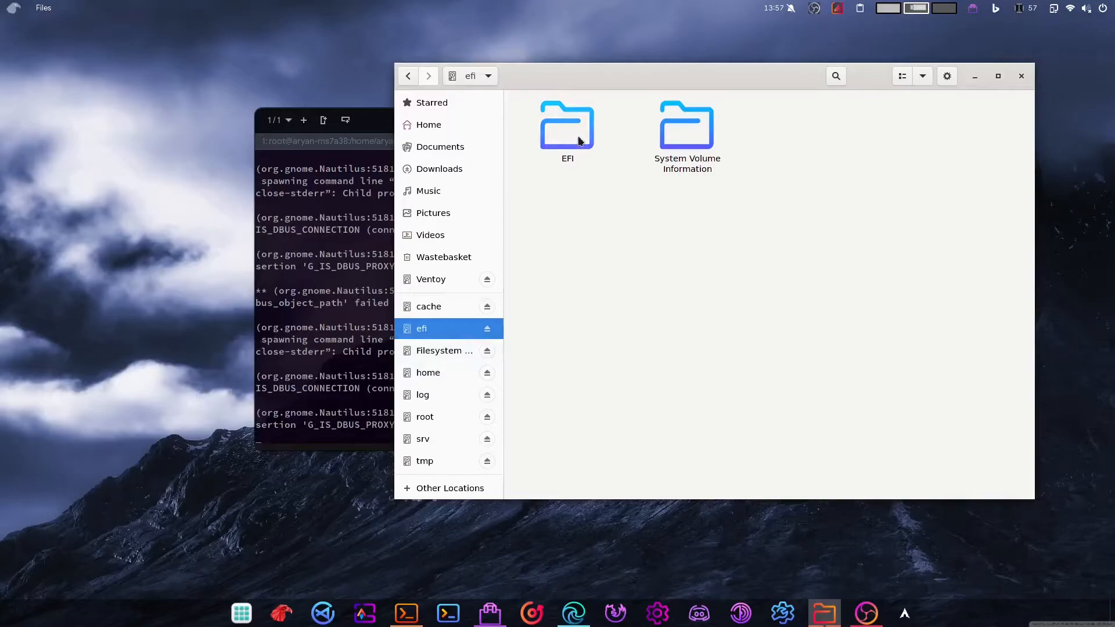
double_click(566, 124)
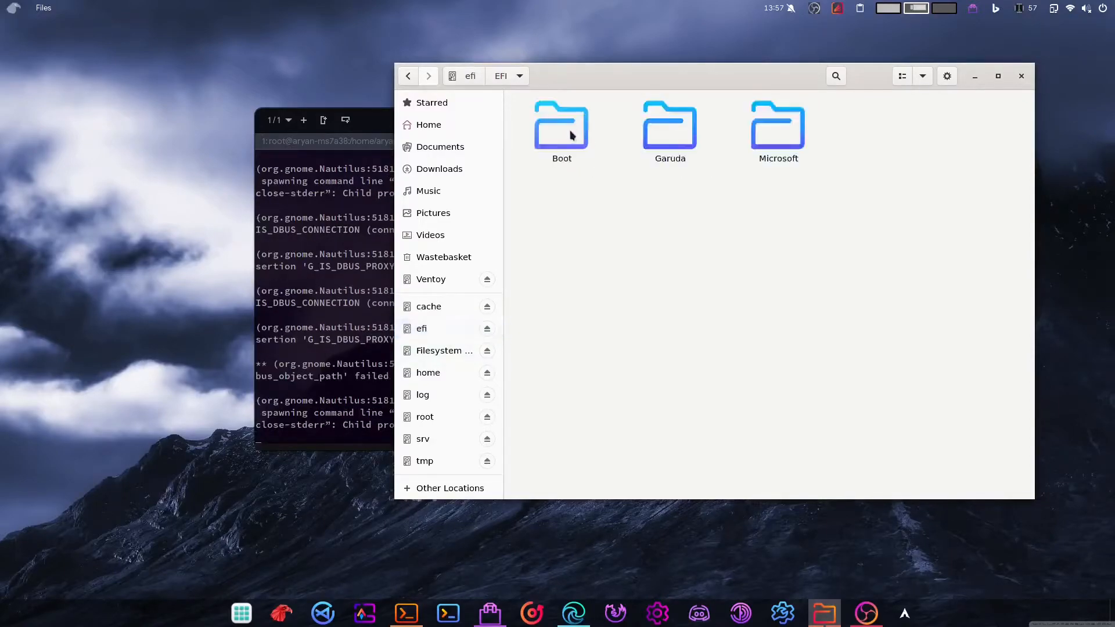
double_click(561, 126)
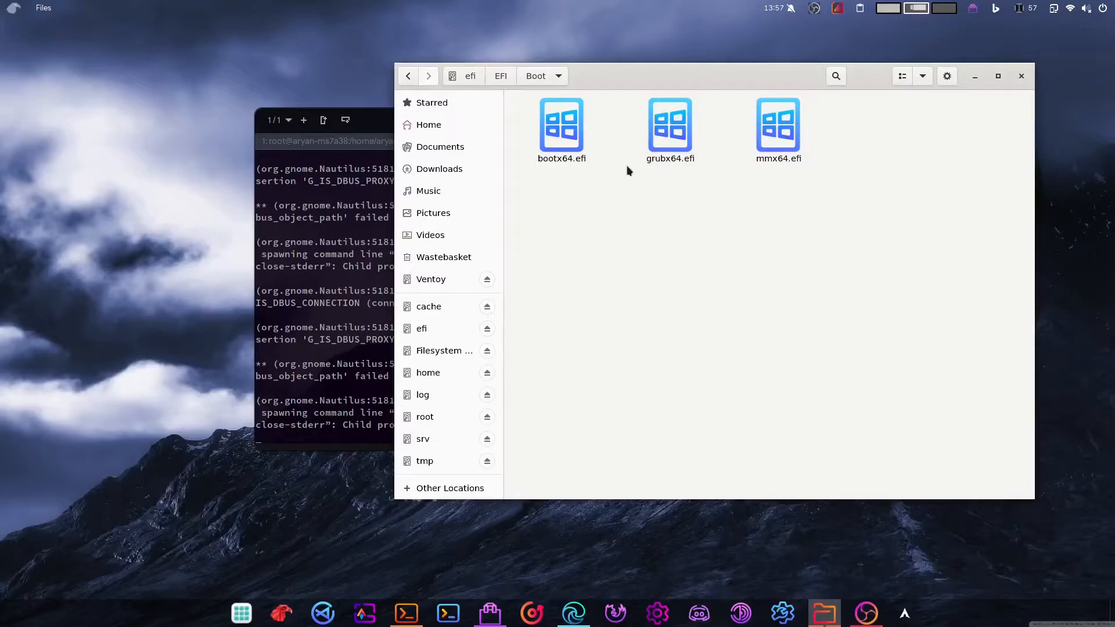
- Inspect grubx64.efi in the Boot folder and add a second tab of it
click(669, 127)
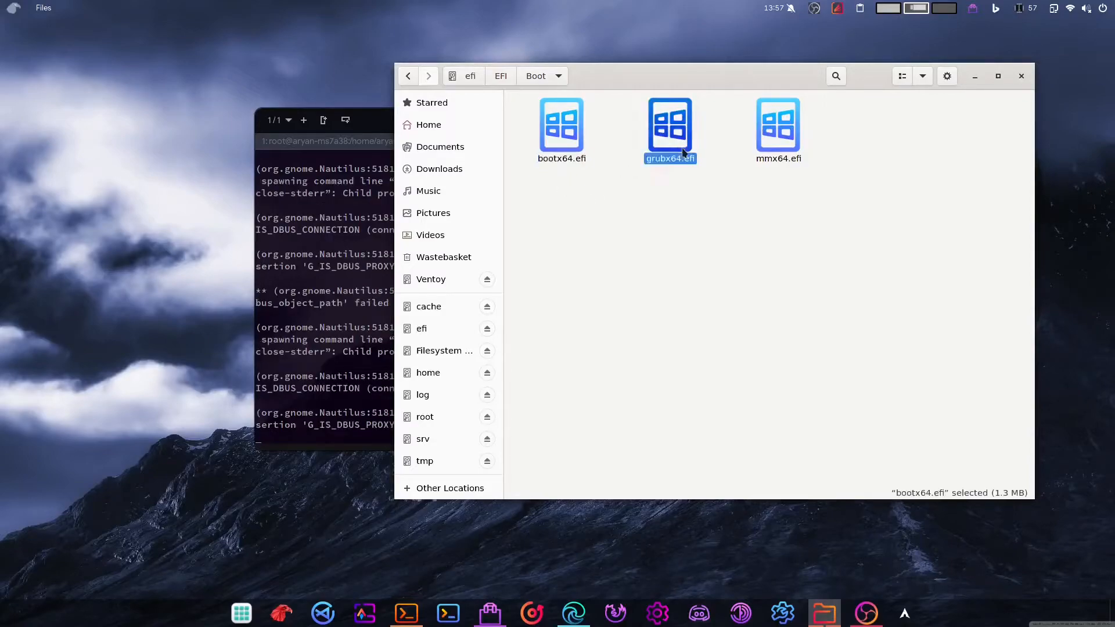
click(665, 249)
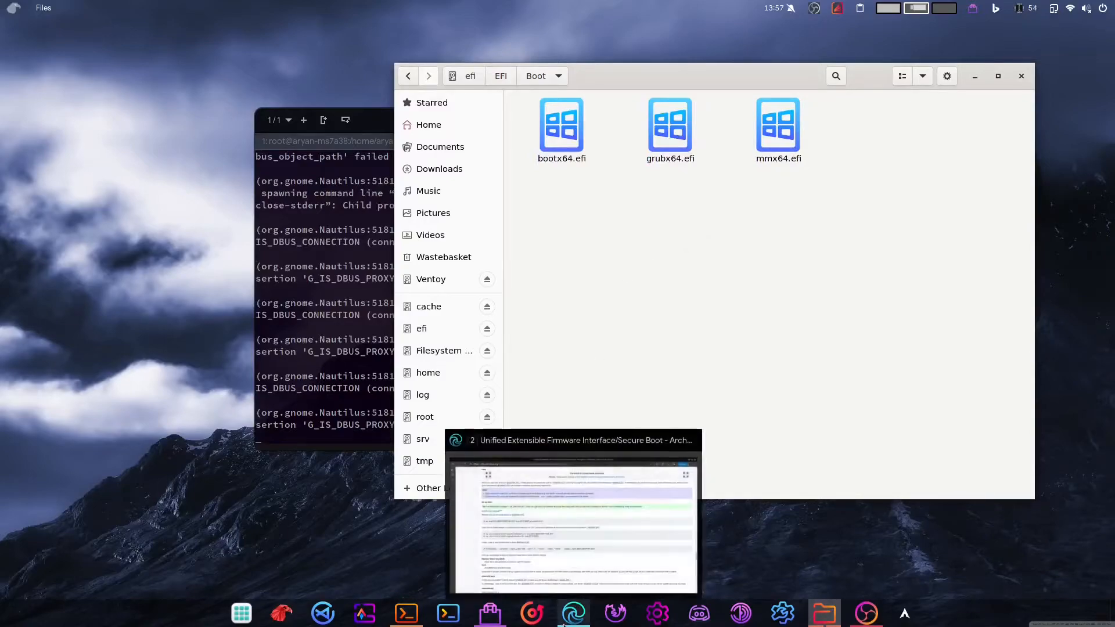
click(947, 77)
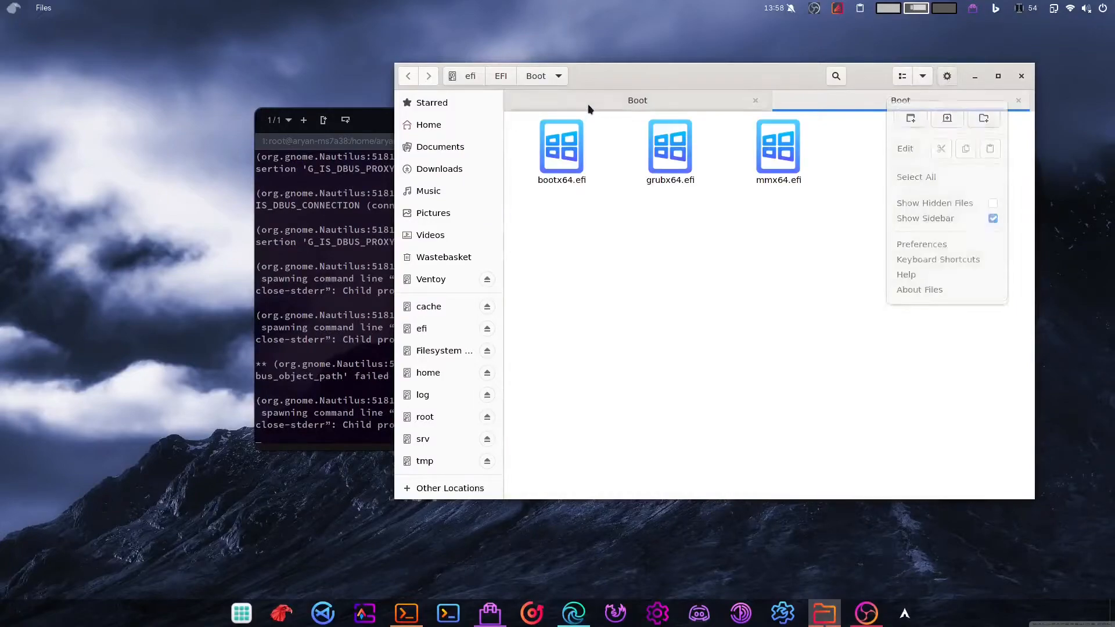
- In the second tab, navigate from the filesystem root into /usr/share
click(561, 147)
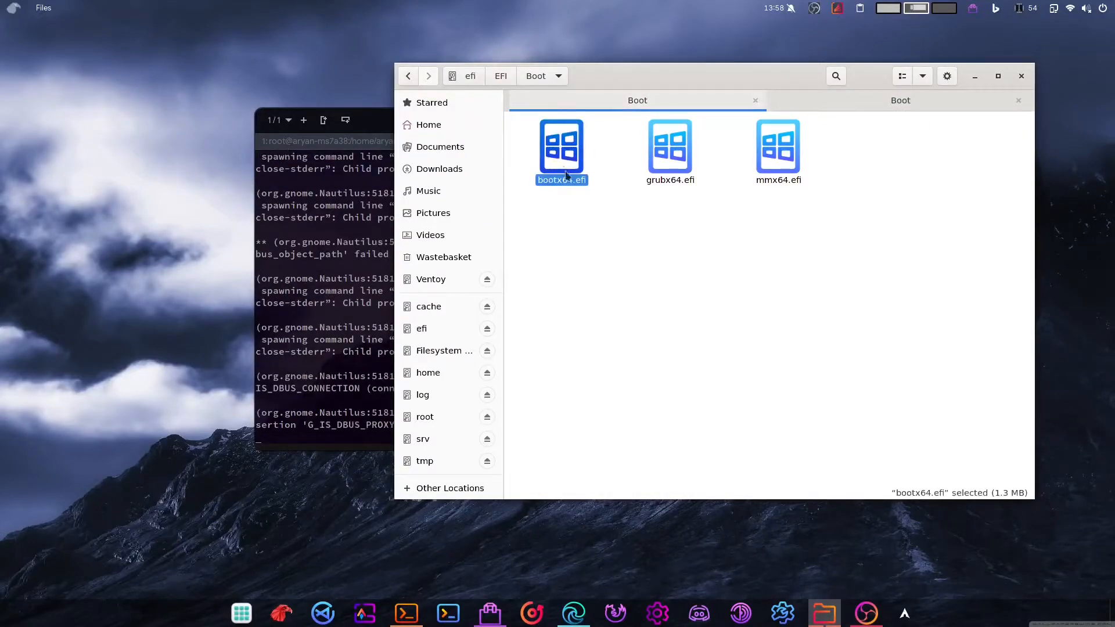
click(669, 148)
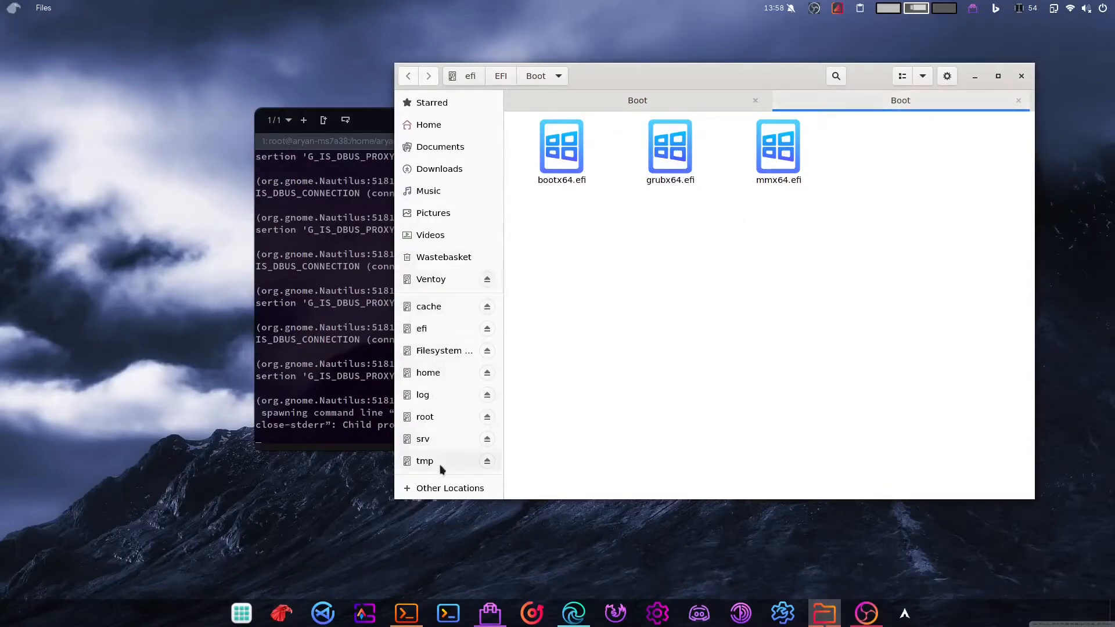
click(444, 349)
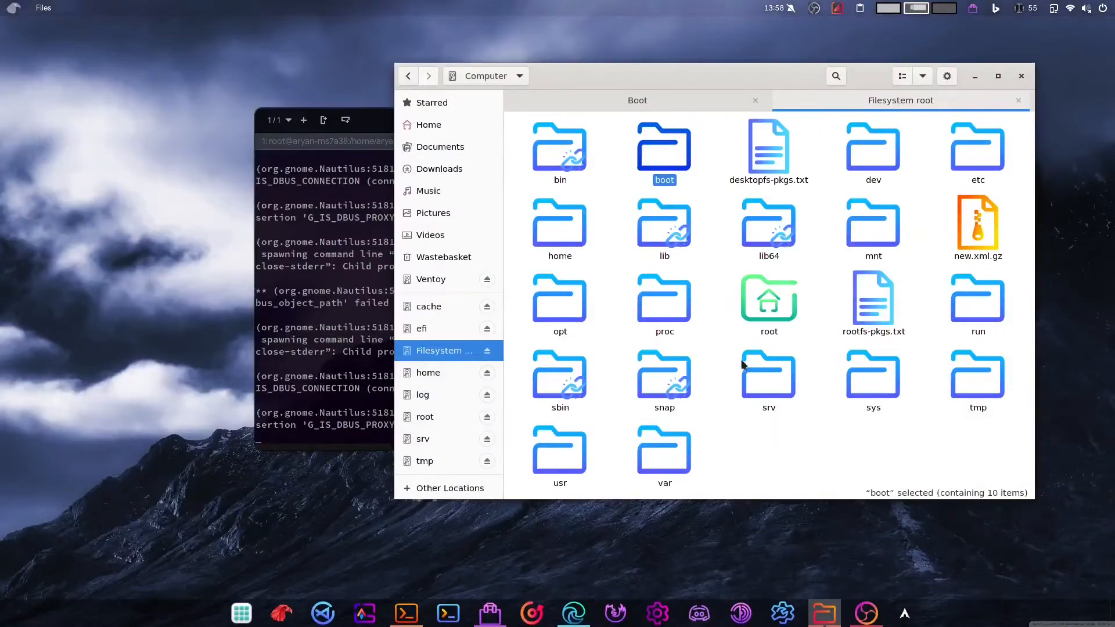
click(559, 448)
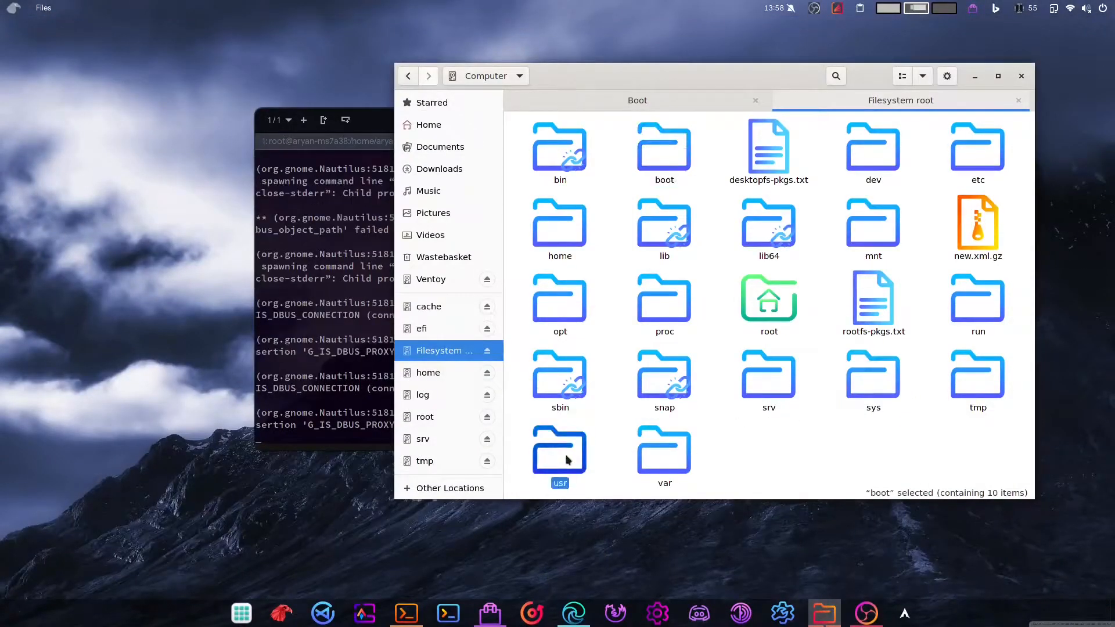
double_click(560, 449)
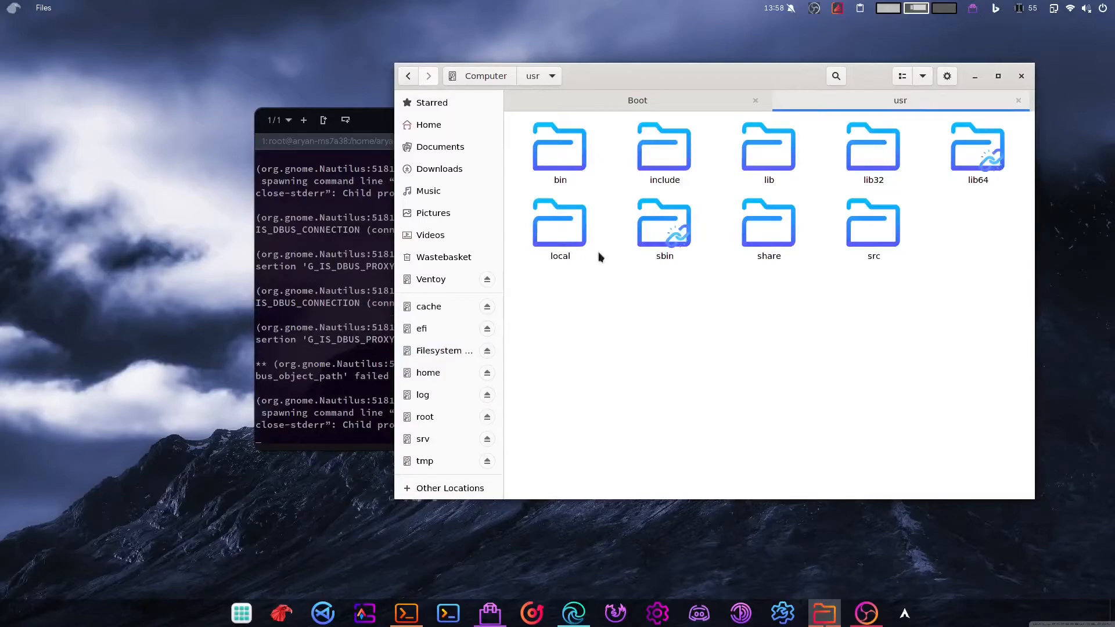
double_click(769, 230)
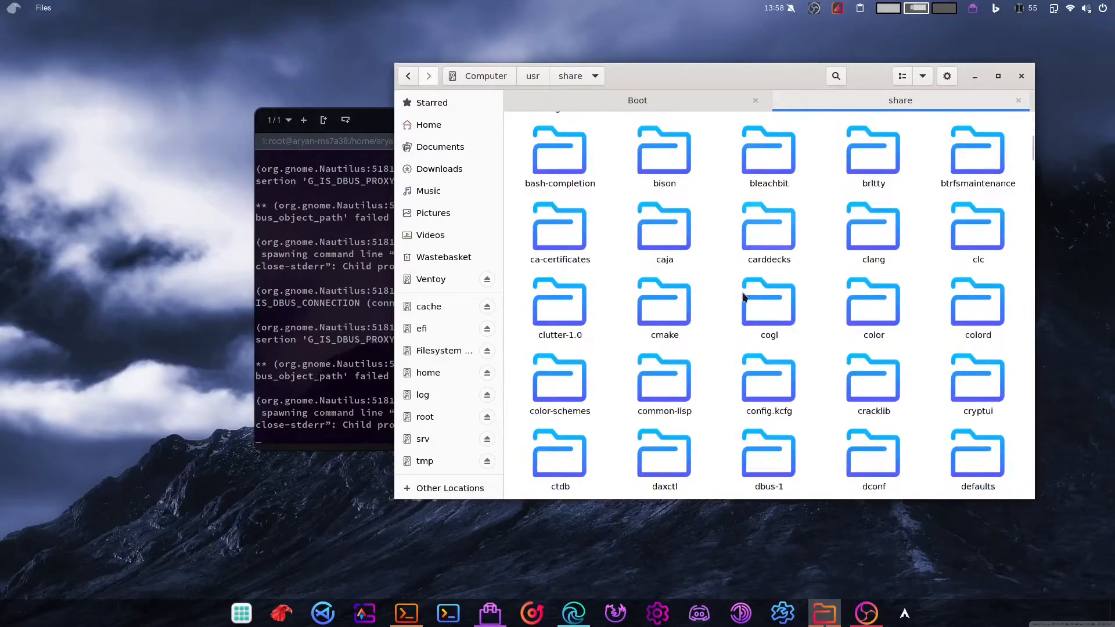
- Locate the shim-signed folder, select shimx64.efi, and return to the EFI Boot tab
scroll(down, 3)
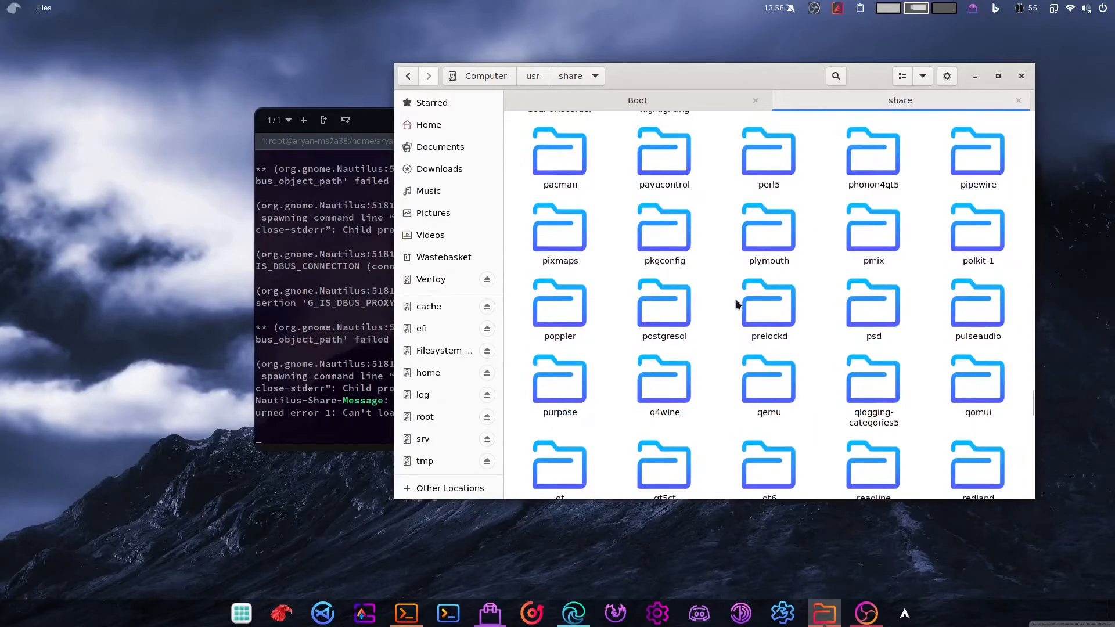
scroll(down, 3)
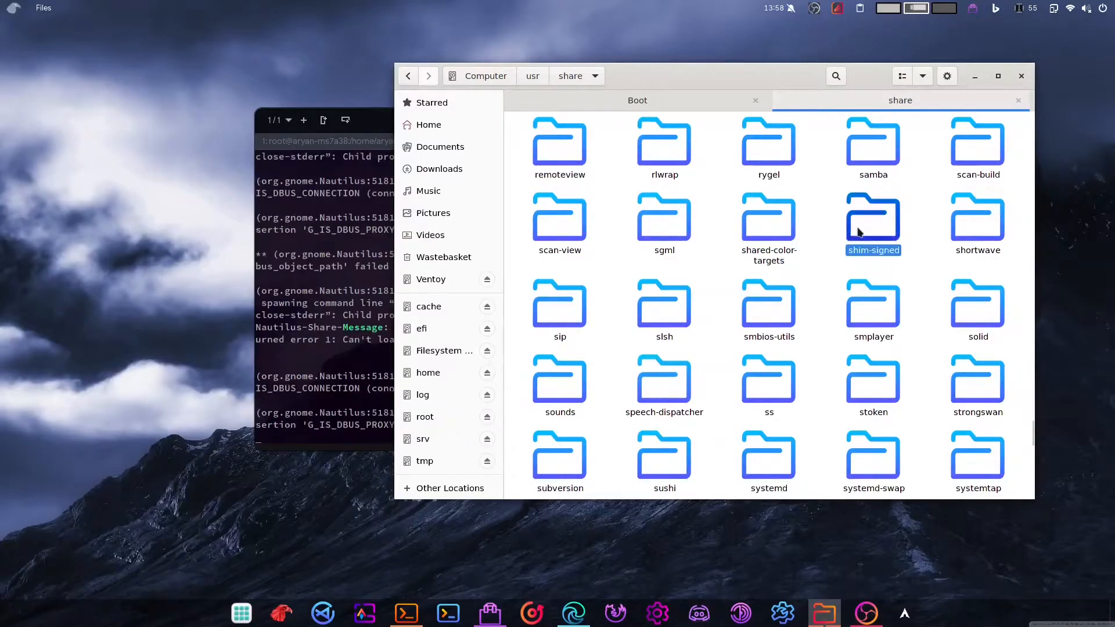
double_click(872, 217)
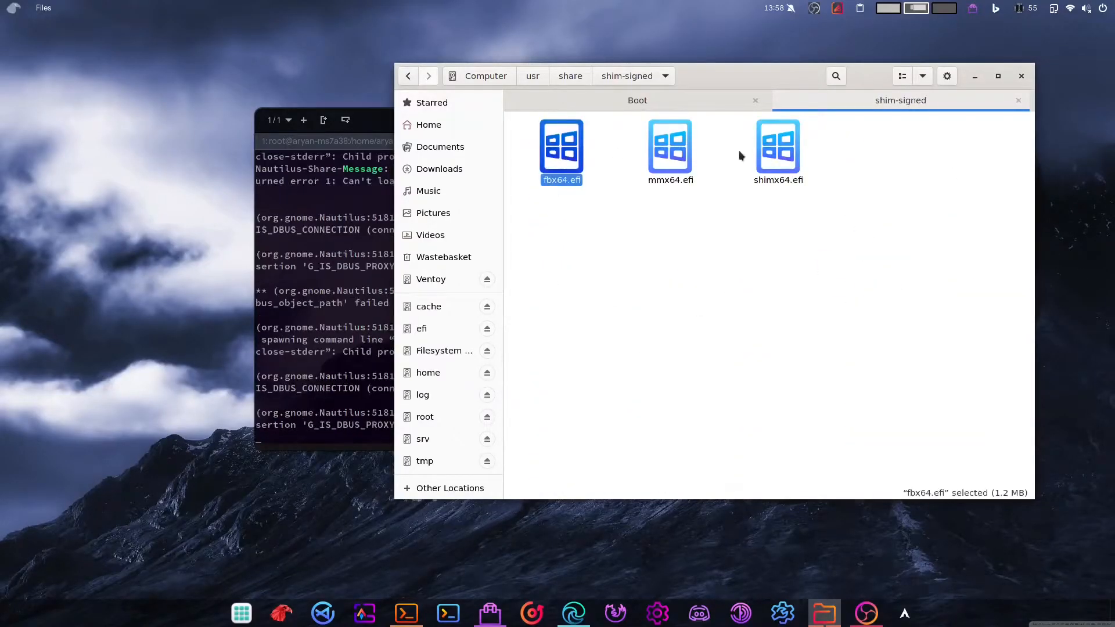
click(779, 148)
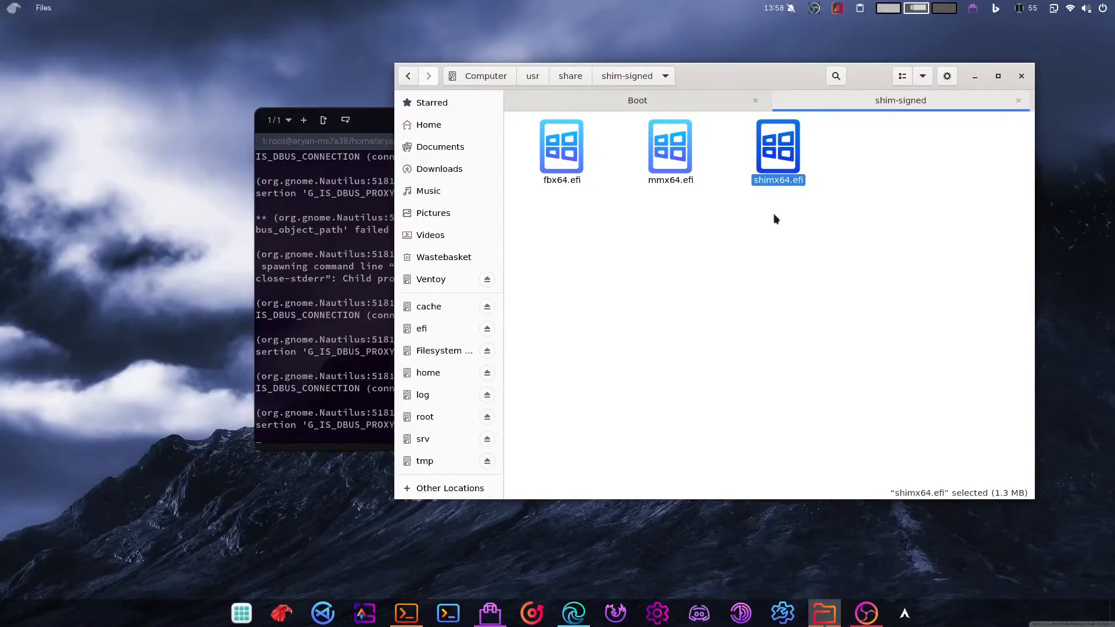
click(637, 100)
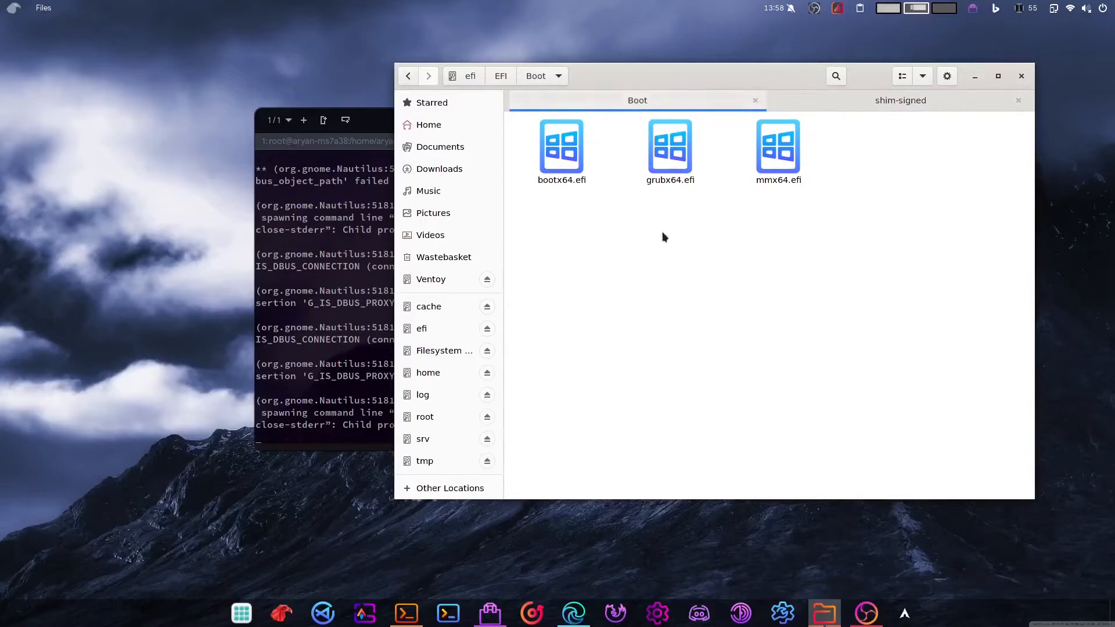
click(561, 147)
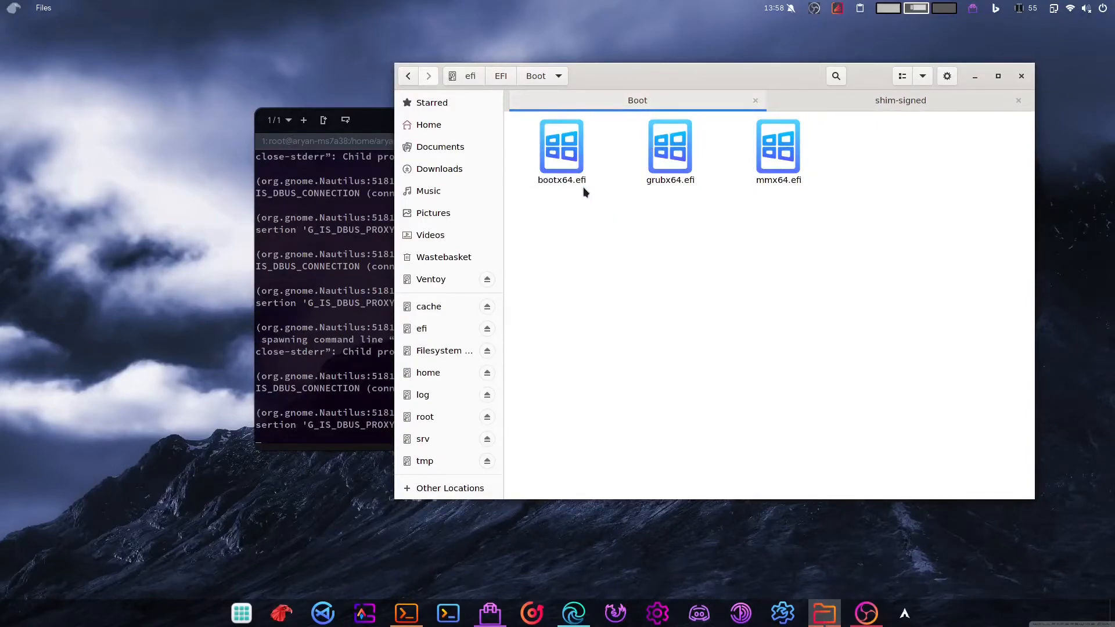
click(561, 148)
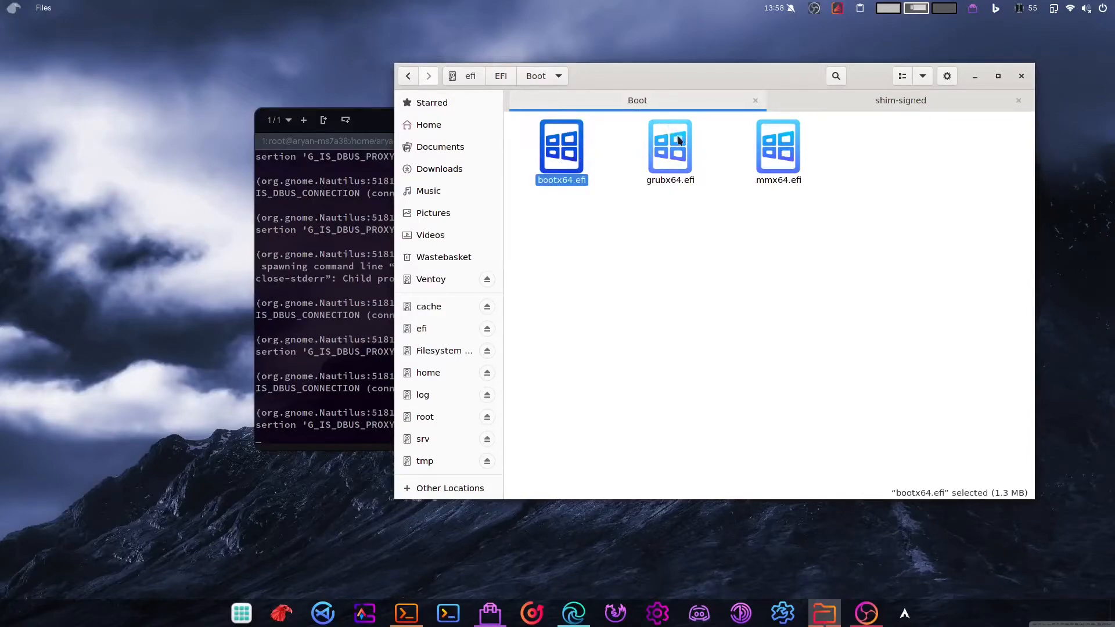
click(899, 100)
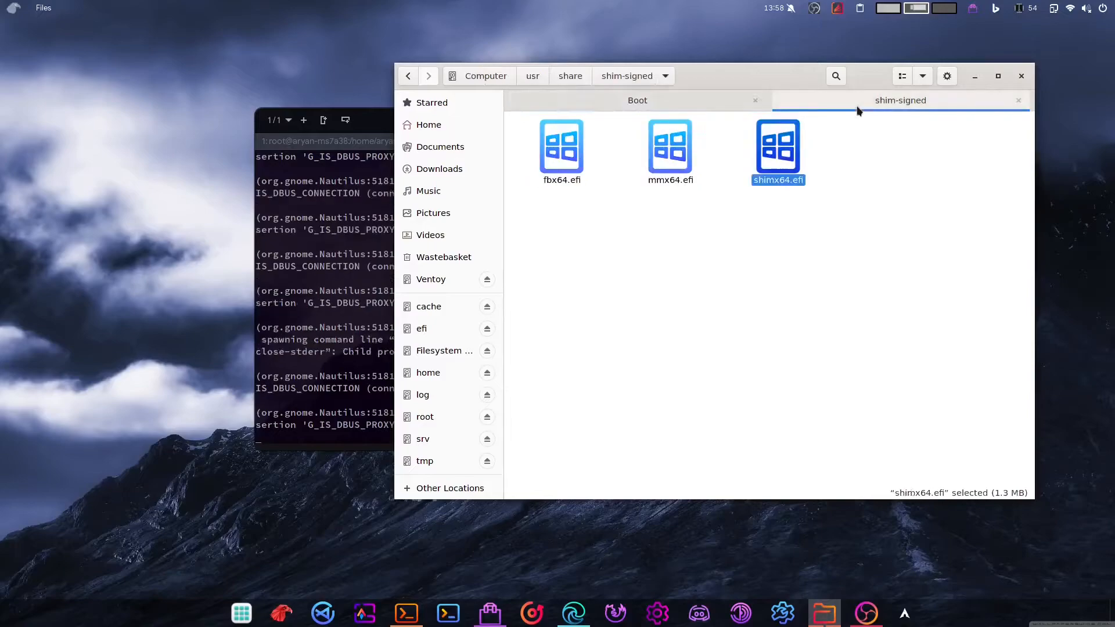
mouse_move(667, 149)
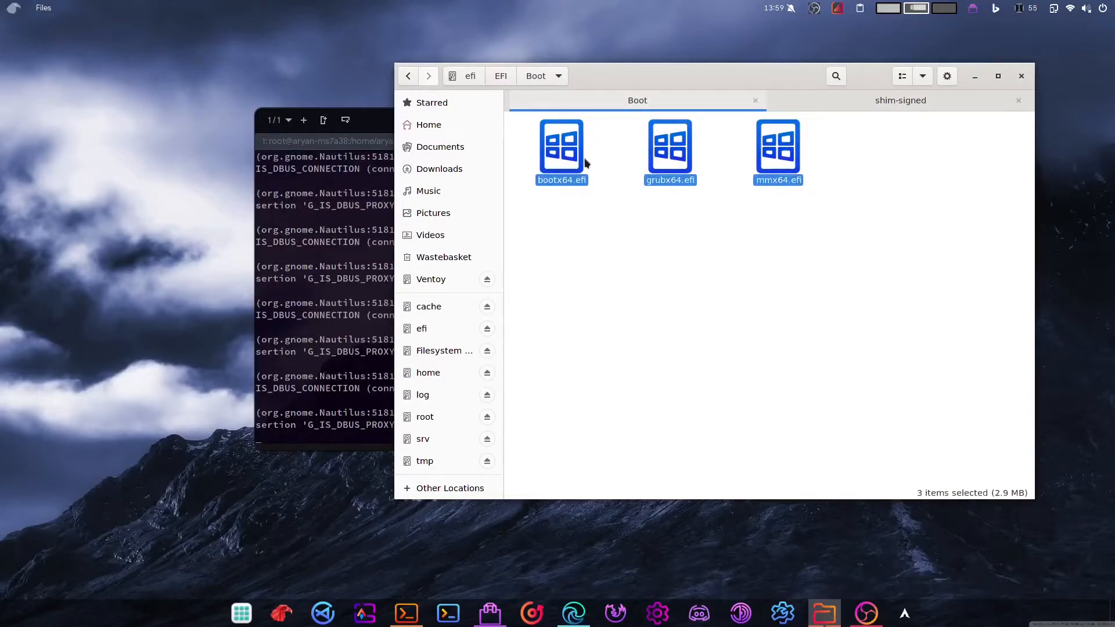
click(561, 148)
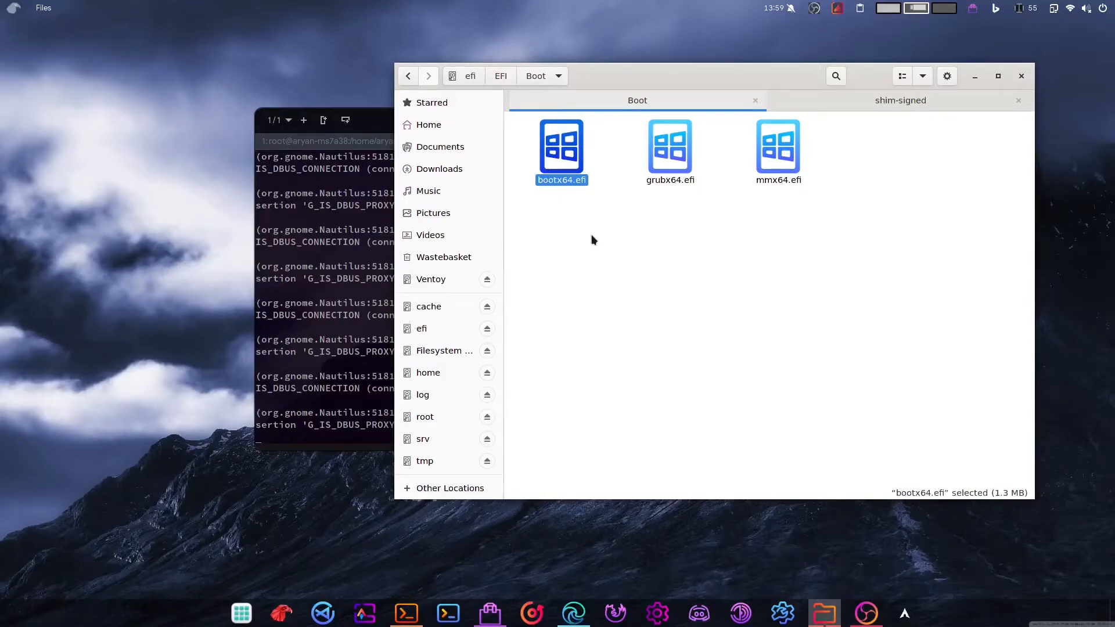
mouse_move(746, 267)
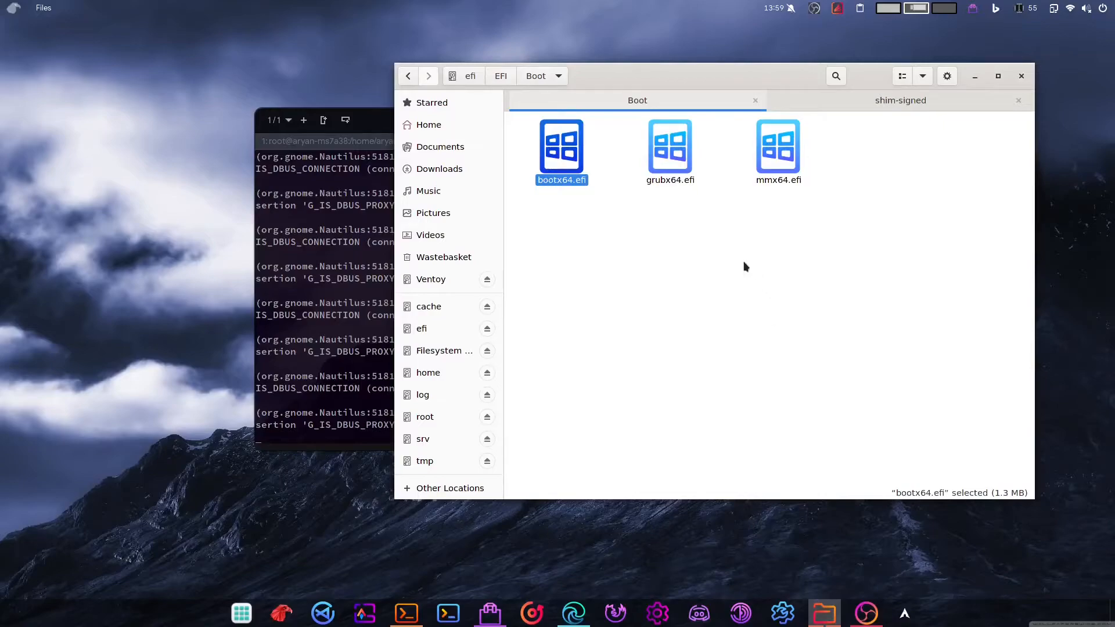
click(670, 148)
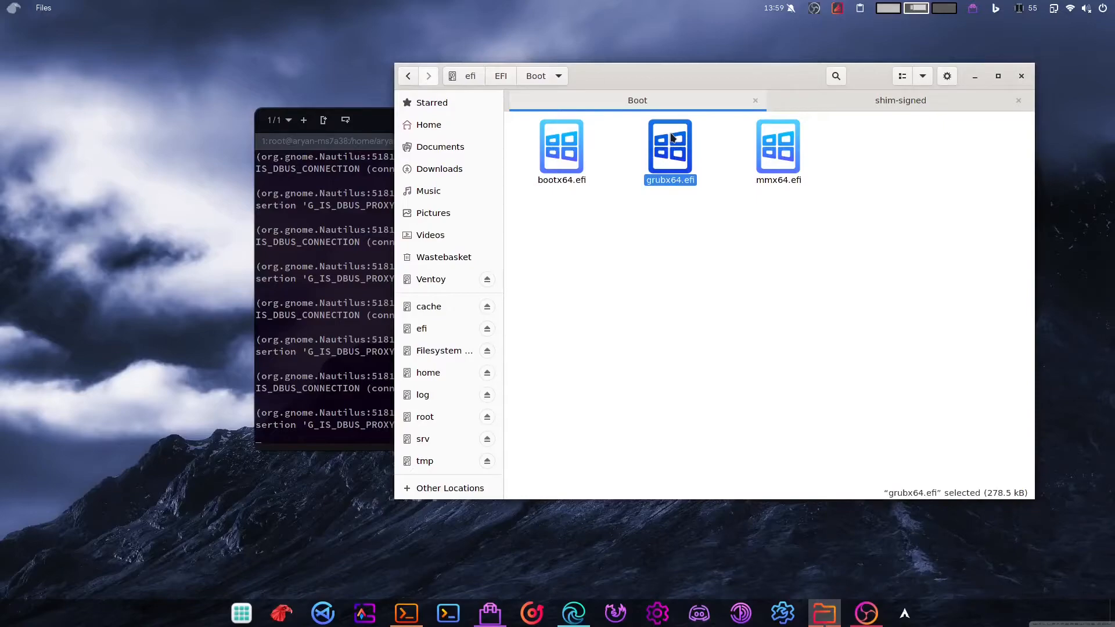
mouse_move(733, 177)
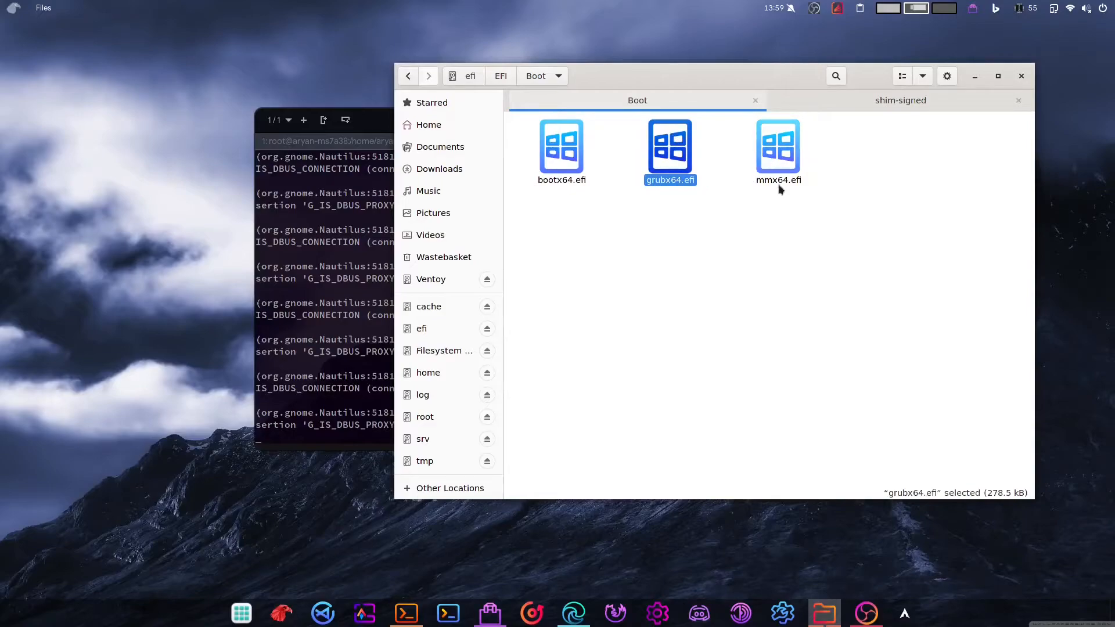
click(779, 150)
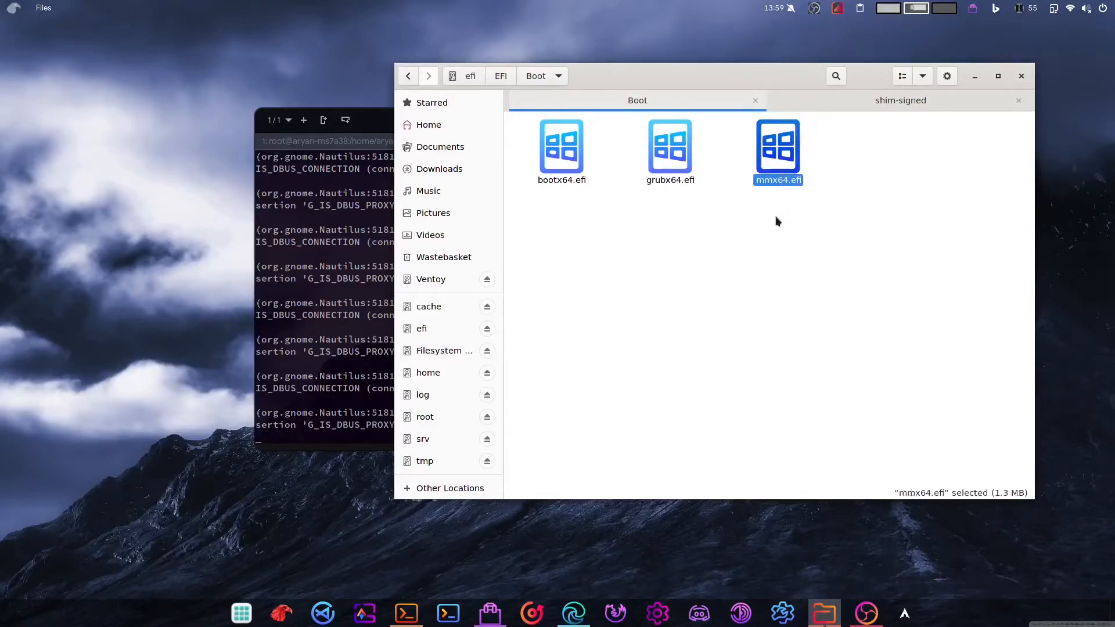
click(880, 166)
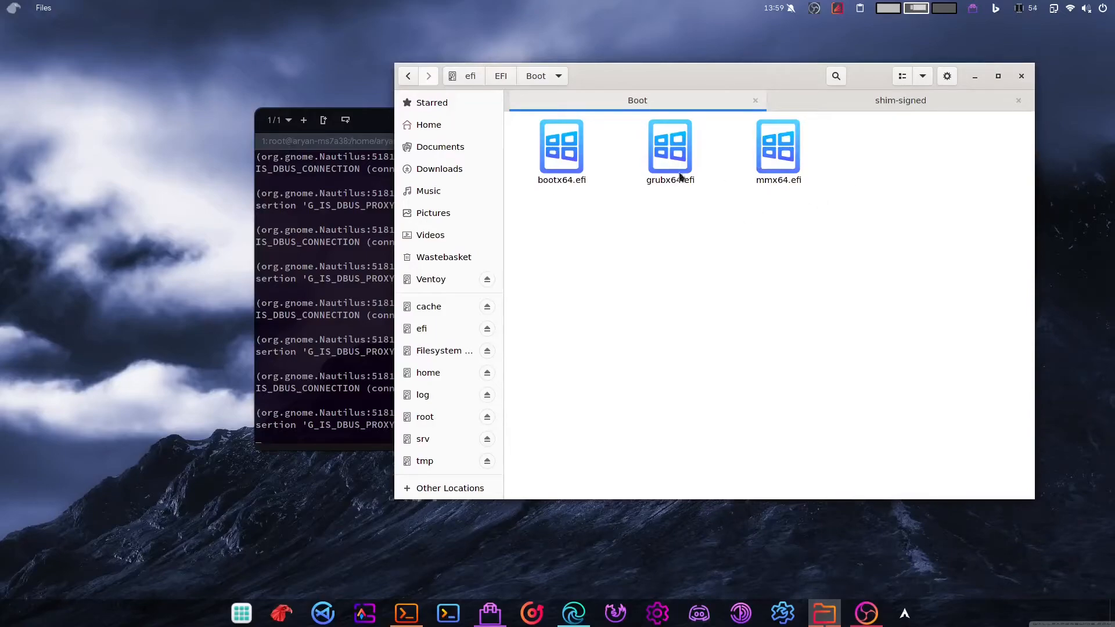
click(778, 148)
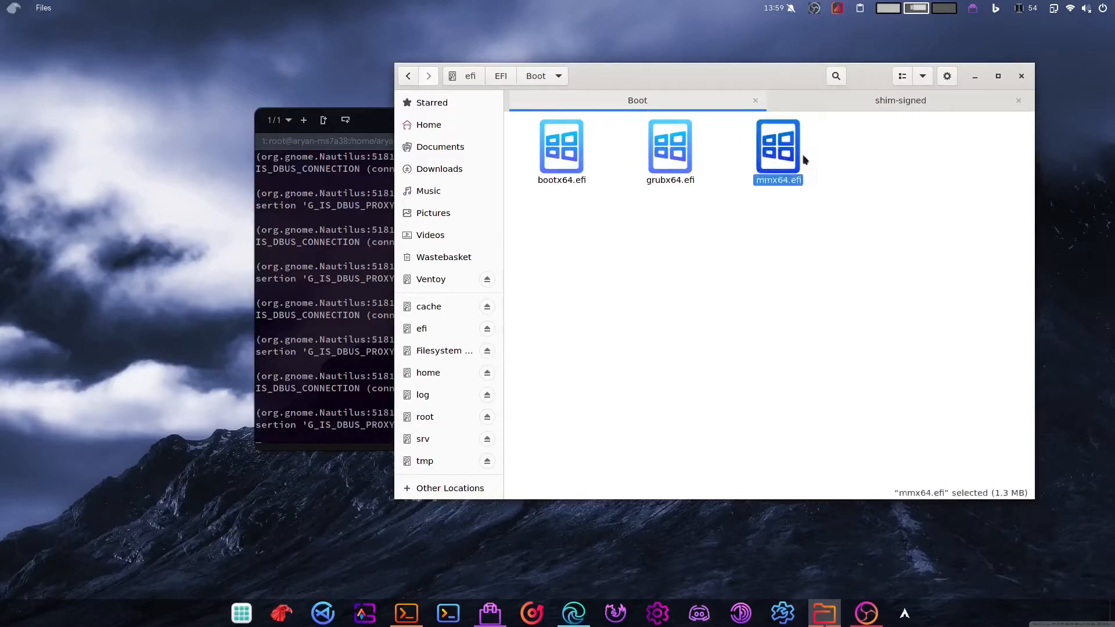
click(806, 391)
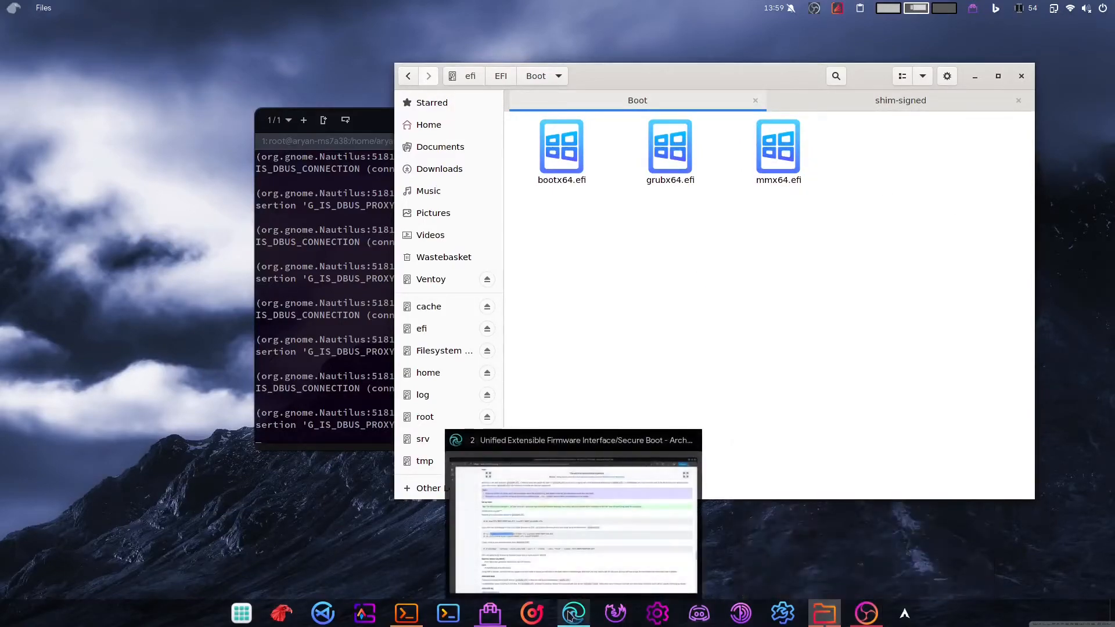
- Bring back the ArchWiki page and highlight the shim and MokManager cp commands under 'Set up shim'
click(572, 613)
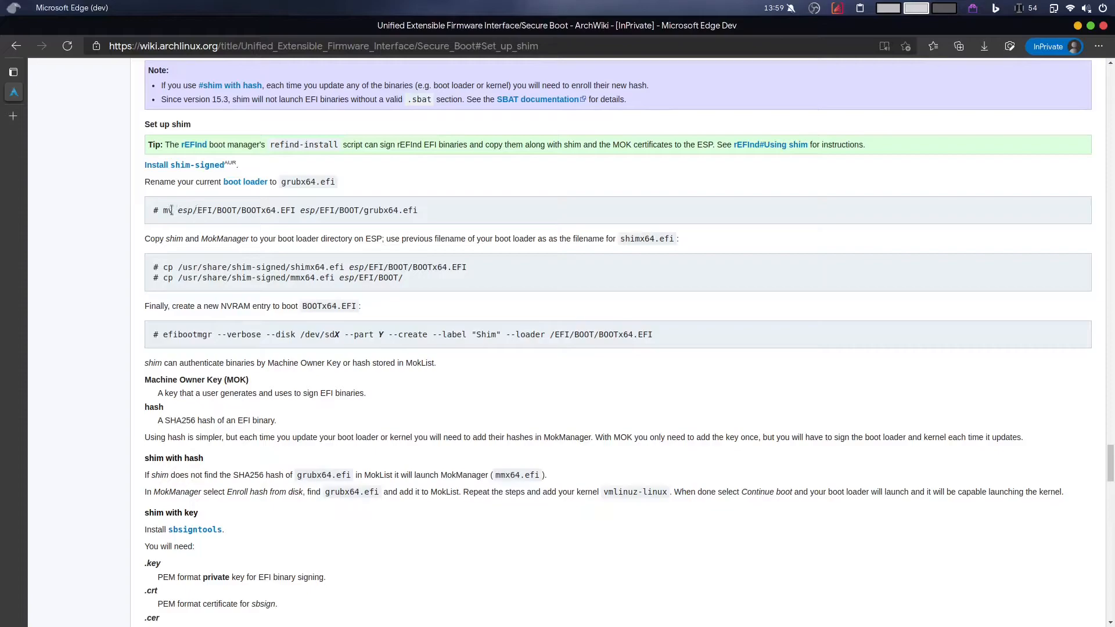
double_click(258, 210)
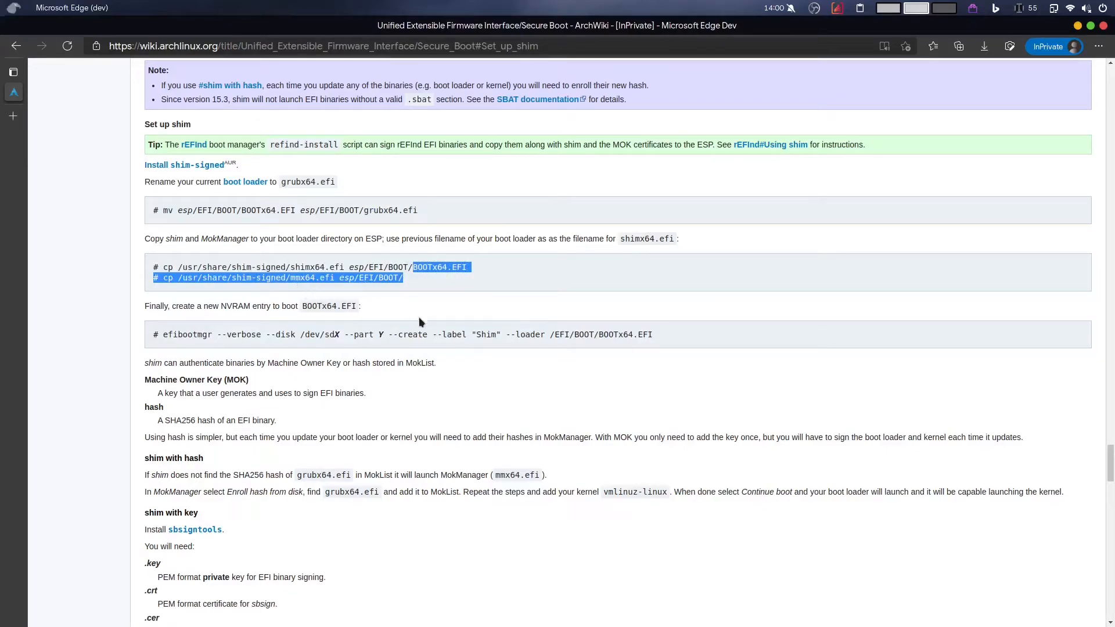
scroll(down, 3)
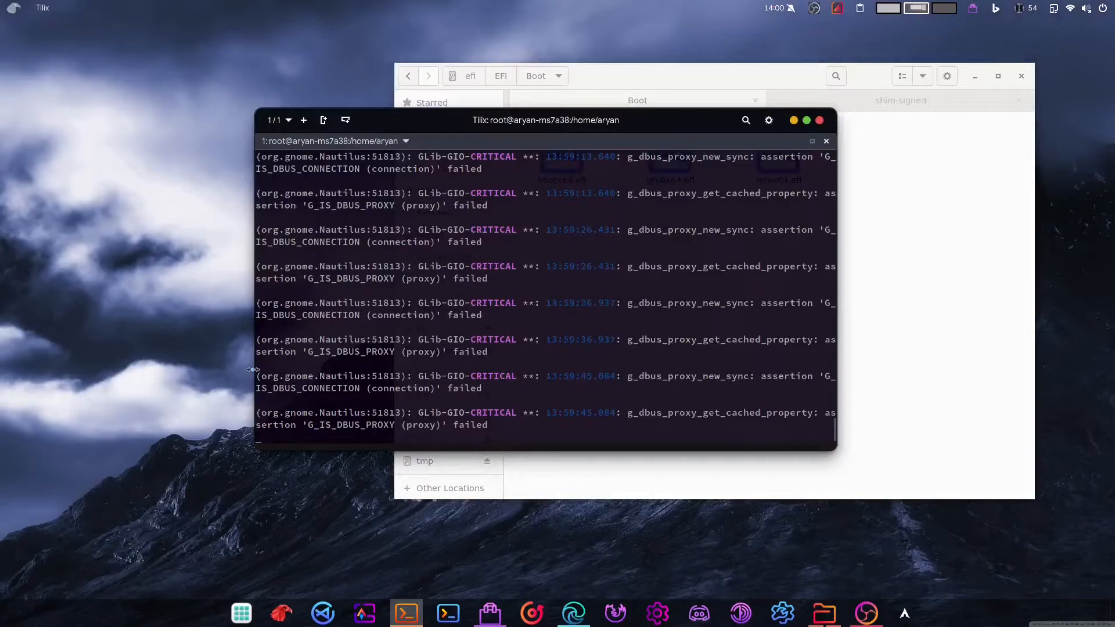
- Stop Nautilus with Ctrl+C, start a fresh root shell session, and return to the ArchWiki guide
key(ctrl+c)
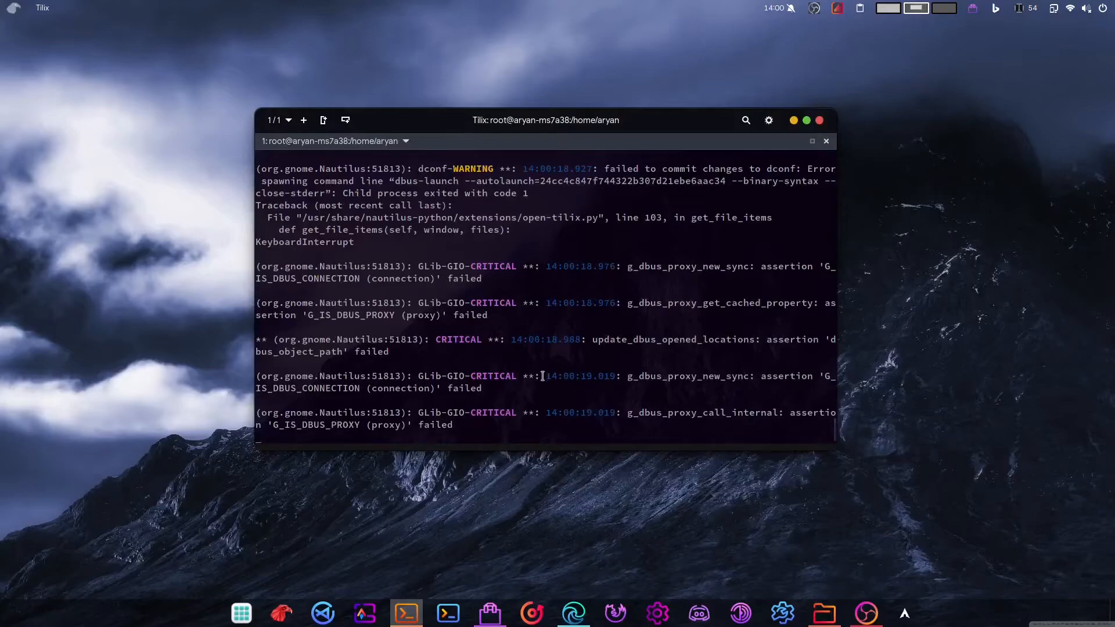
click(306, 120)
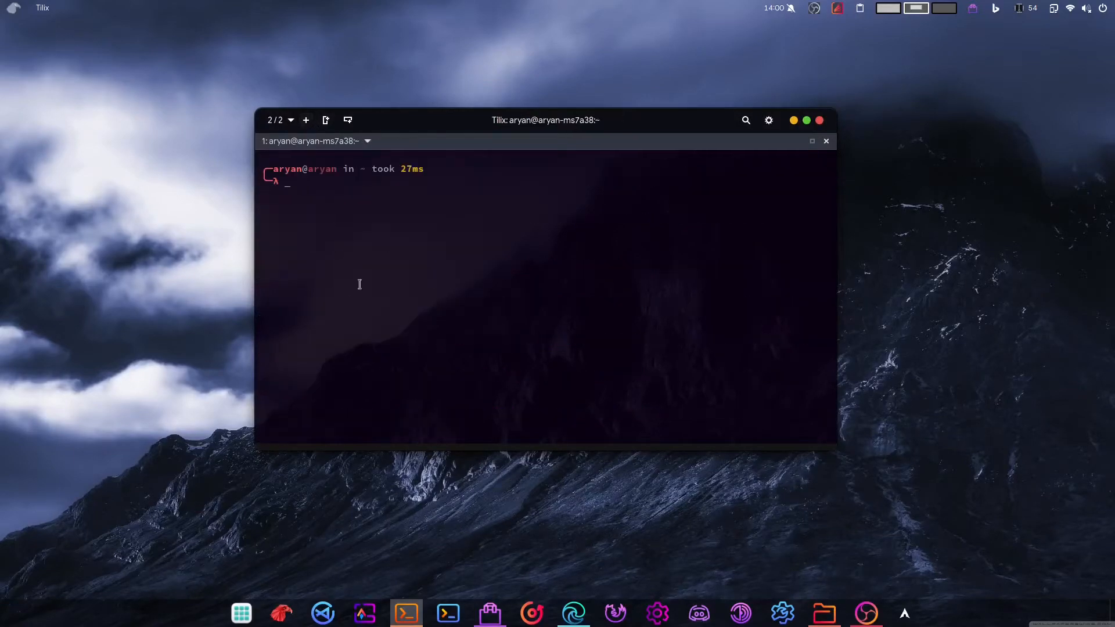
text(sudo su)
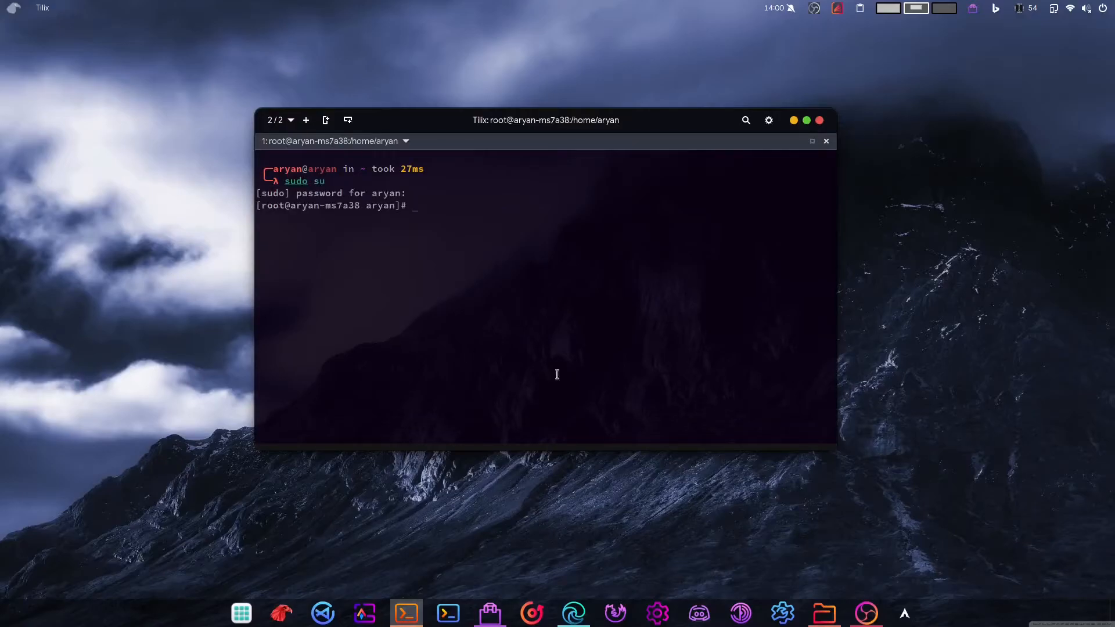
click(572, 612)
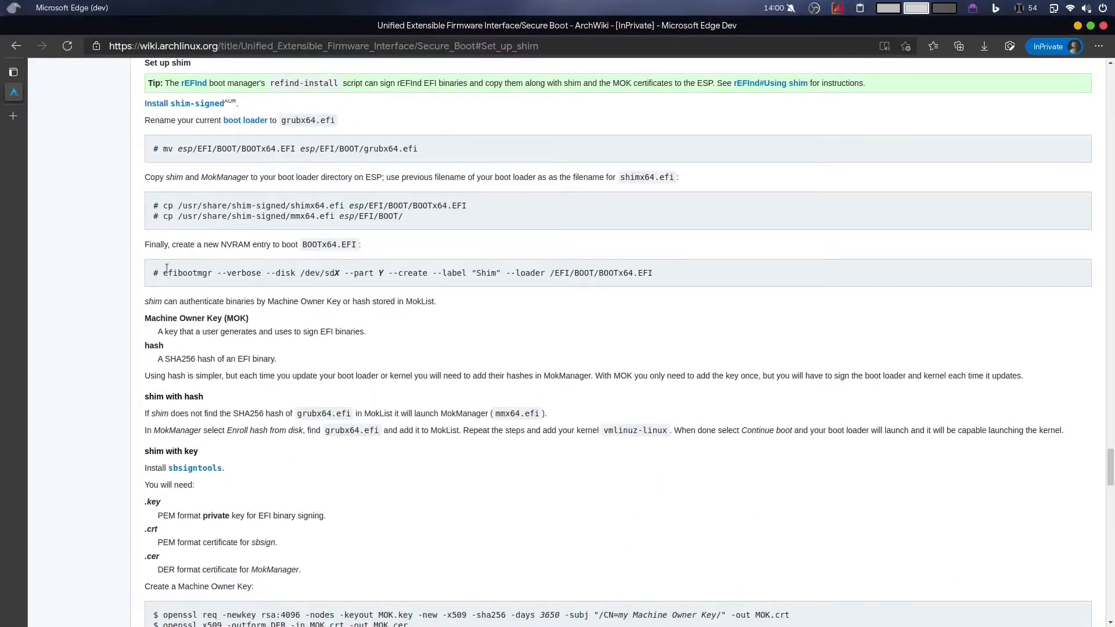
- Copy the efibootmgr --create --label "Shim" command from ArchWiki and return to the Tilix root shell
double_click(187, 273)
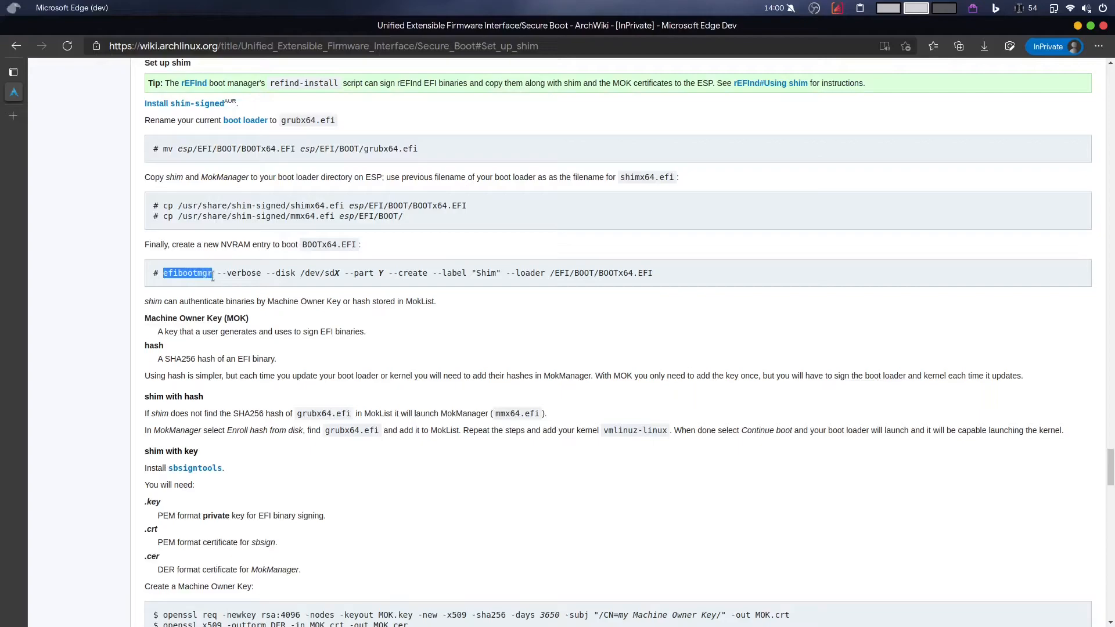
drag(214, 273, 650, 273)
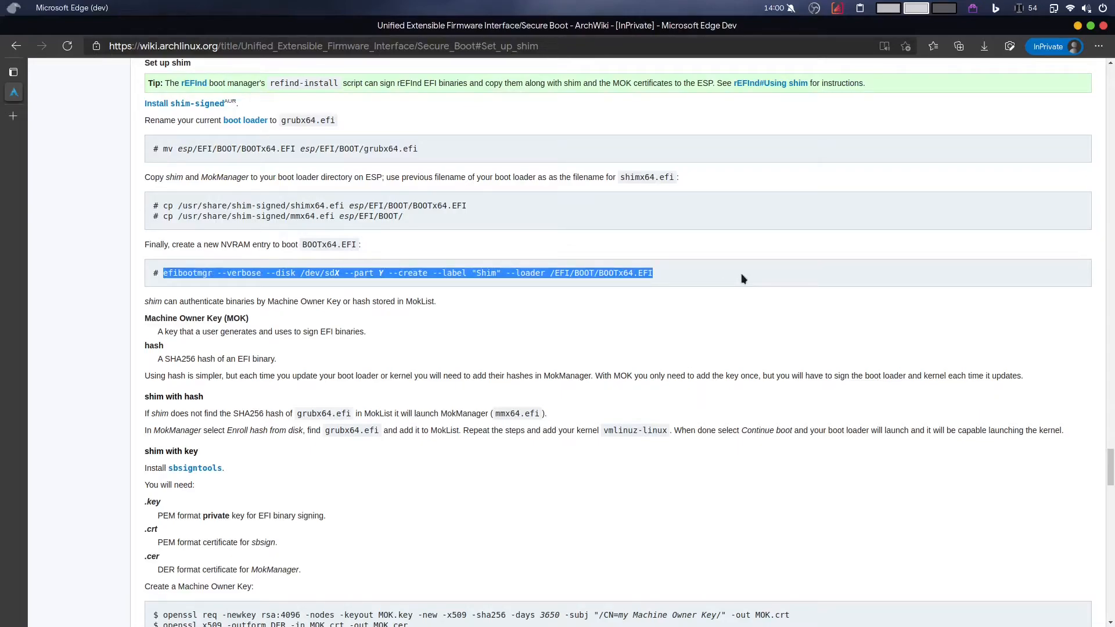
click(176, 272)
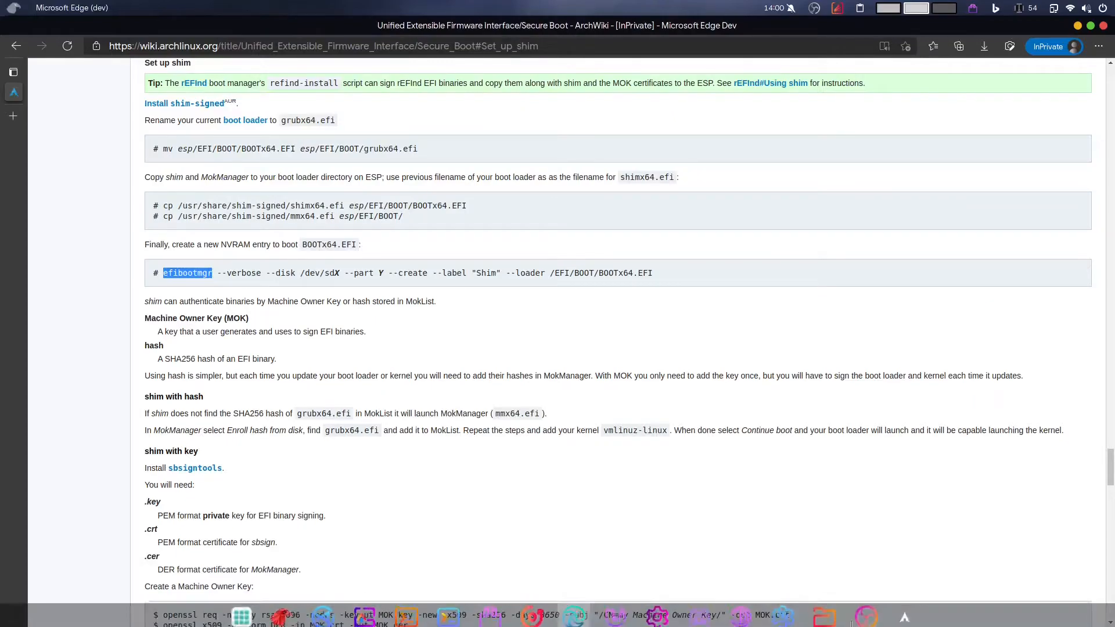
scroll(down, 3)
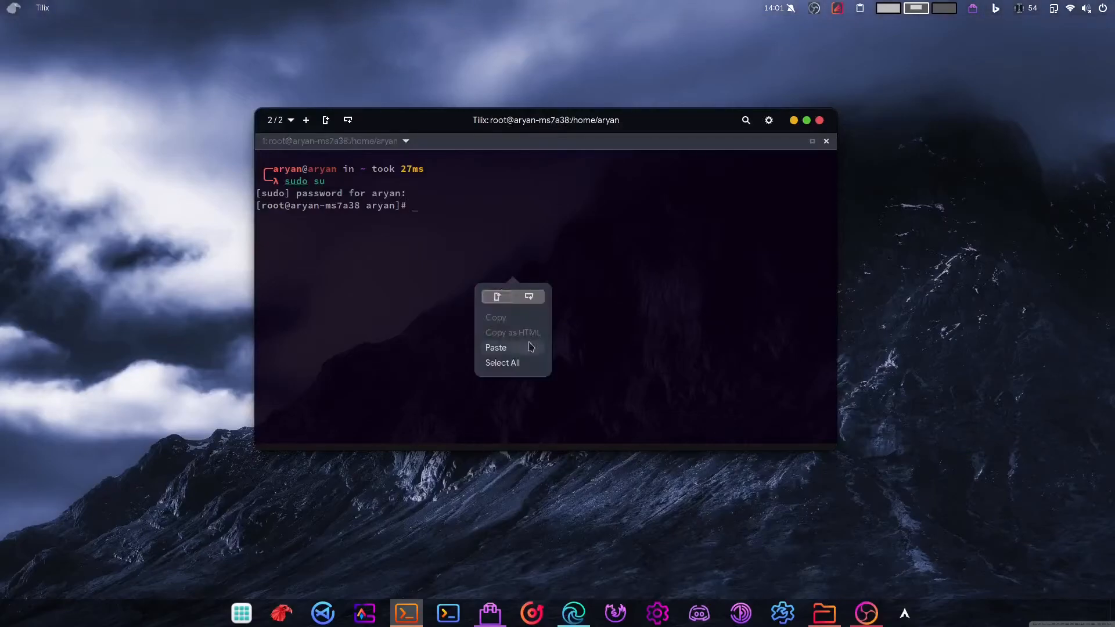
- Paste the efibootmgr command into the root shell and cancel it unrun with Ctrl+C
click(496, 347)
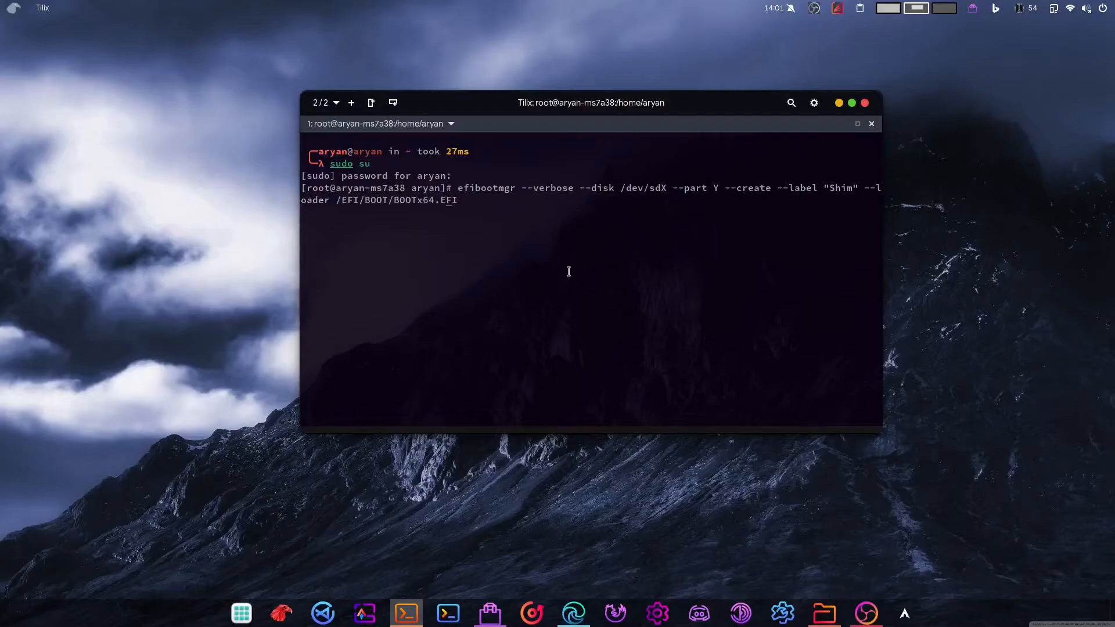
key(ctrl+c)
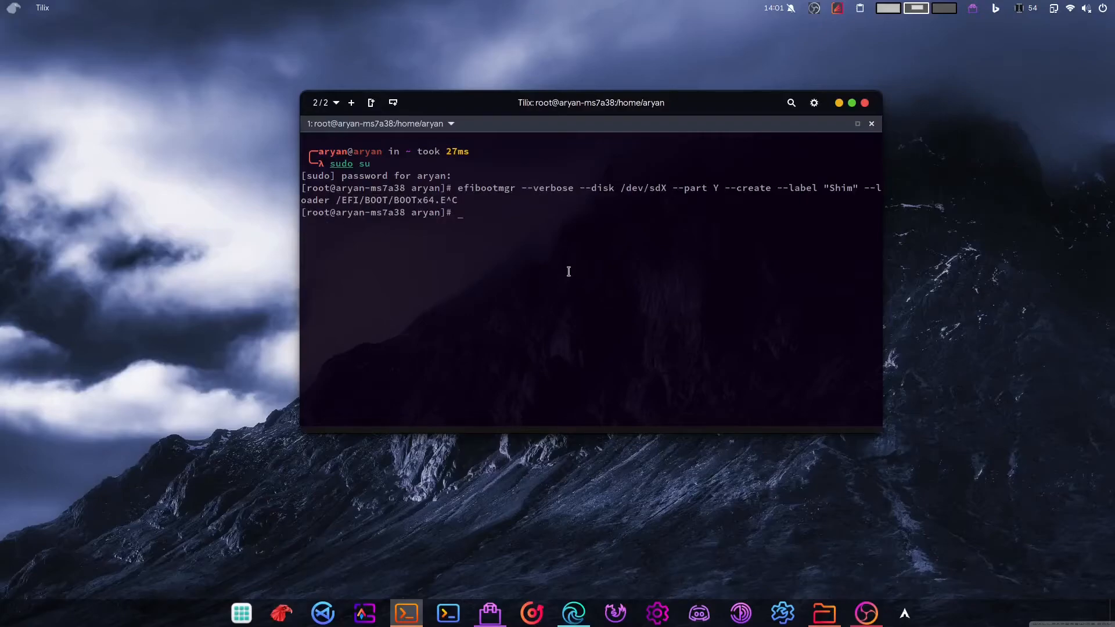
- Run fdisk -l to list all disks, scrolling to the USB drive's /dev/sdb partitions
text(f)
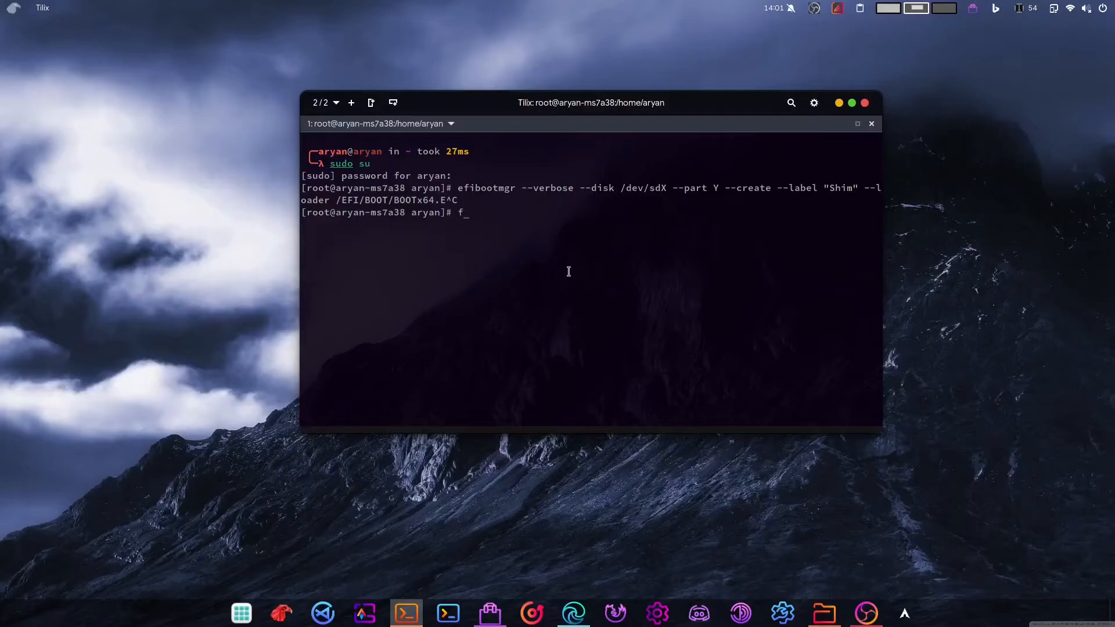
text(disk -l)
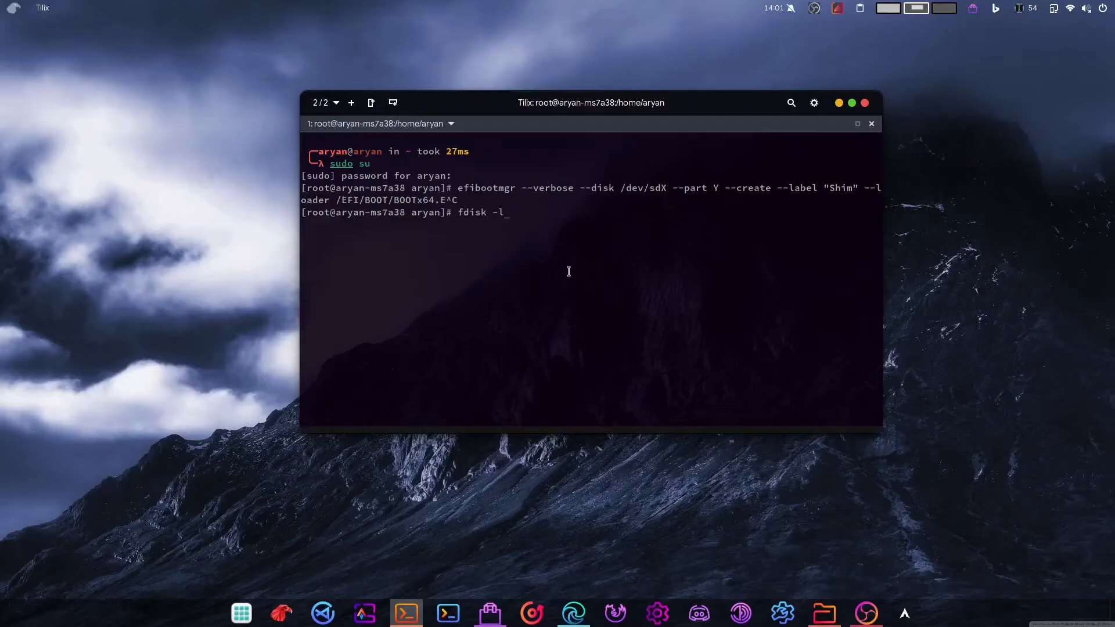
key(Return)
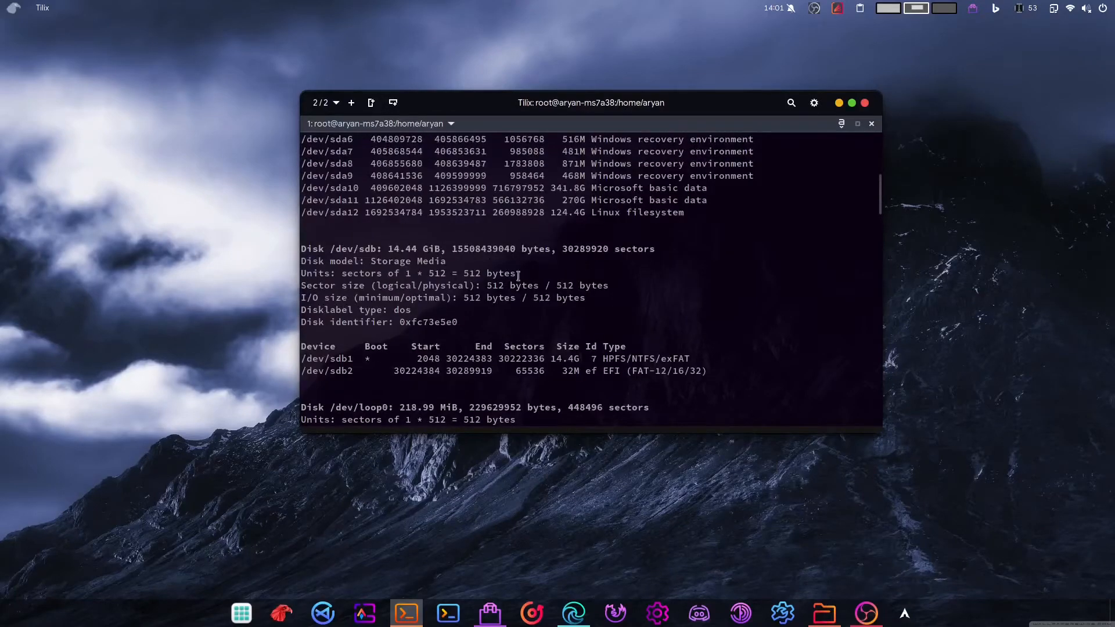
scroll(down, 3)
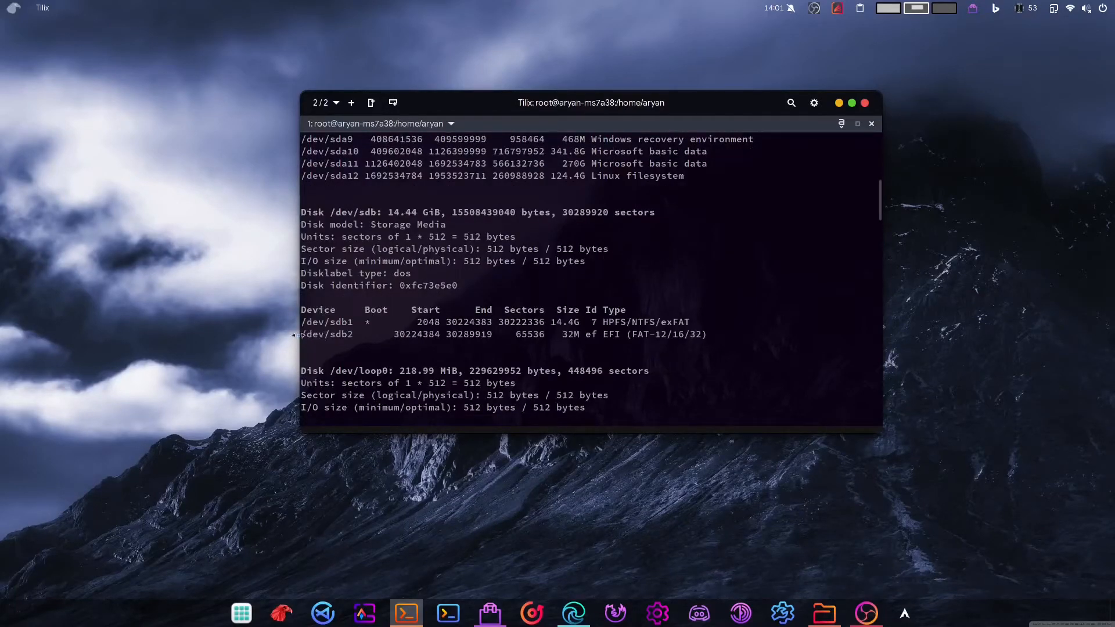
double_click(325, 335)
text(di)
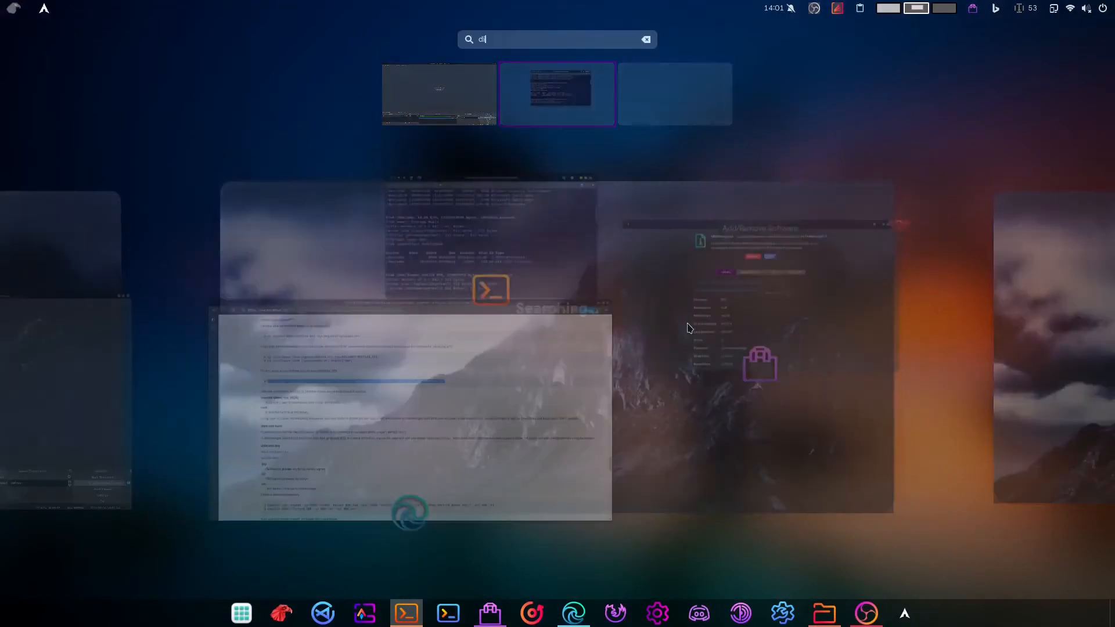
- In GNOME Disks identify the 1.0 TB disk's Partition 2 as the EFI System partition, then return to Tilix
click(556, 94)
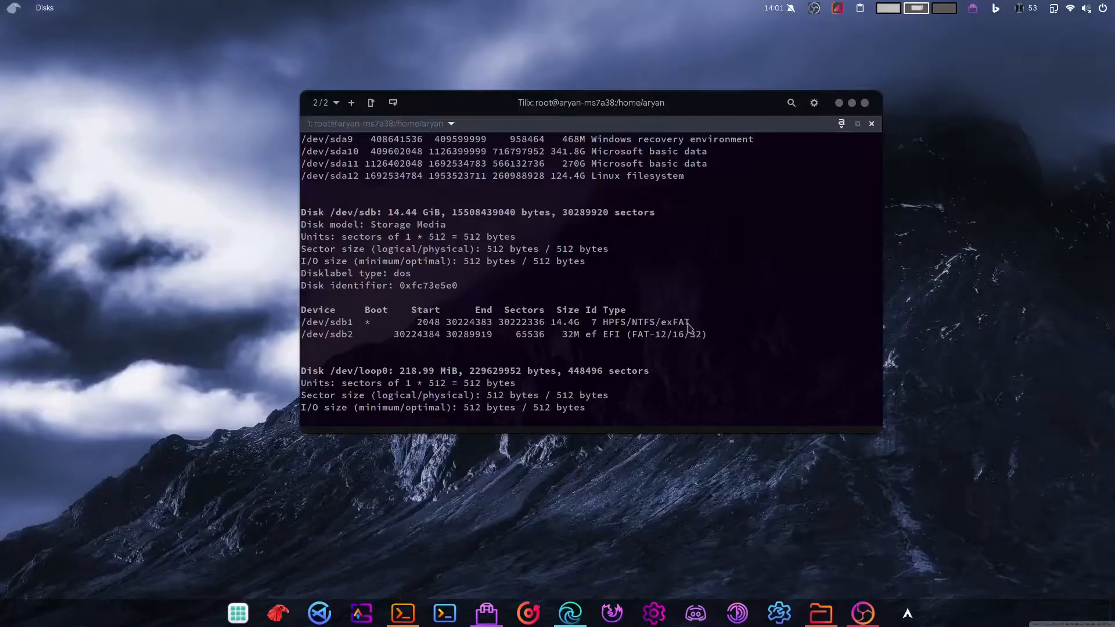
click(885, 613)
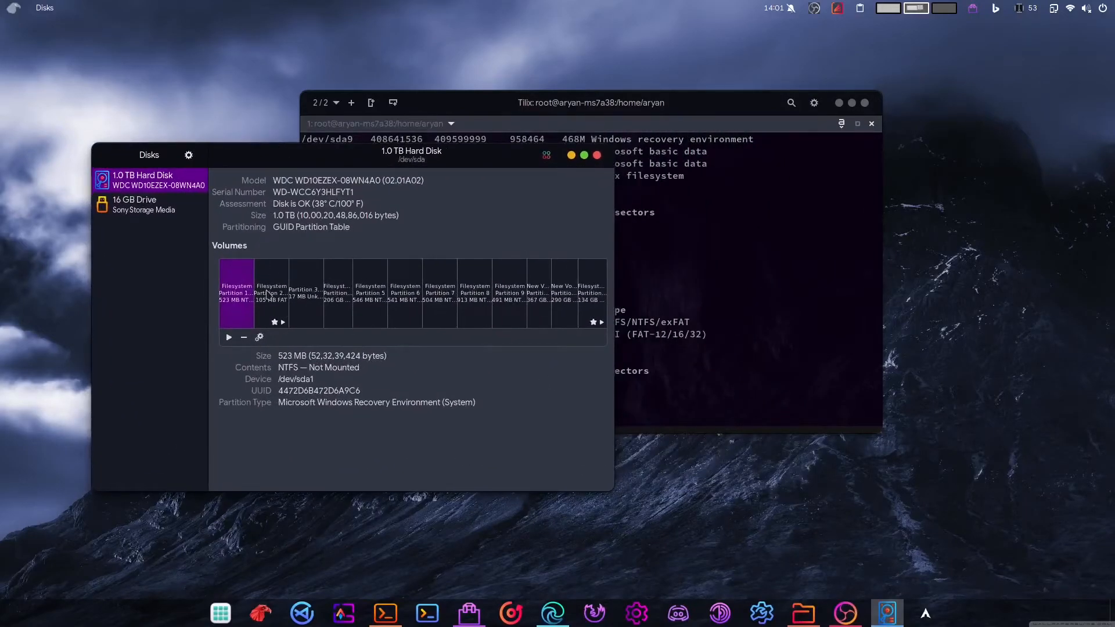
click(591, 295)
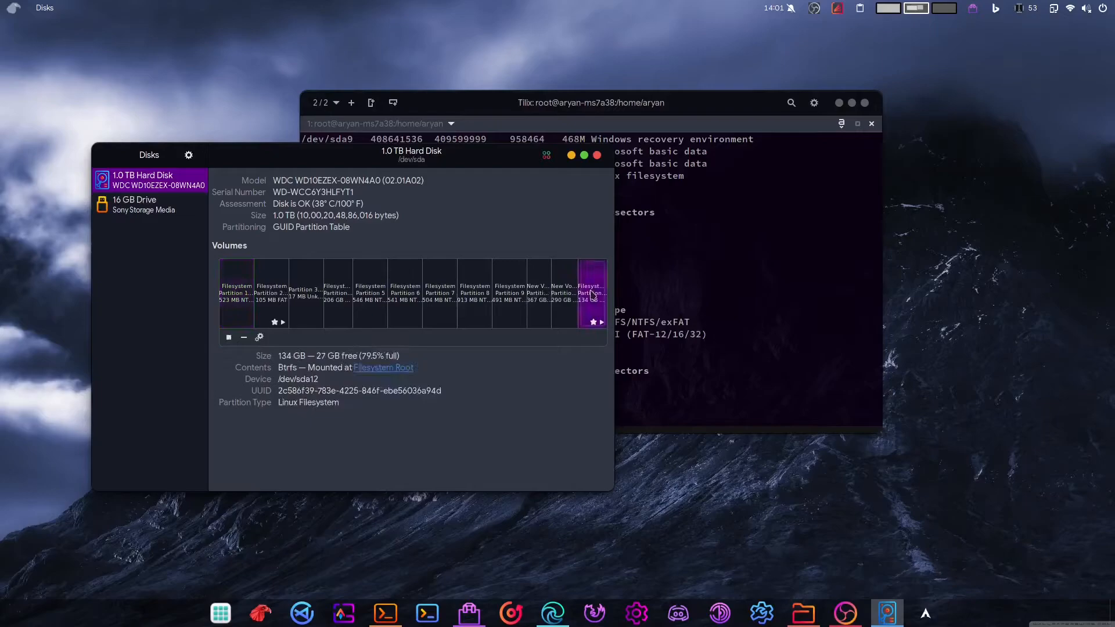
click(236, 294)
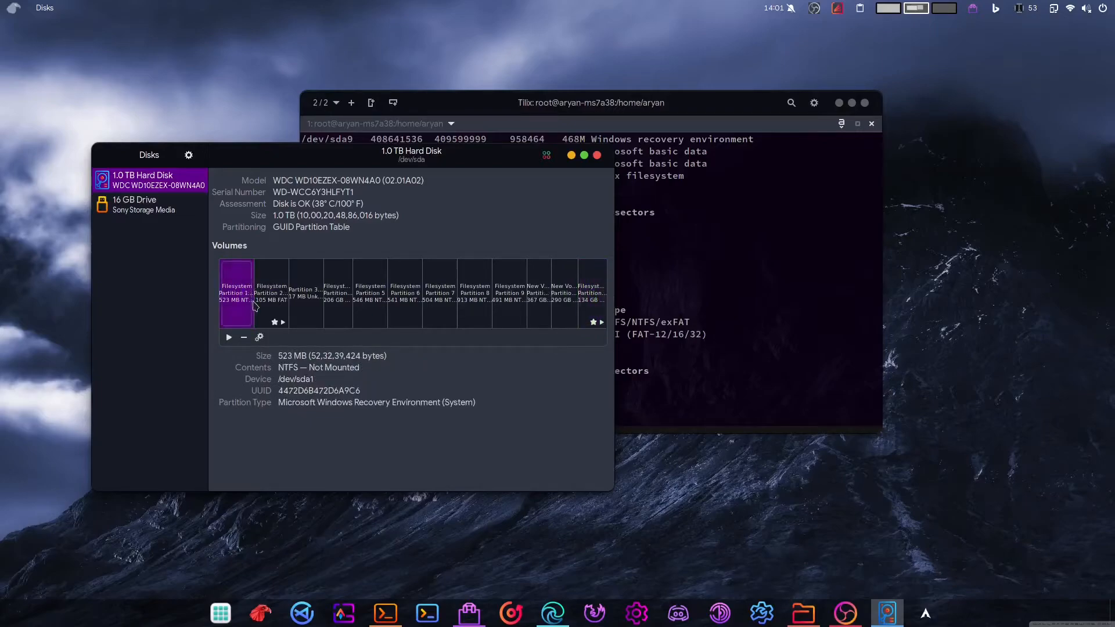
click(271, 297)
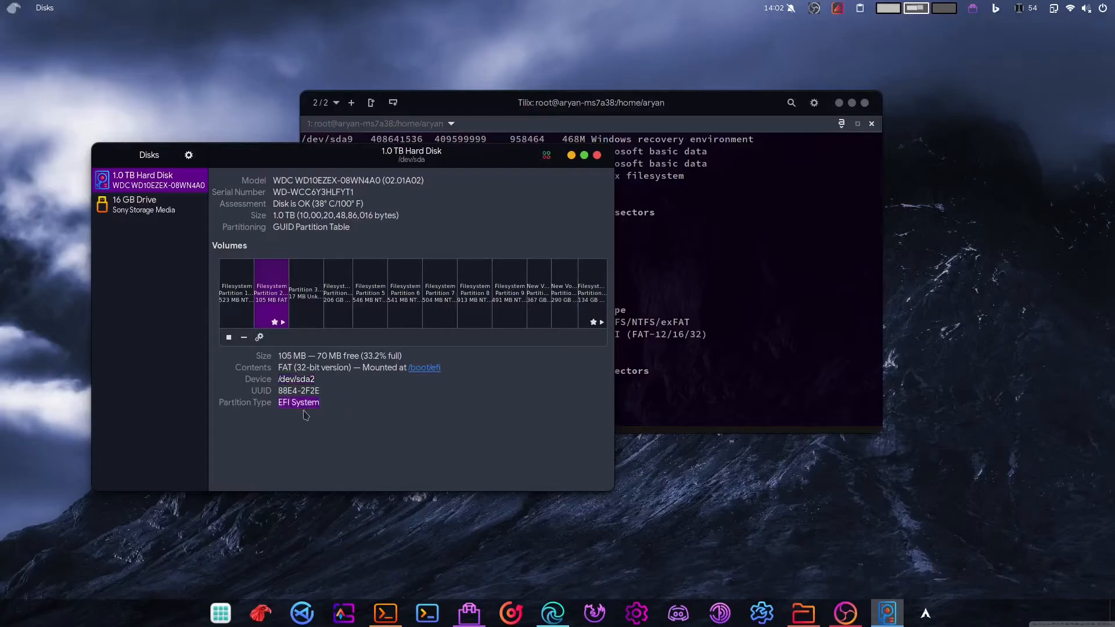
click(386, 612)
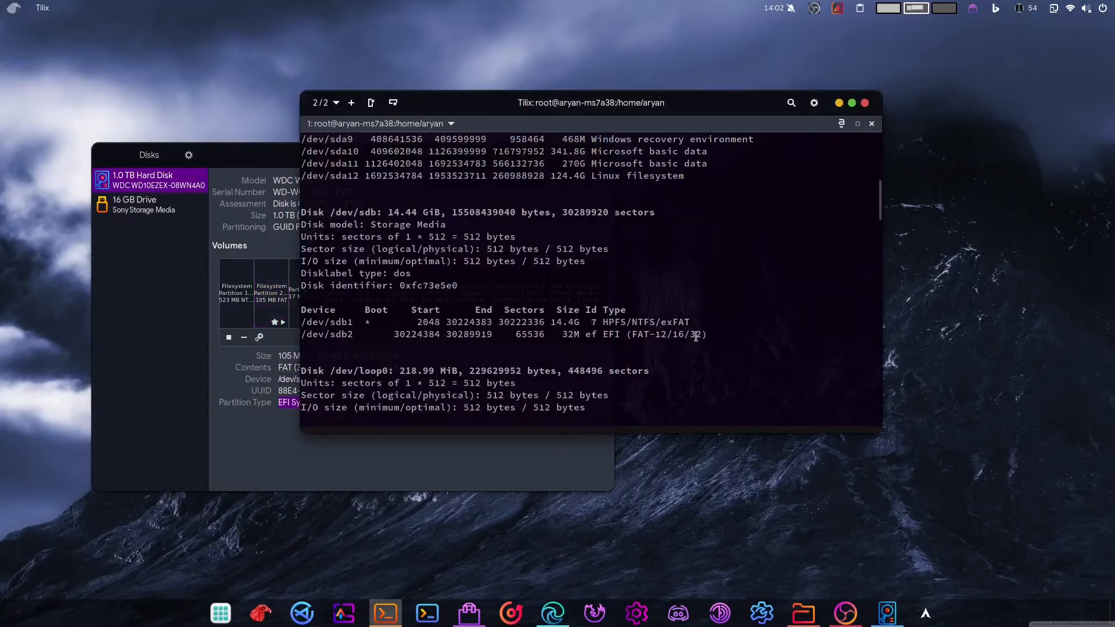
- Compose efibootmgr --verbose --disk /dev/sda --part 2 --create --label "Shim" --loader /boot/efi/EFI/Boot/Bootx64.EFI, unrun
scroll(down, 3)
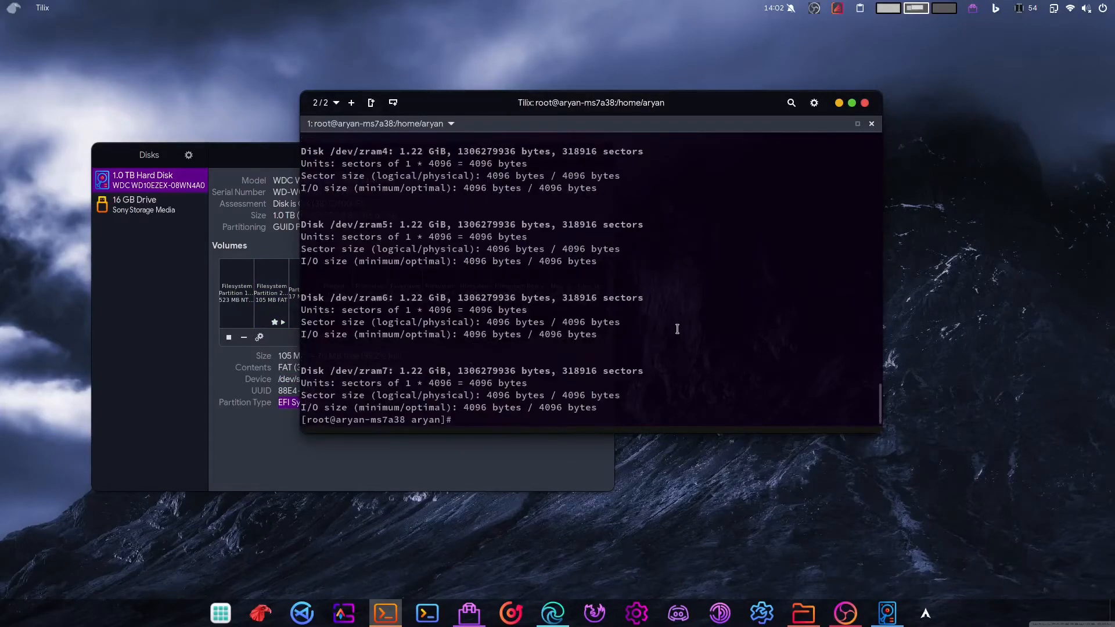
text(efibootmgr --verbose --disk /dev/sdX --part Y --create --label "Shim" --loader /EFI/BOOT/BOOTx64.EFI)
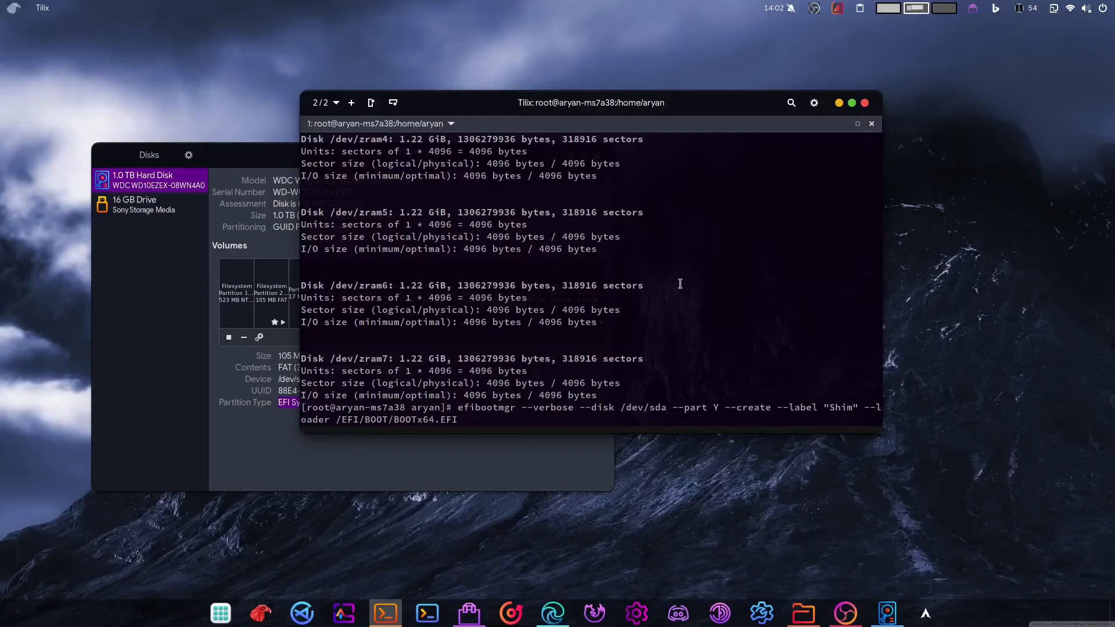
drag(590, 103, 690, 85)
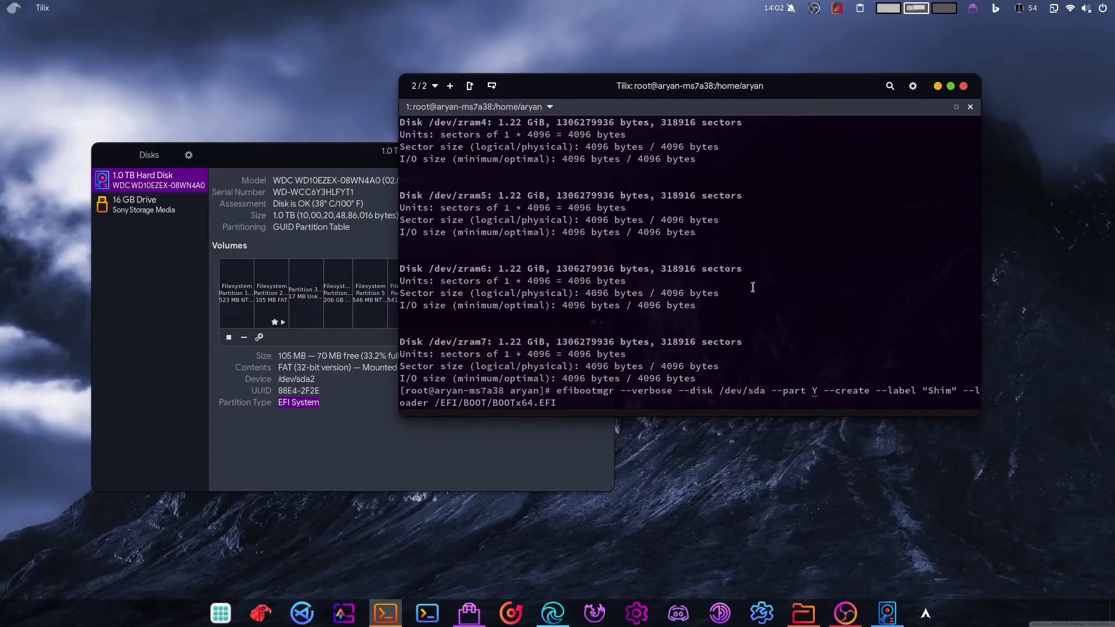
key(BackSpace)
text(2)
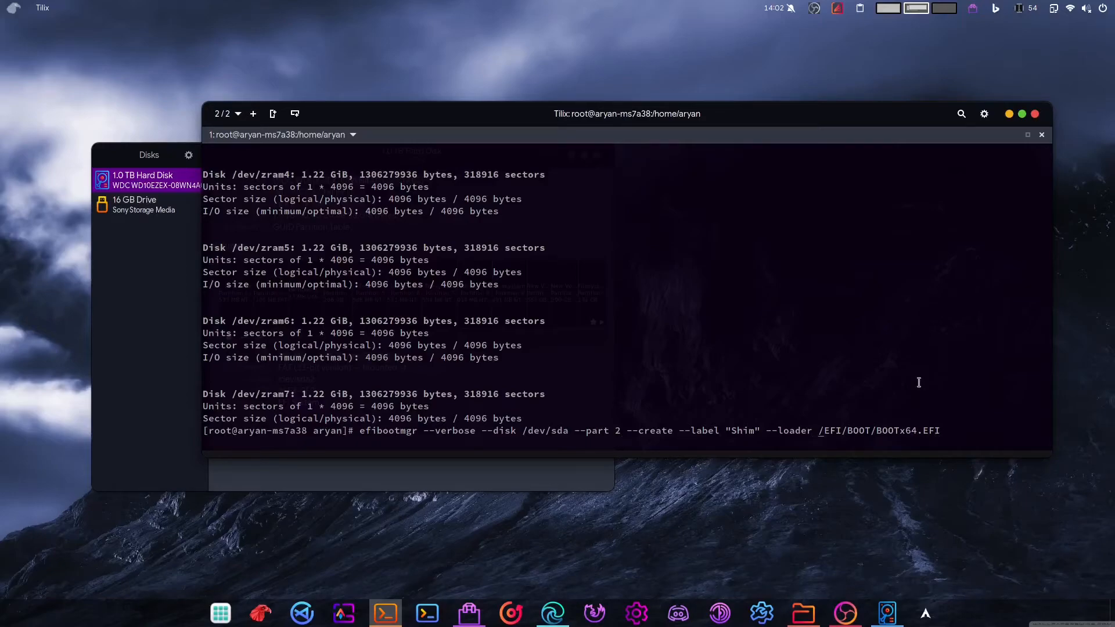
text(boot./)
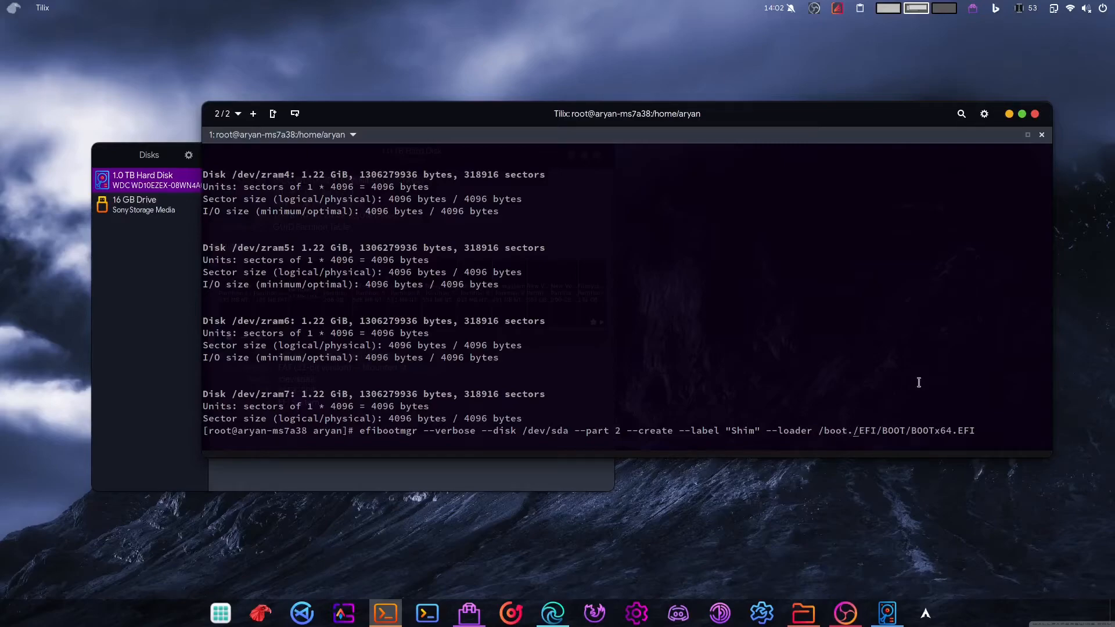
text(efi)
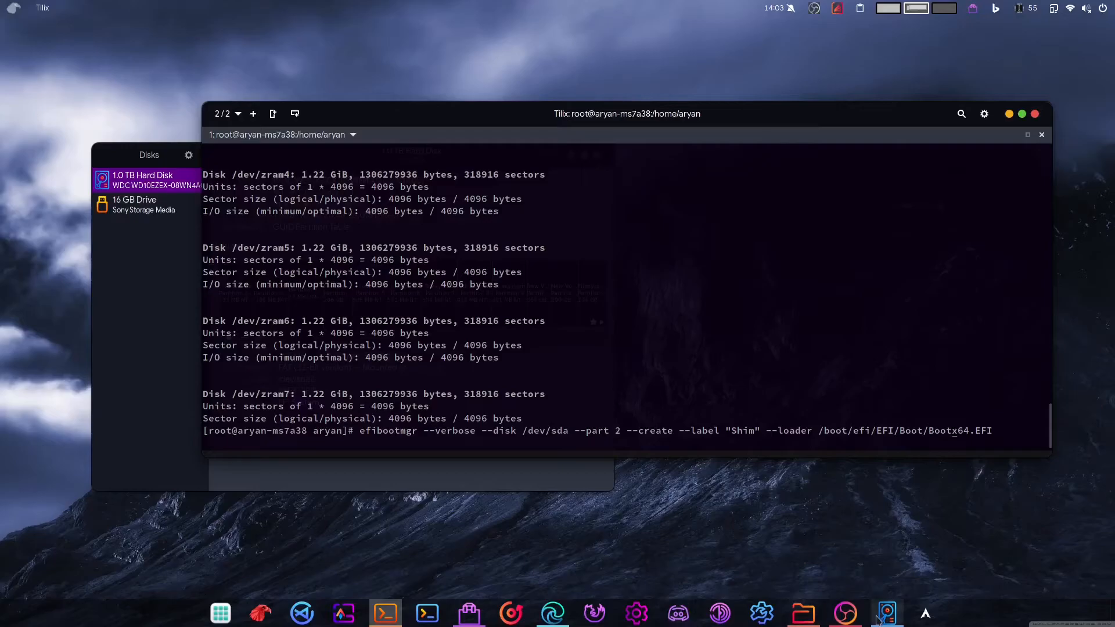
- Cancel the prepared Shim command with Ctrl+C and move the Tilix window back to centre
click(803, 612)
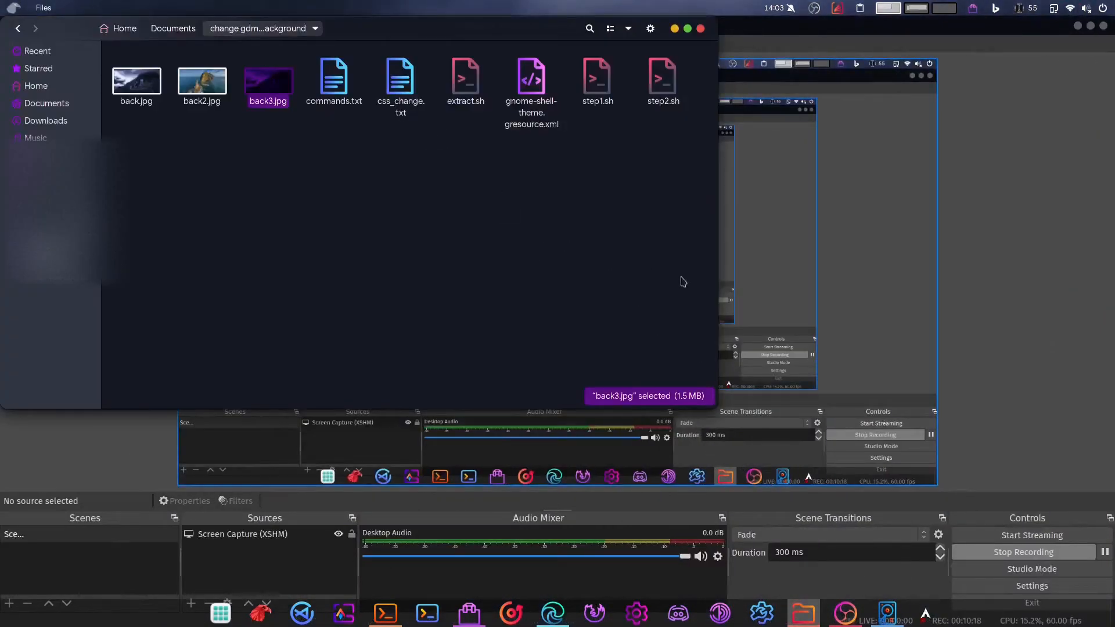
click(384, 612)
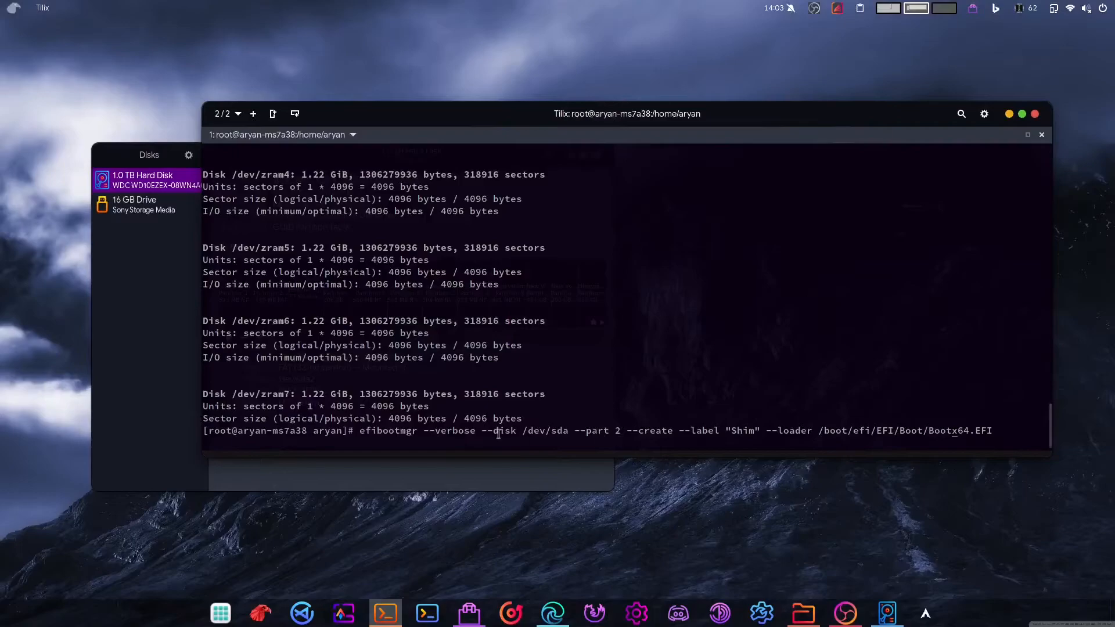
triple_click(569, 430)
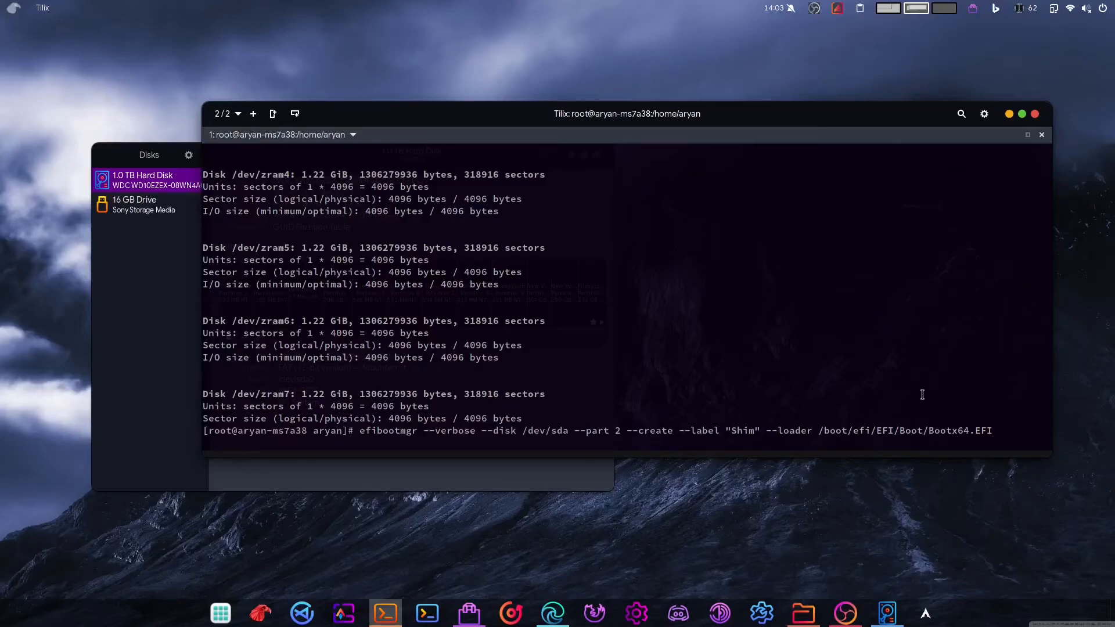
key(ctrl+c)
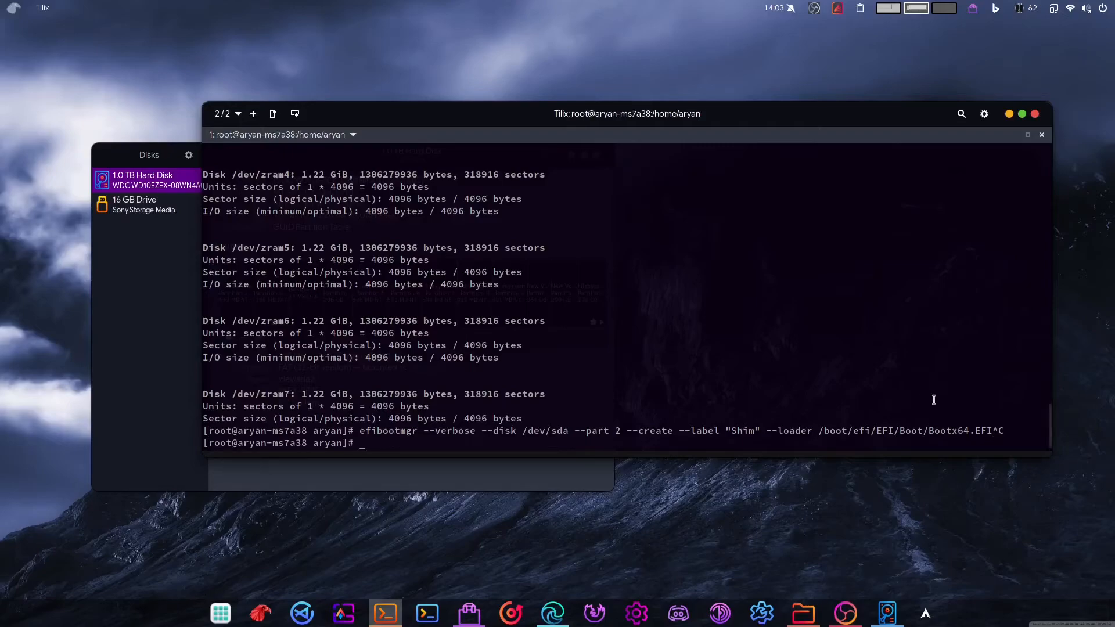
mouse_move(1065, 268)
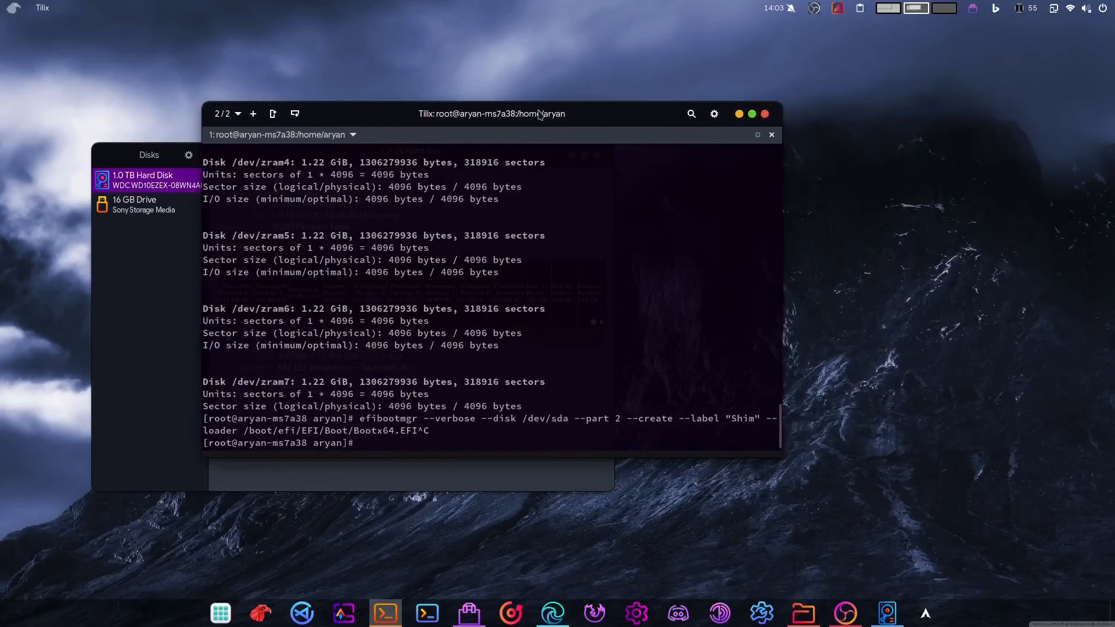
drag(492, 114, 591, 96)
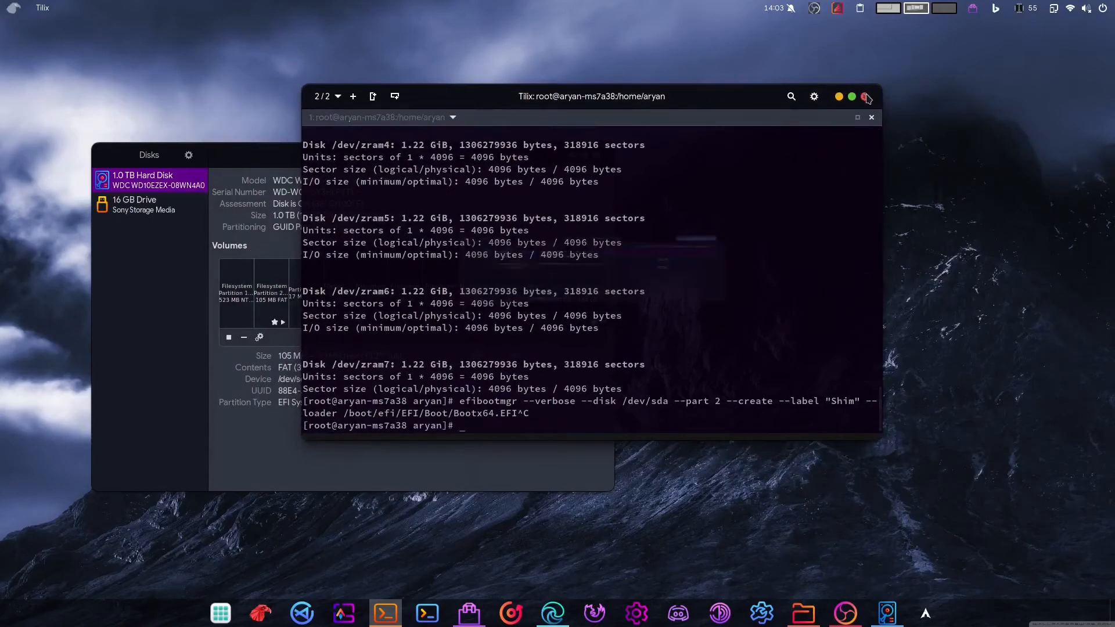
click(867, 97)
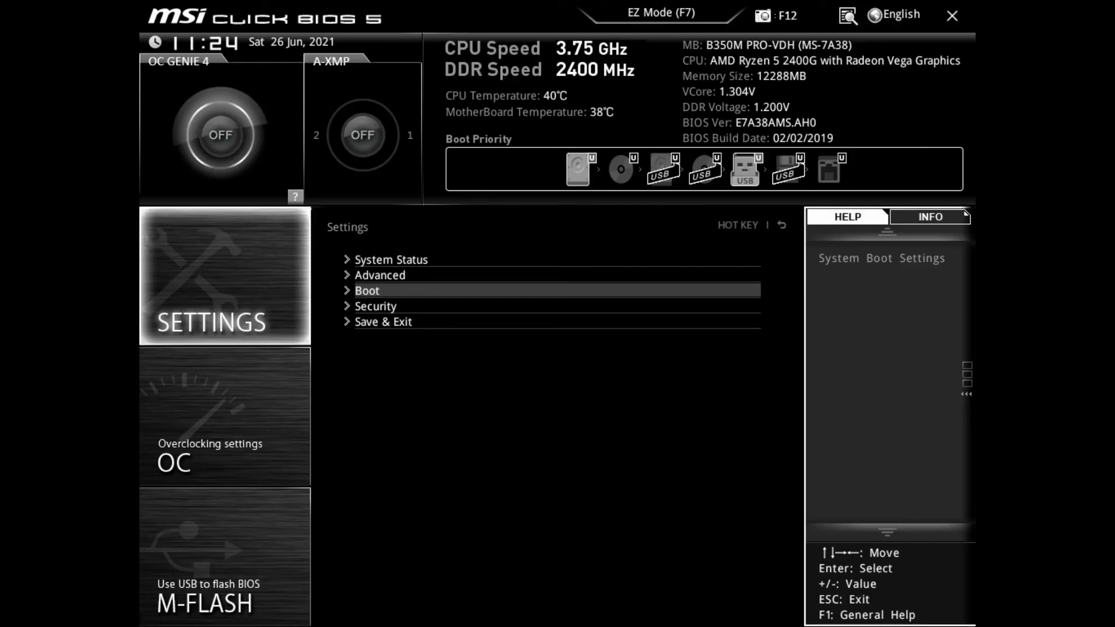
- Set Shim as Boot Option #1 in the UEFI Hard Disk Drive BBS Priorities
click(367, 291)
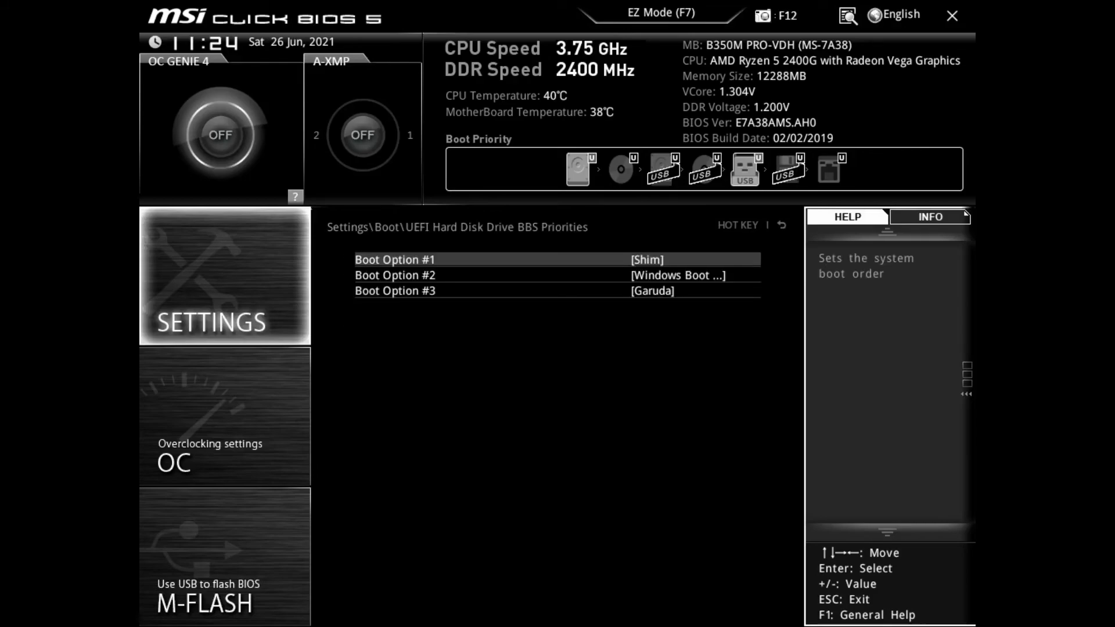